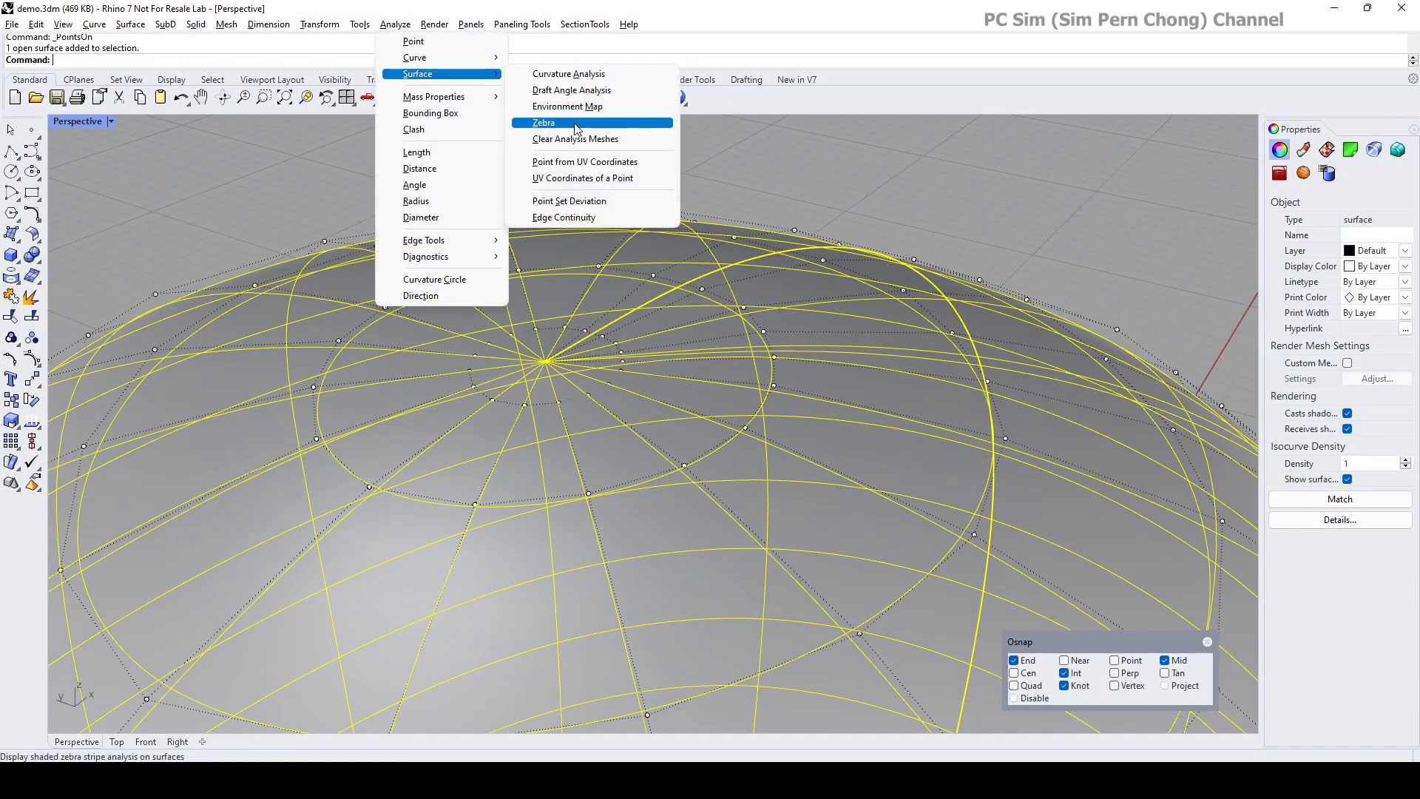
Step: Run Zebra on the dome, inspect the stripes at the pole, then close Zebra Options
click(543, 123)
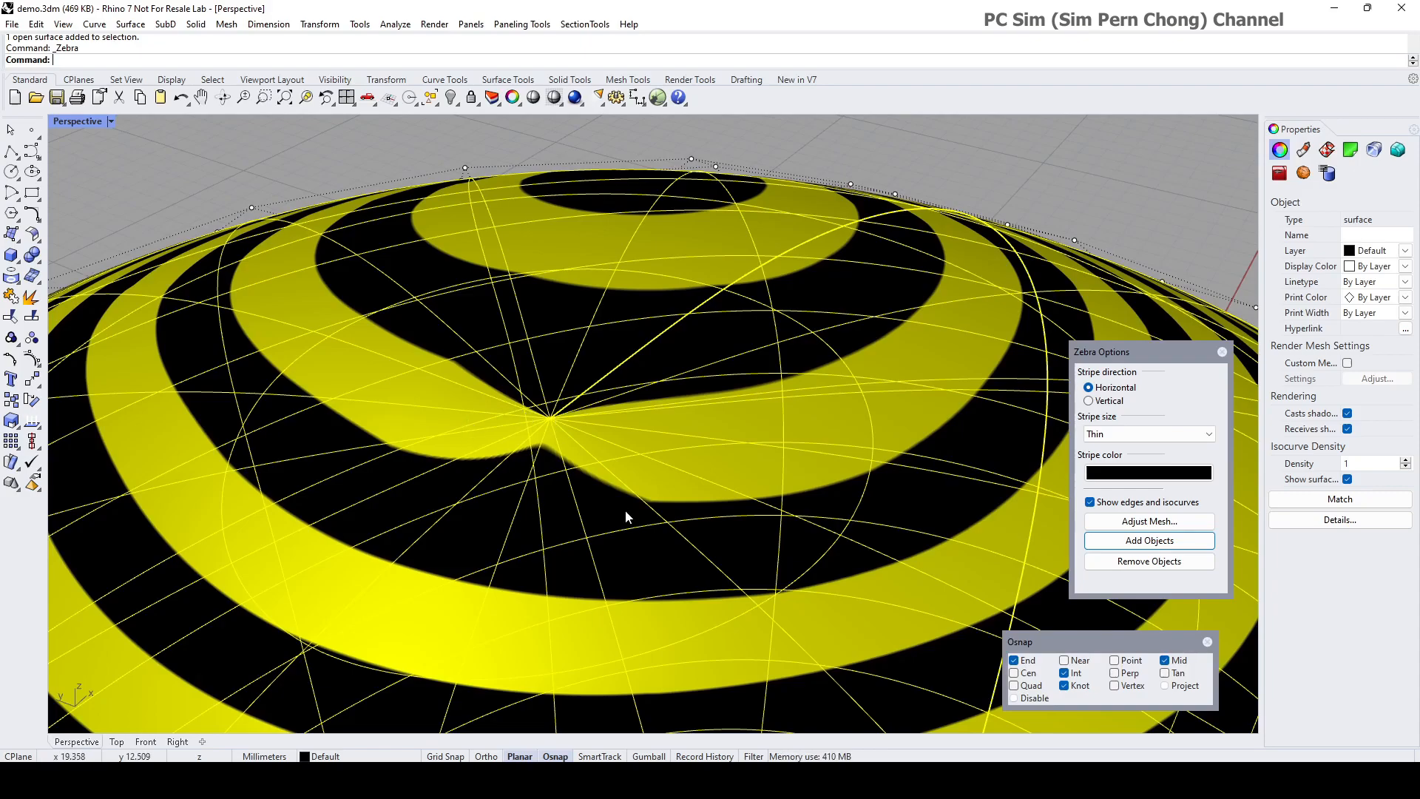
mouse_move(519, 471)
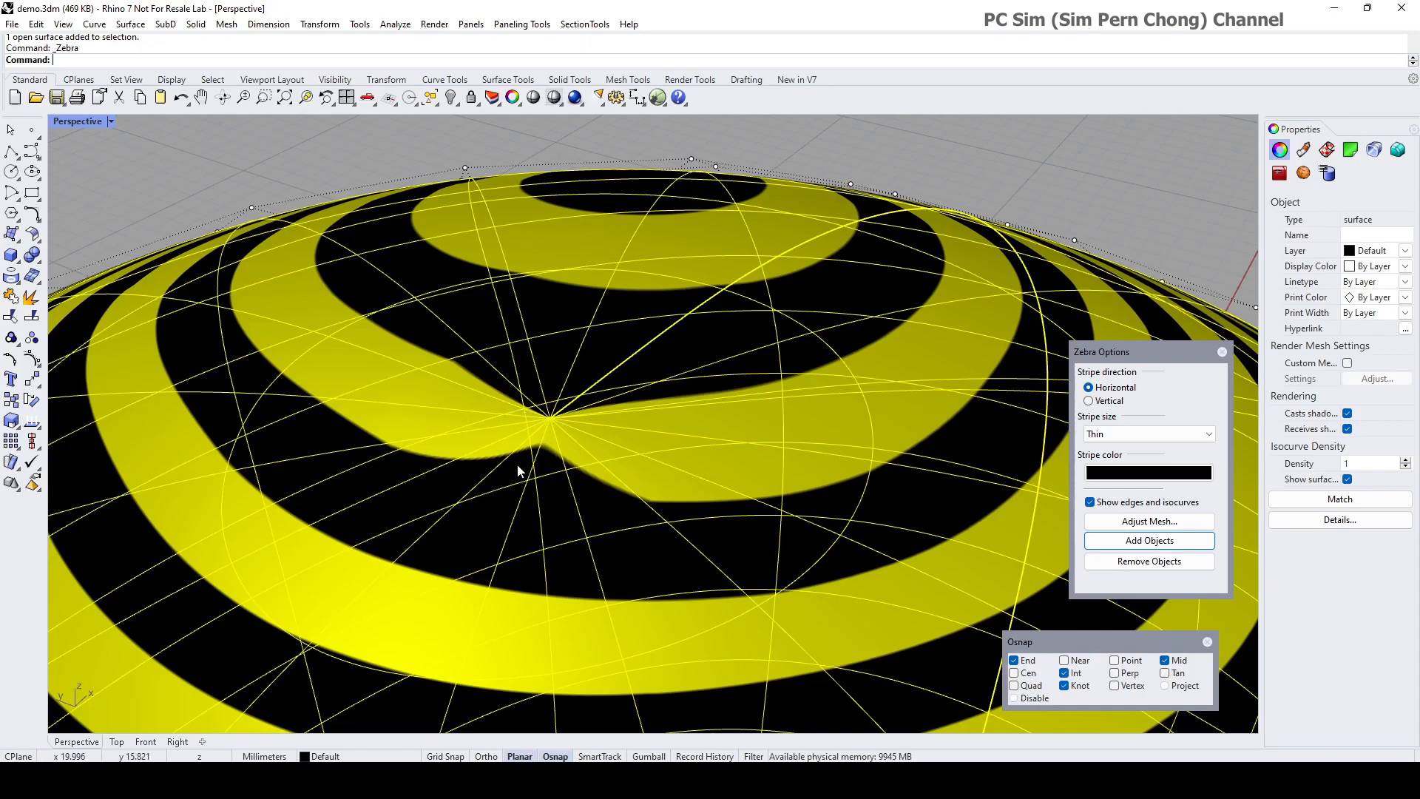
mouse_move(568, 429)
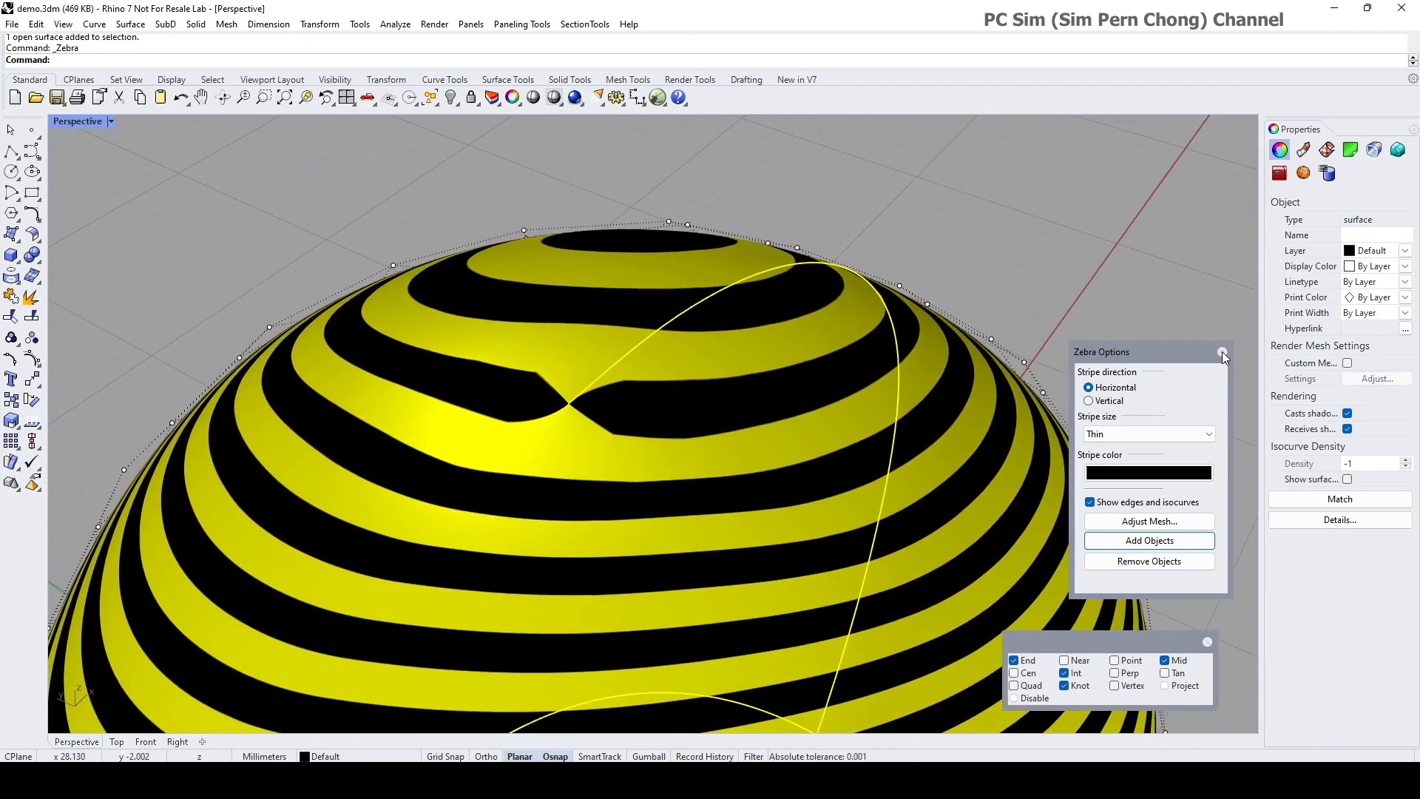
click(1222, 352)
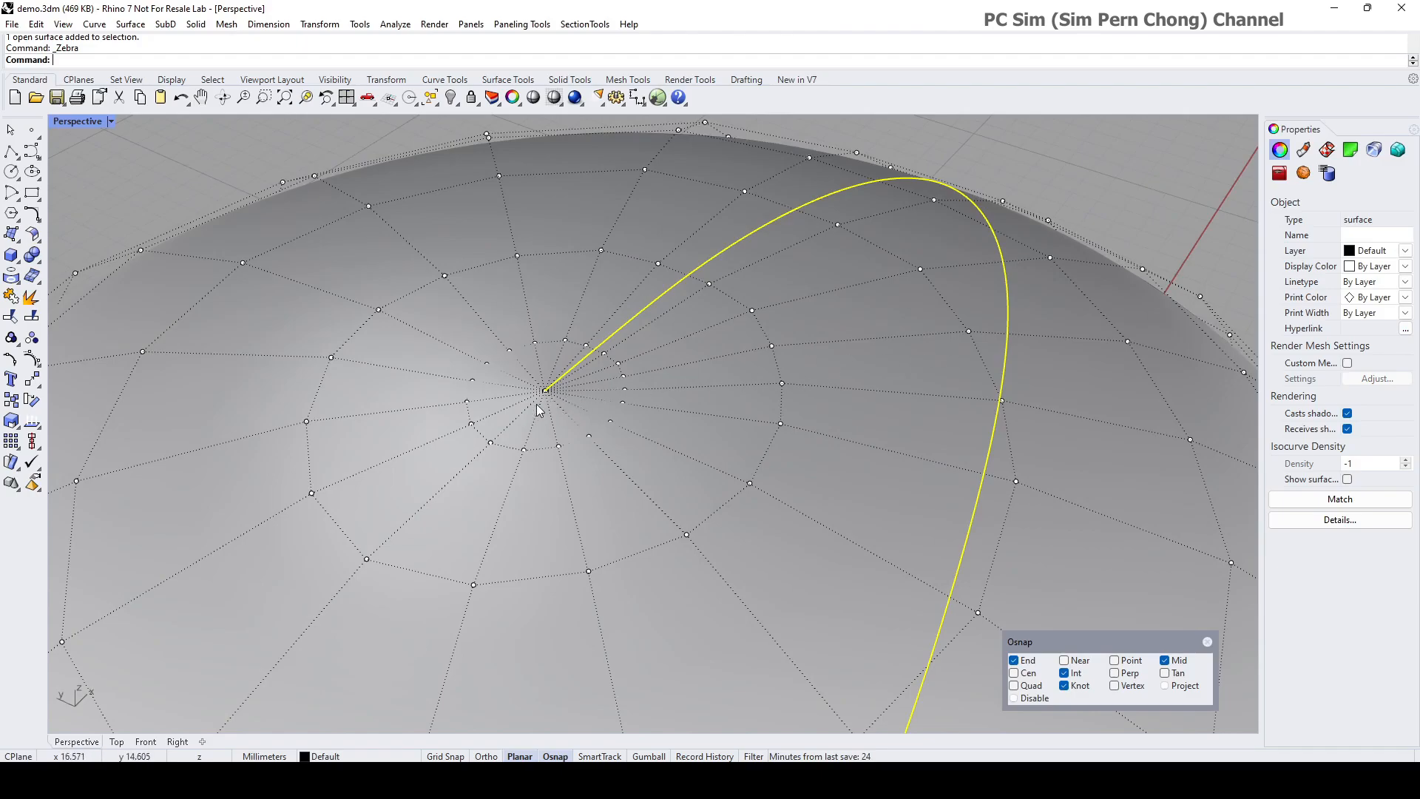
mouse_move(537, 394)
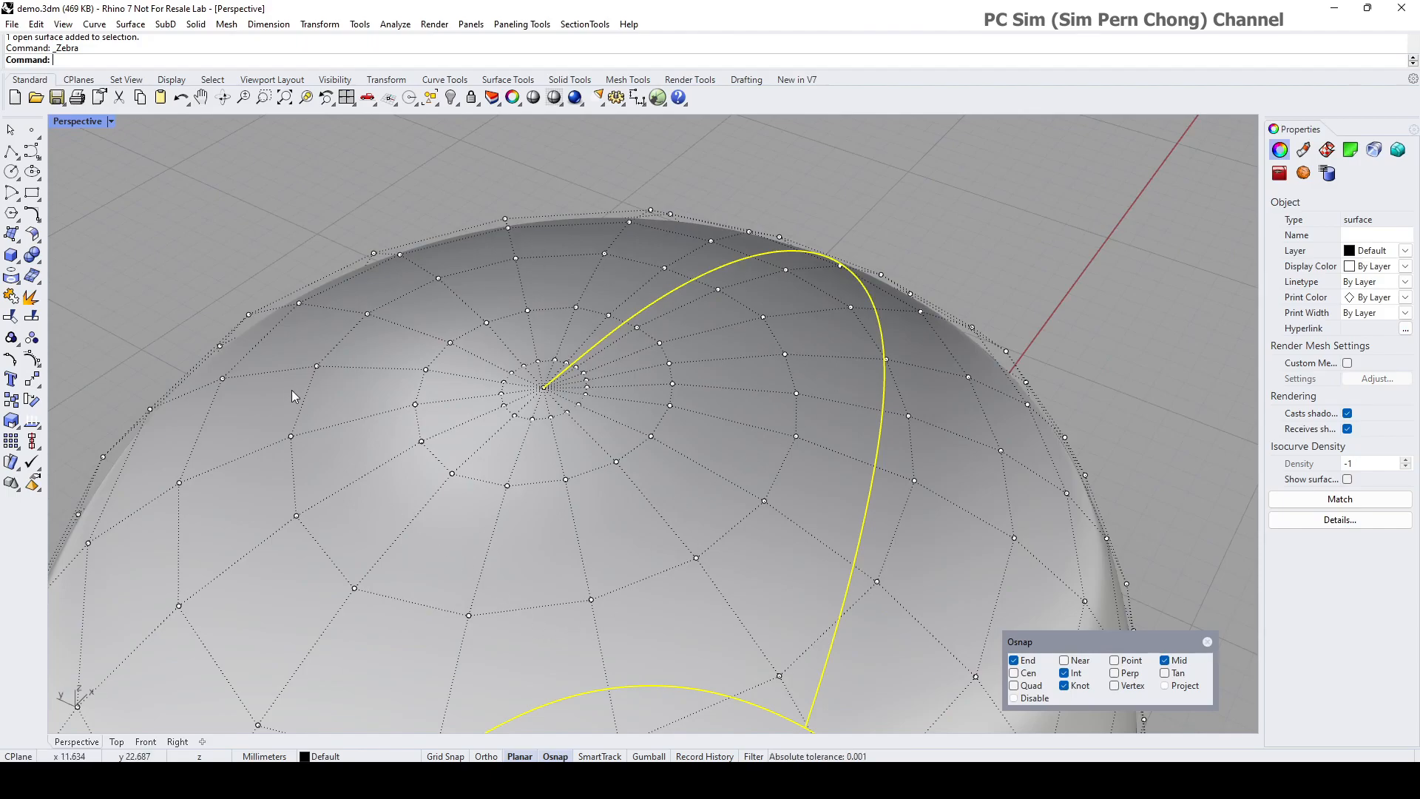
mouse_move(507, 306)
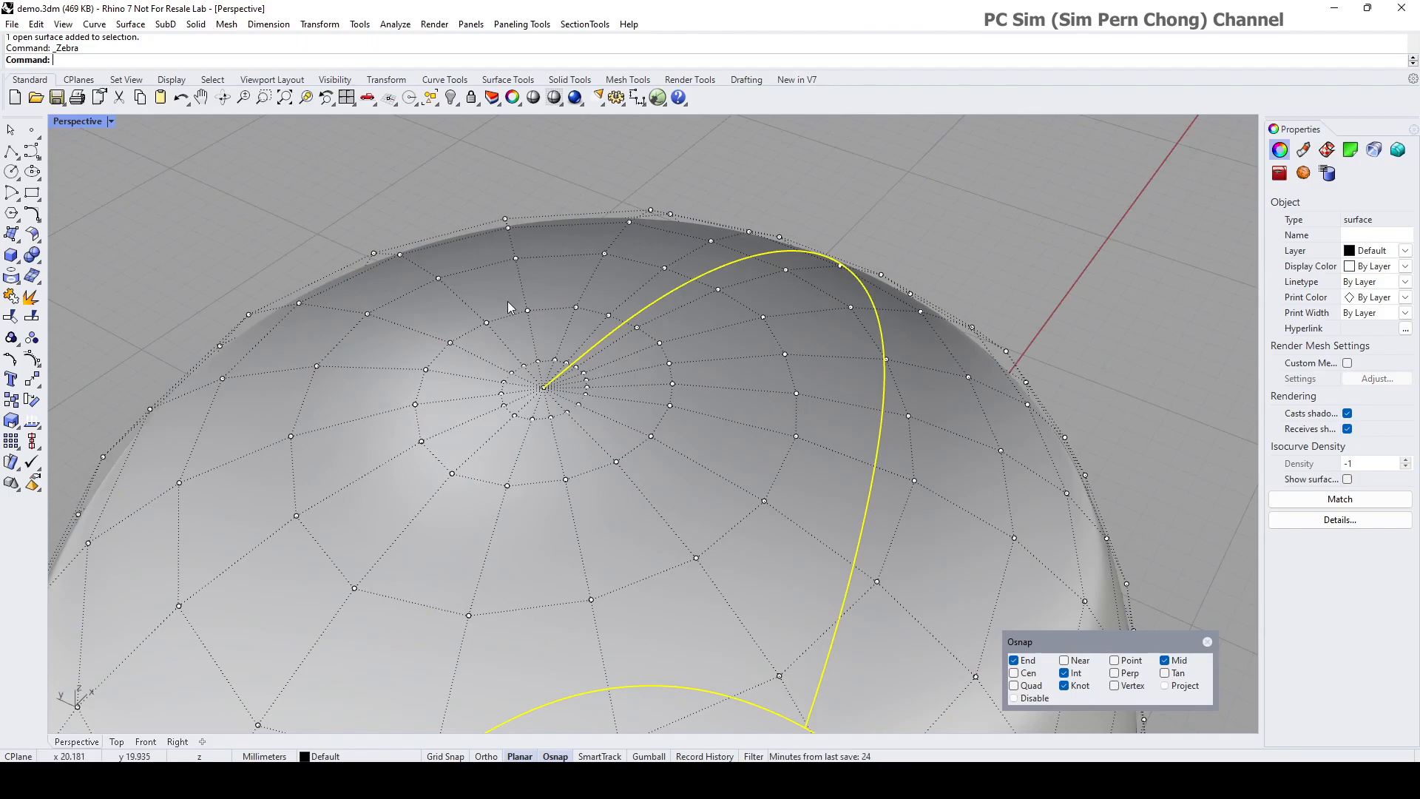
mouse_move(499, 321)
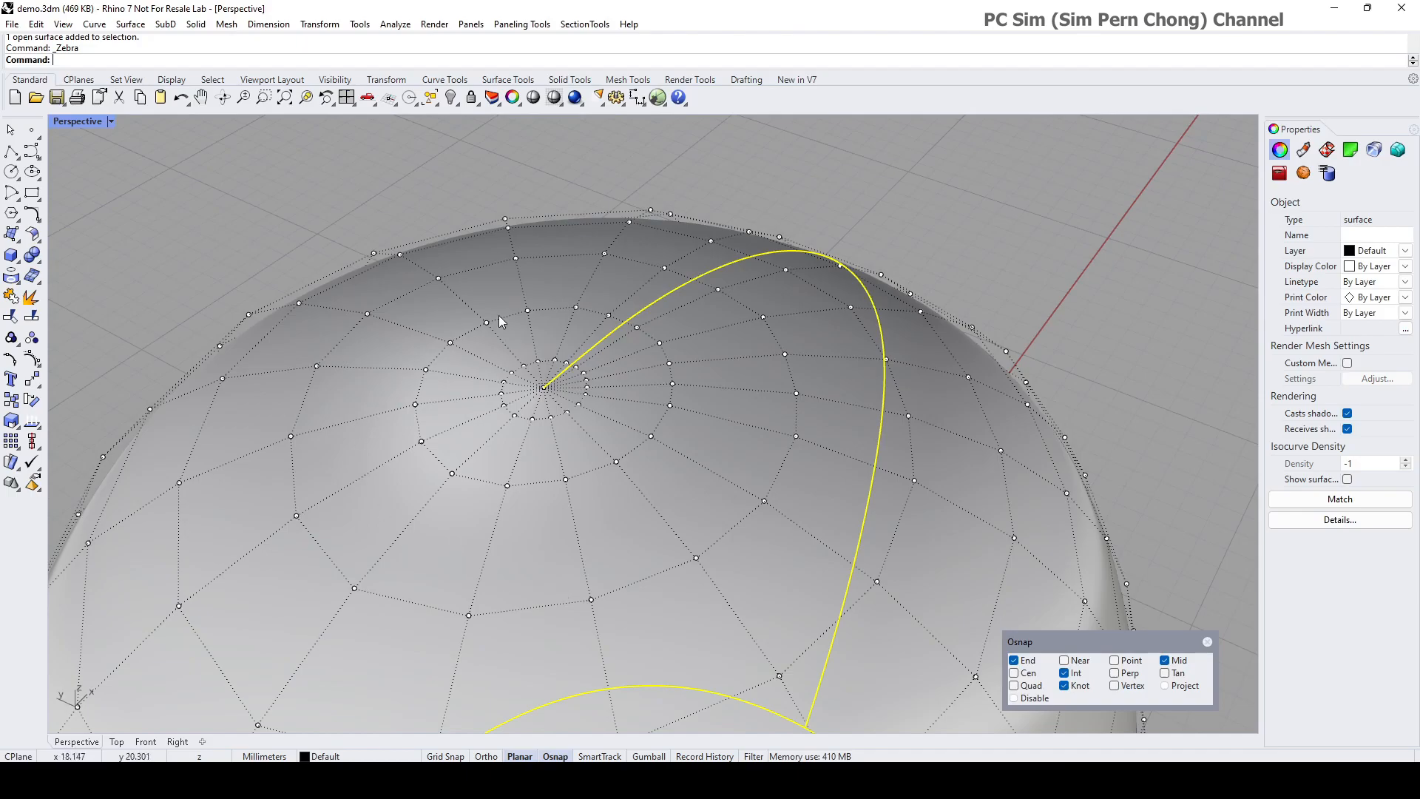
mouse_move(606, 487)
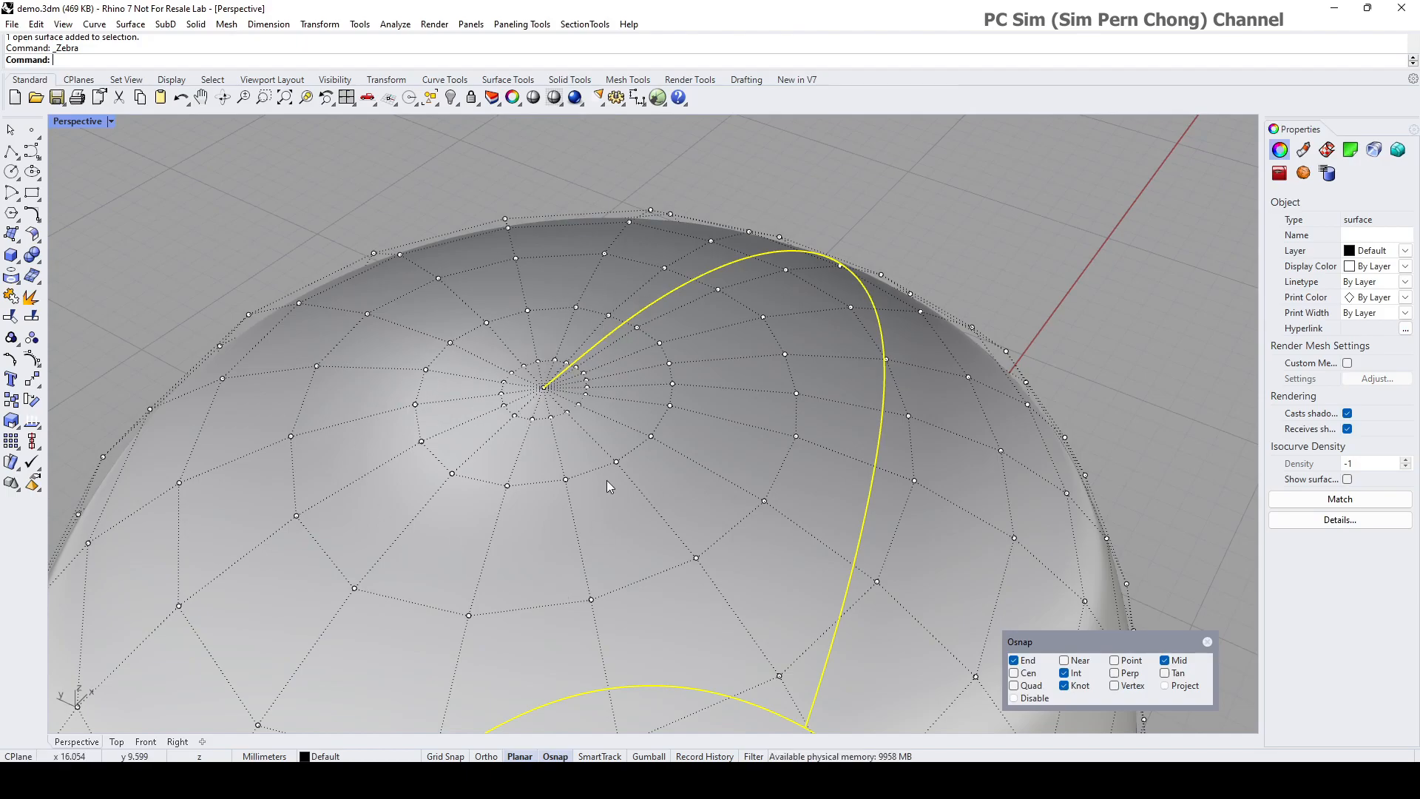
mouse_move(807, 398)
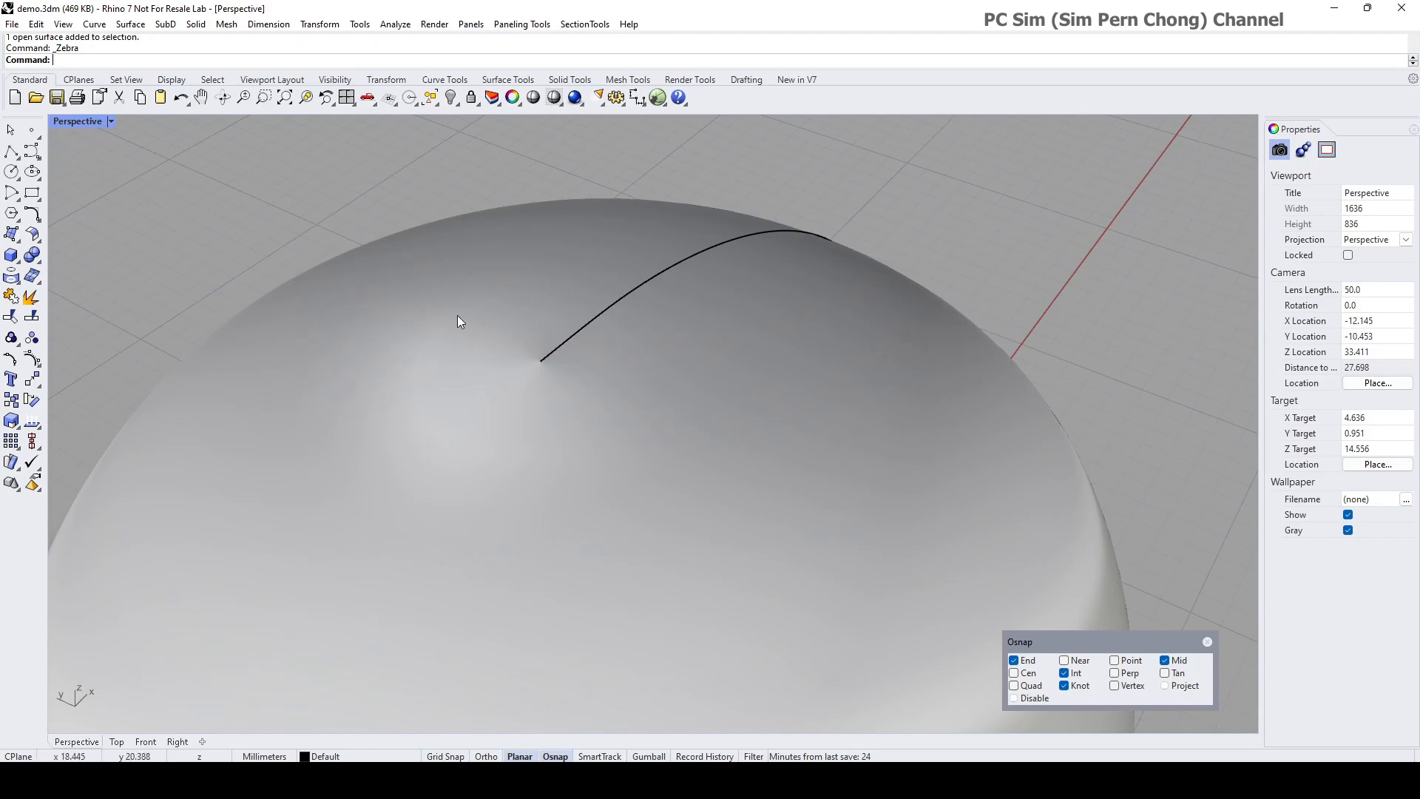
mouse_move(543, 371)
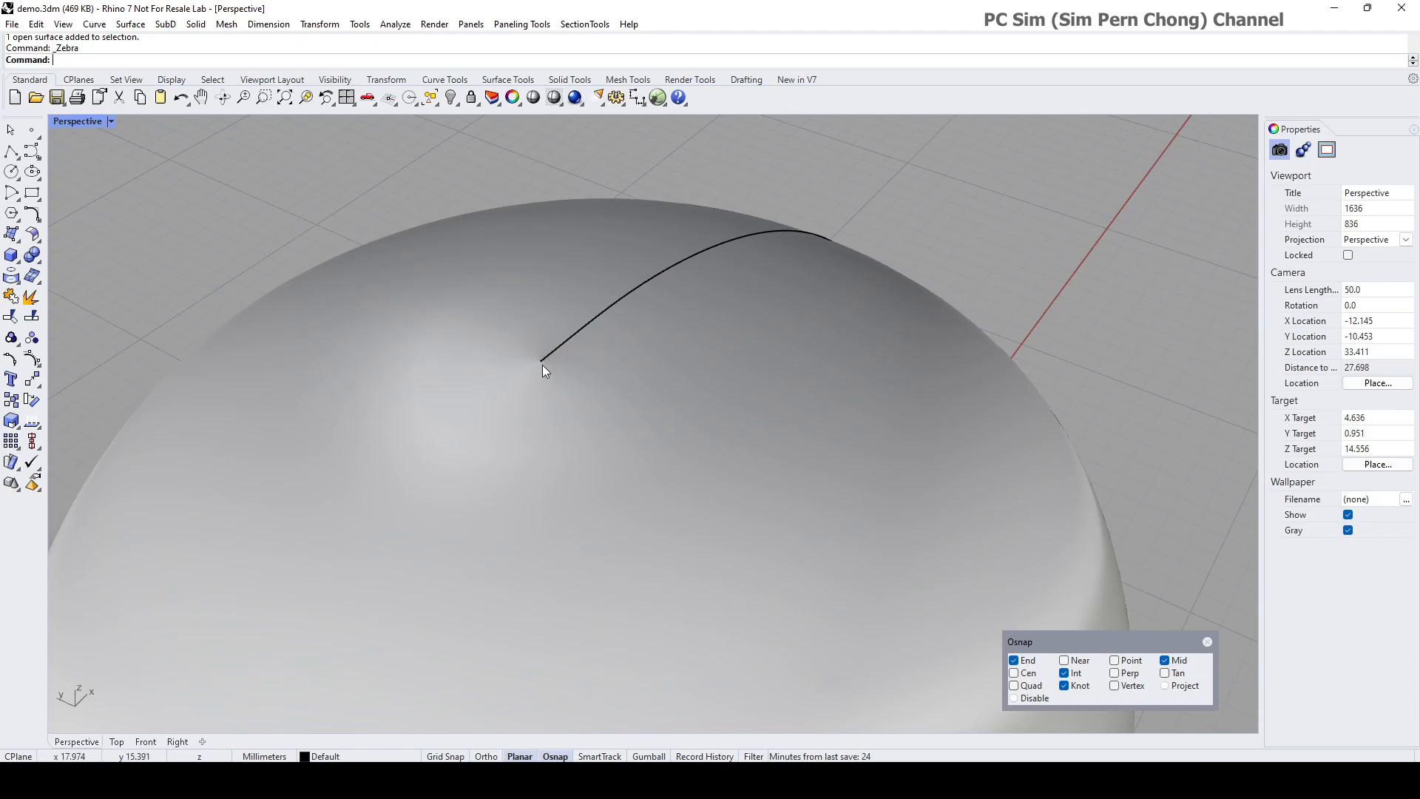
Step: Start Single Point from the Point flyout to mark the guide curve's end
click(33, 129)
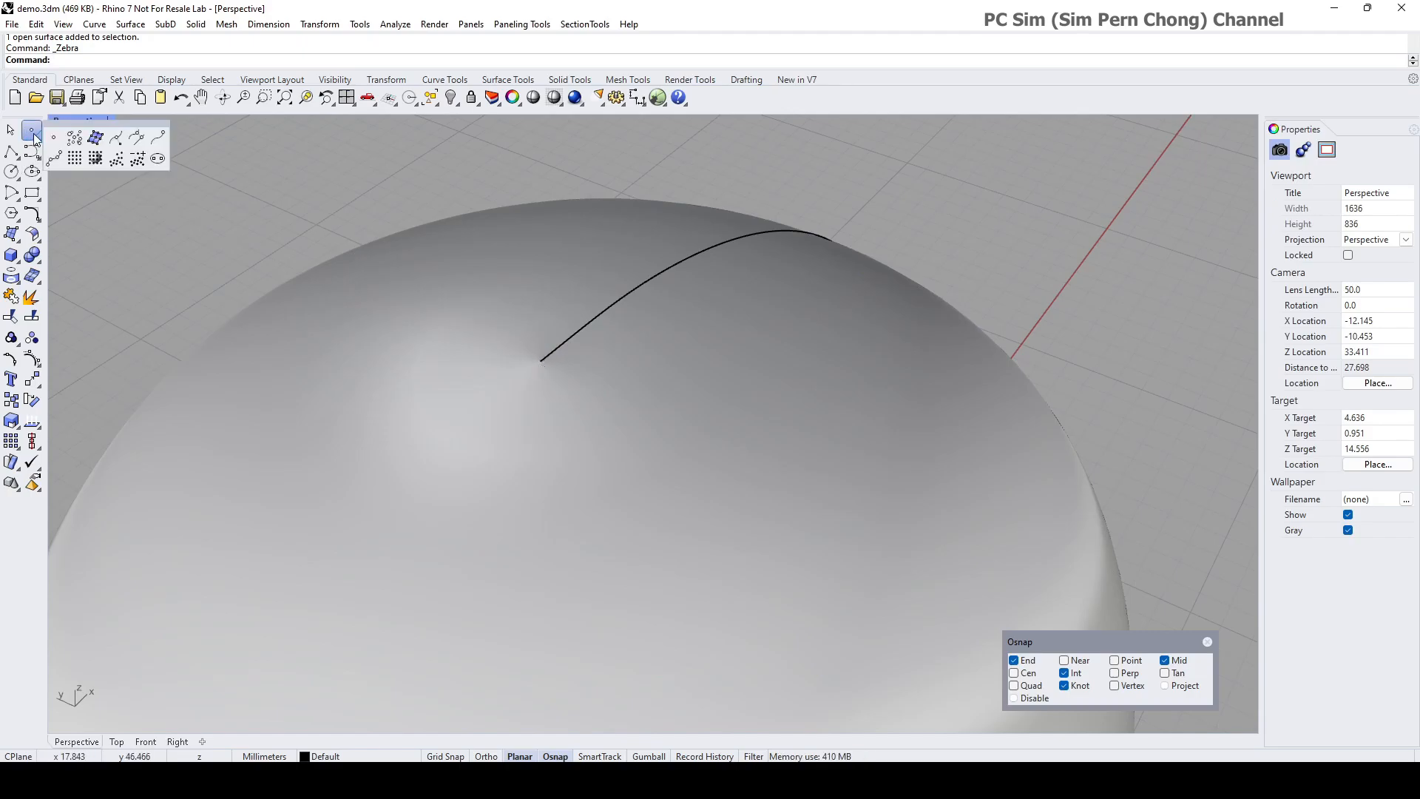
click(31, 136)
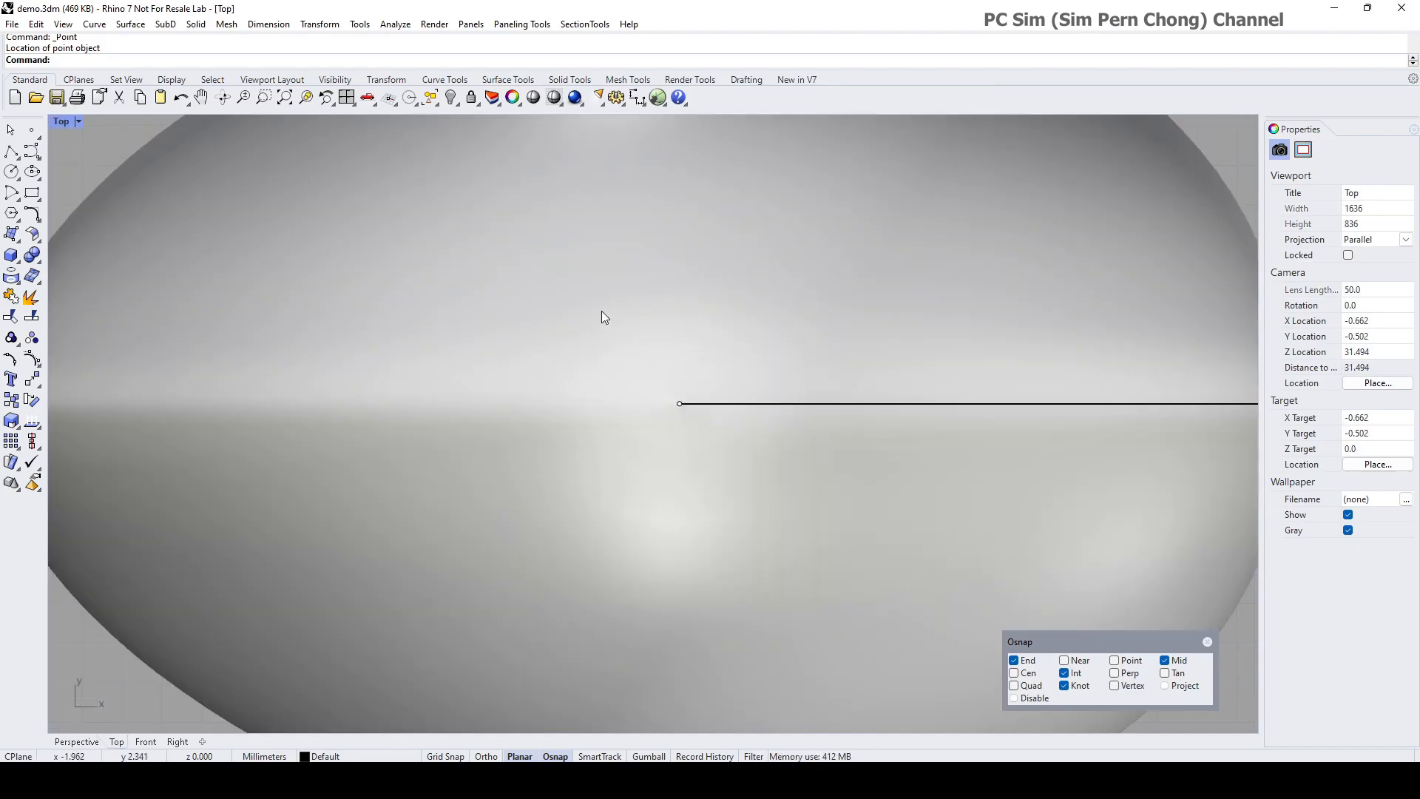
mouse_move(630, 530)
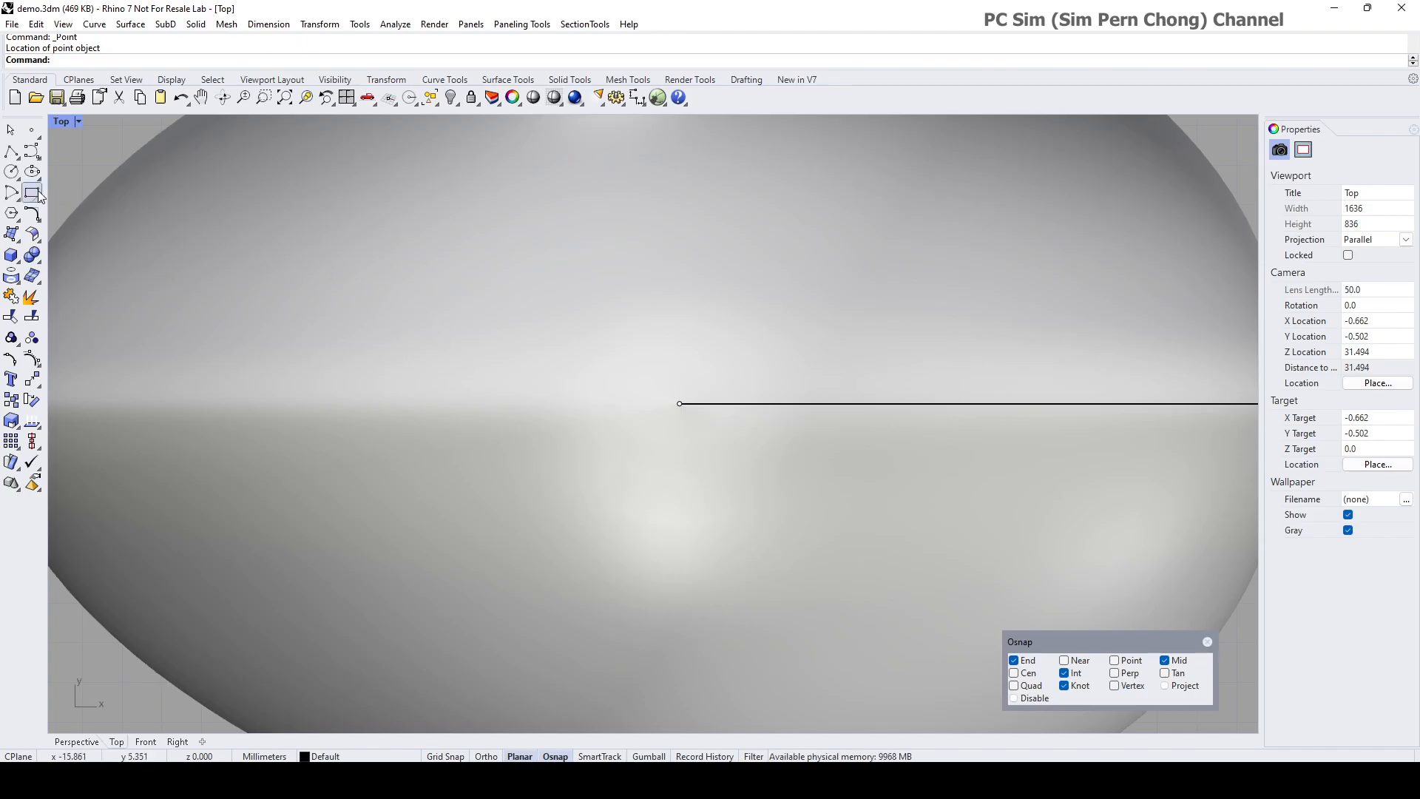
Step: Draw a centre-corner square on the dome's top point and select the dome surface
click(33, 196)
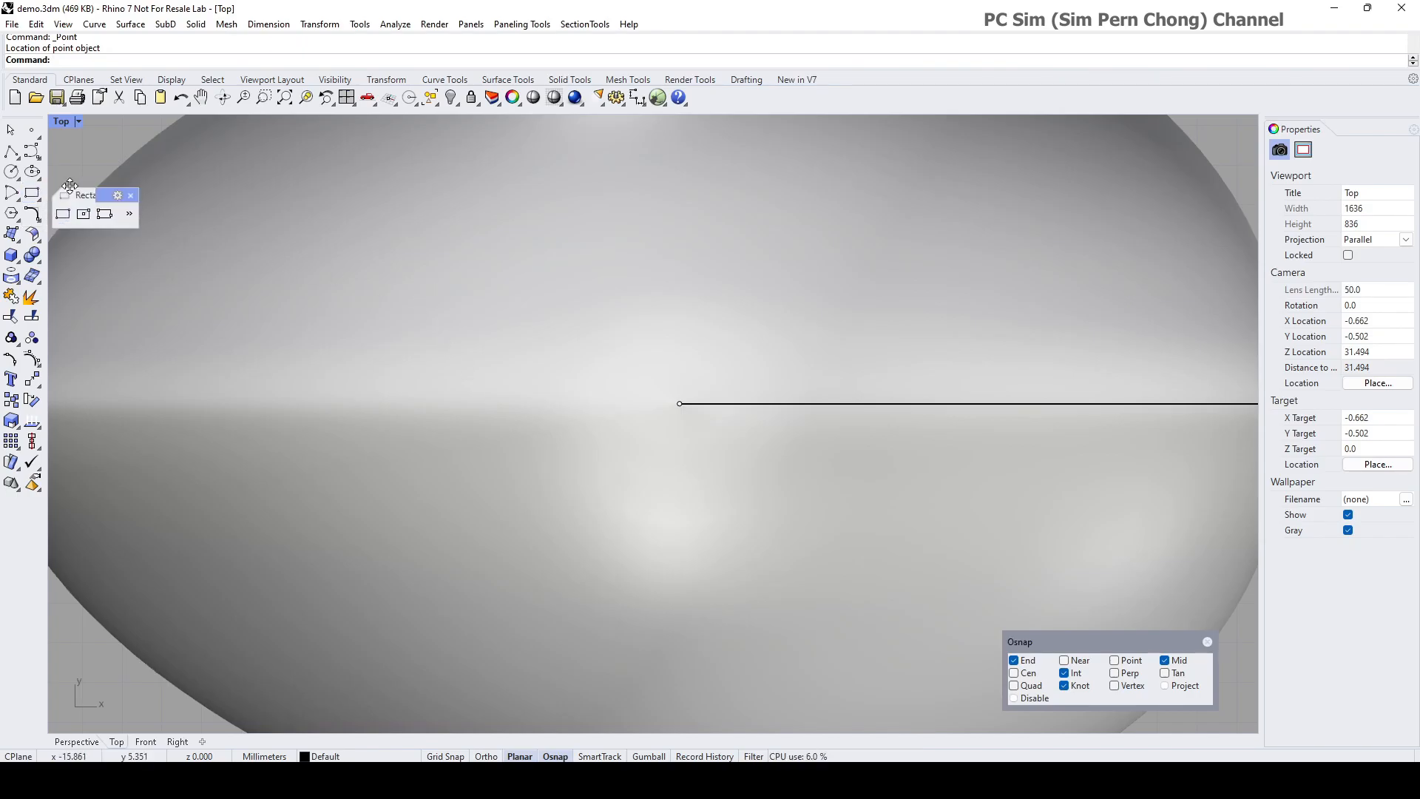
mouse_move(106, 213)
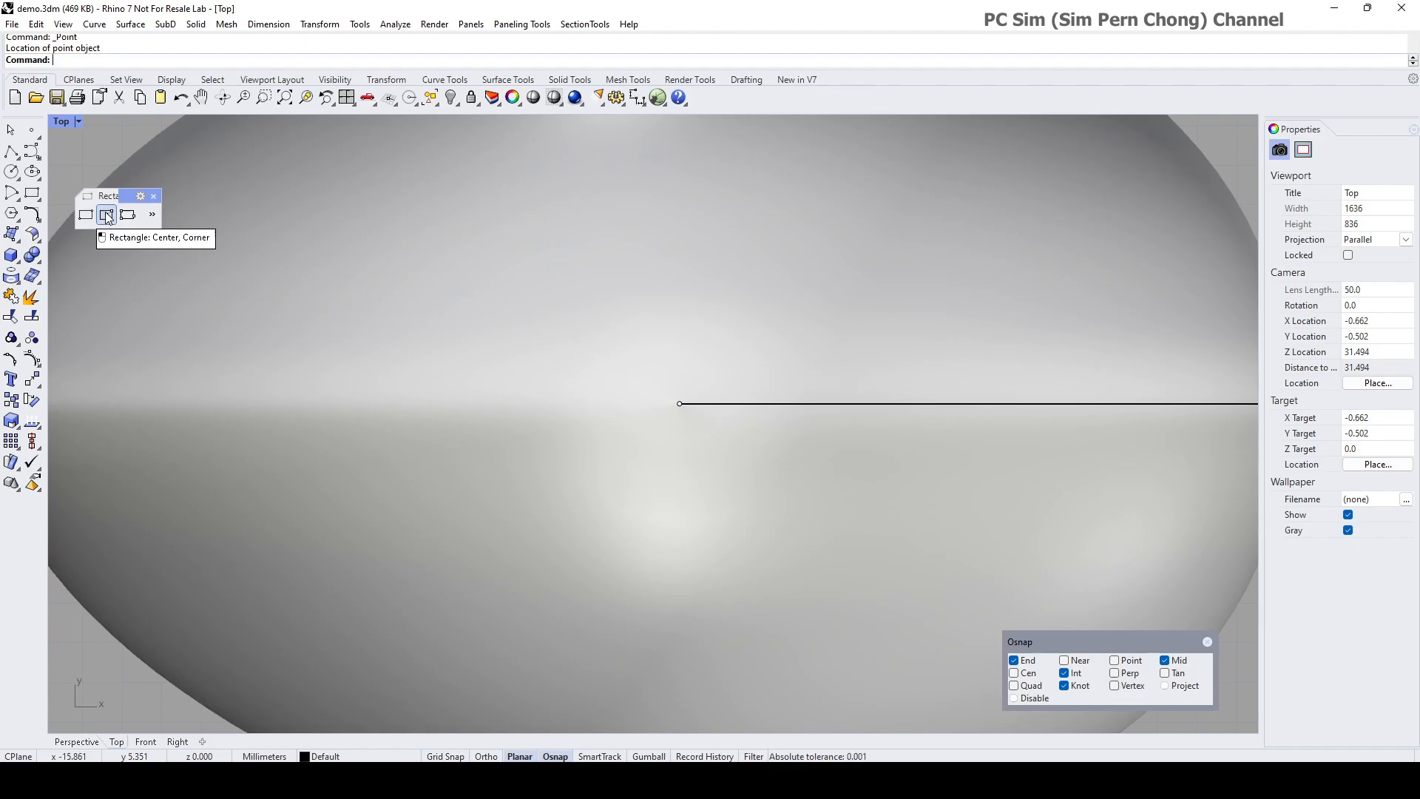
click(106, 214)
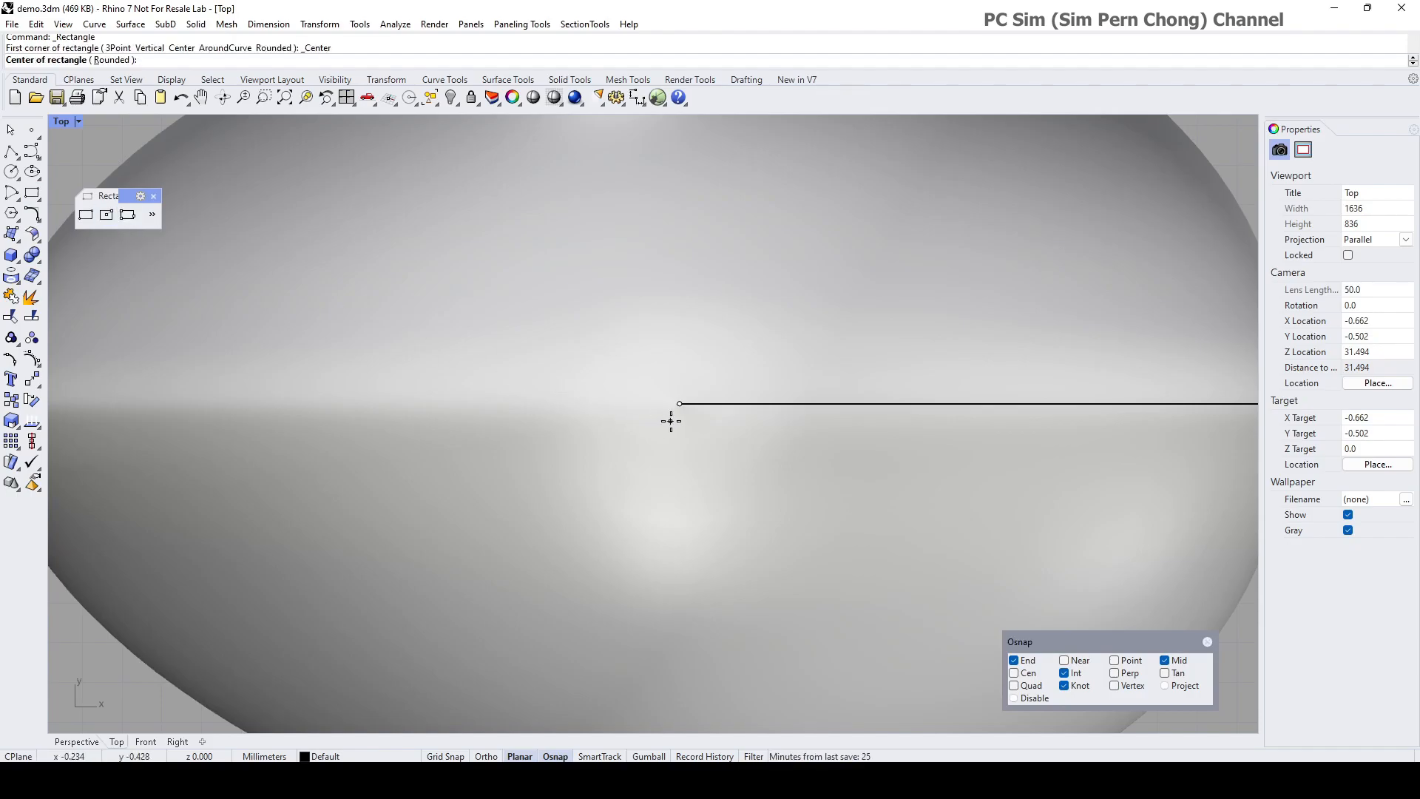
click(679, 402)
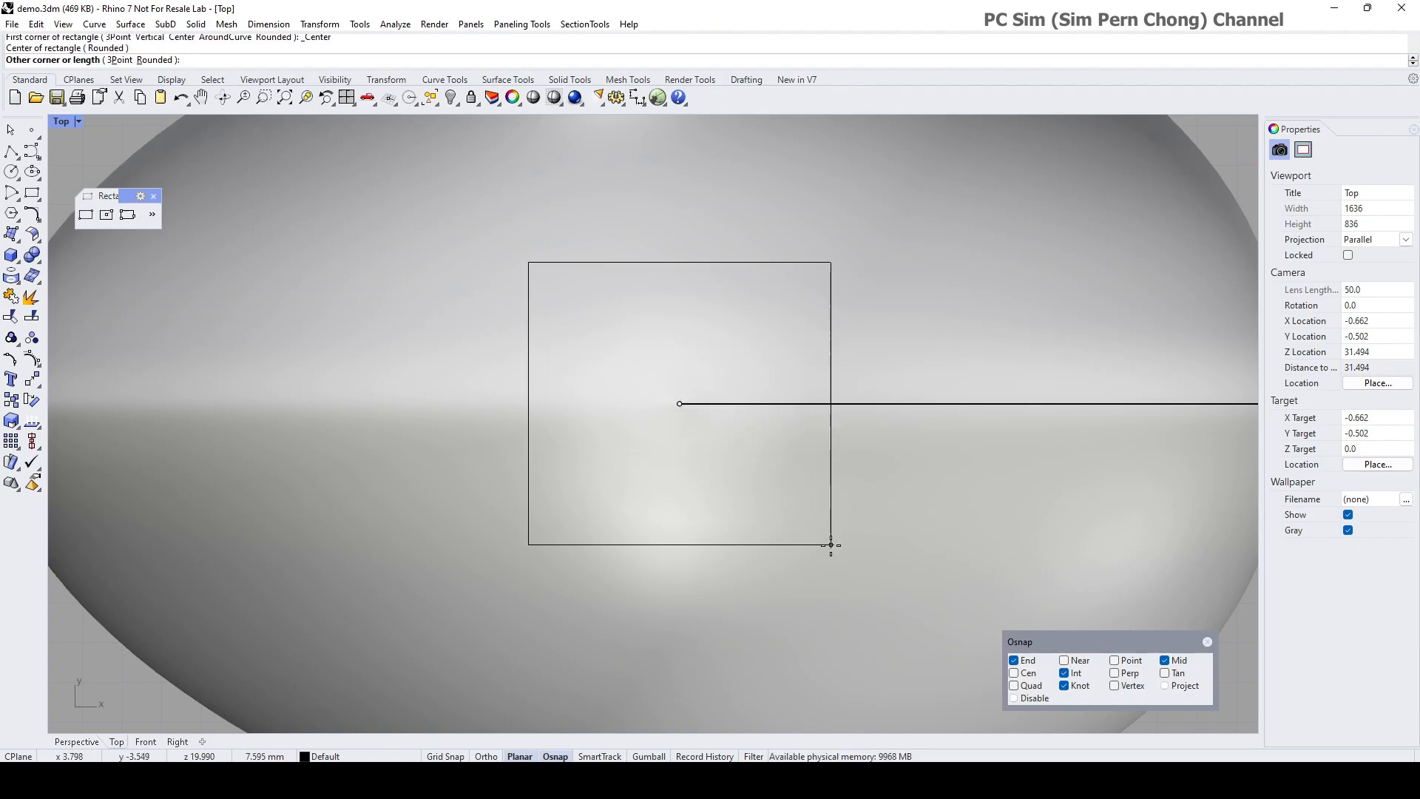
click(830, 541)
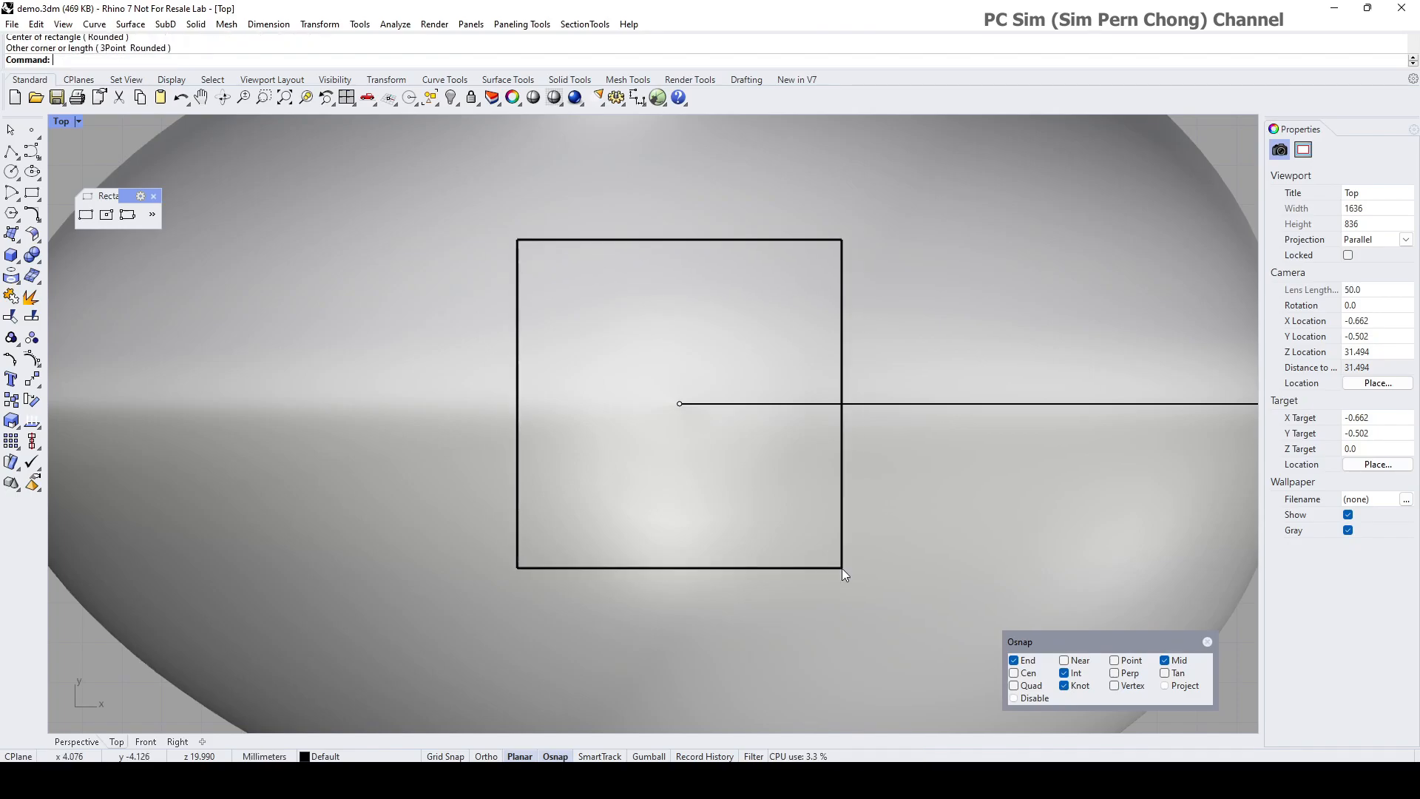
click(395, 24)
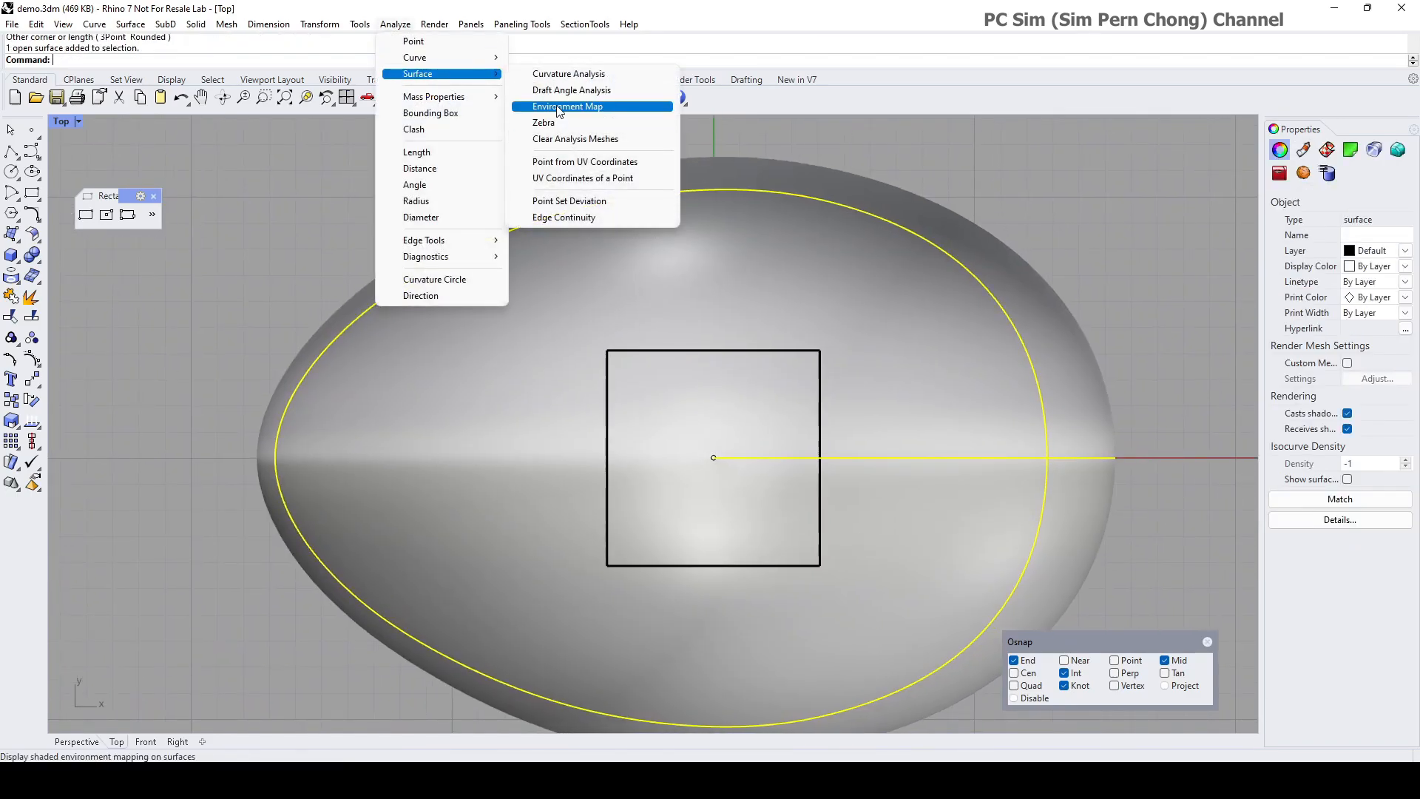
Step: Run Zebra again so stripes display across the dome
click(545, 123)
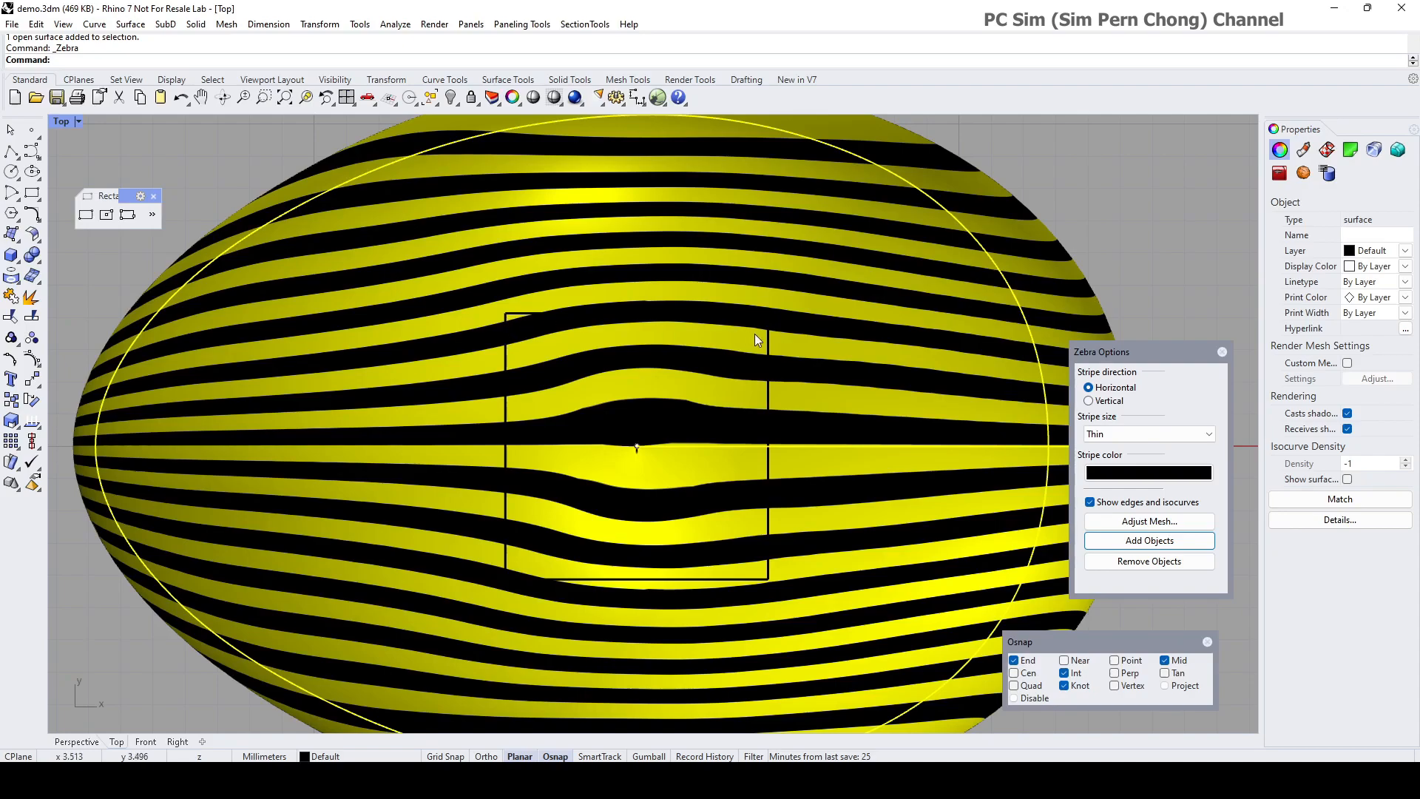
mouse_move(503, 363)
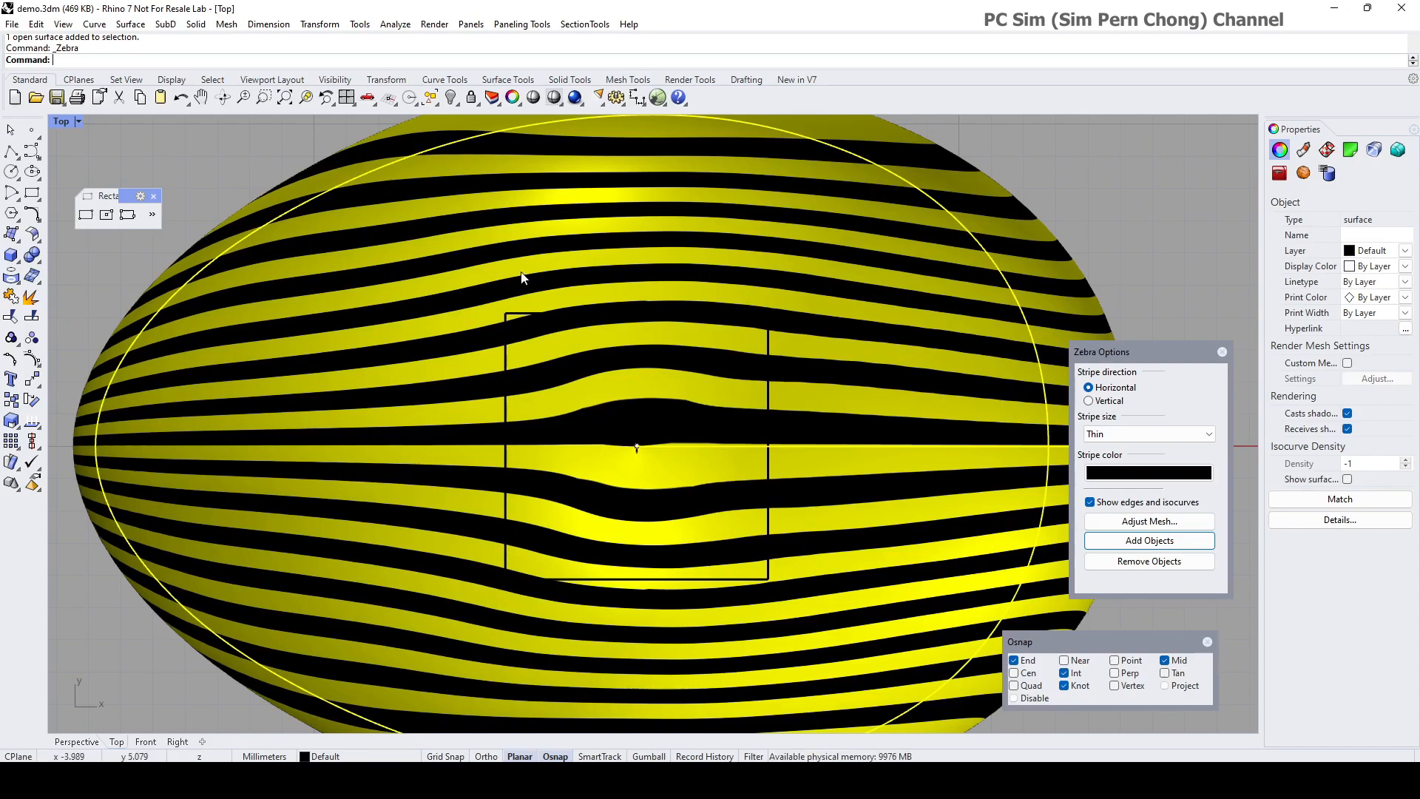
mouse_move(754, 676)
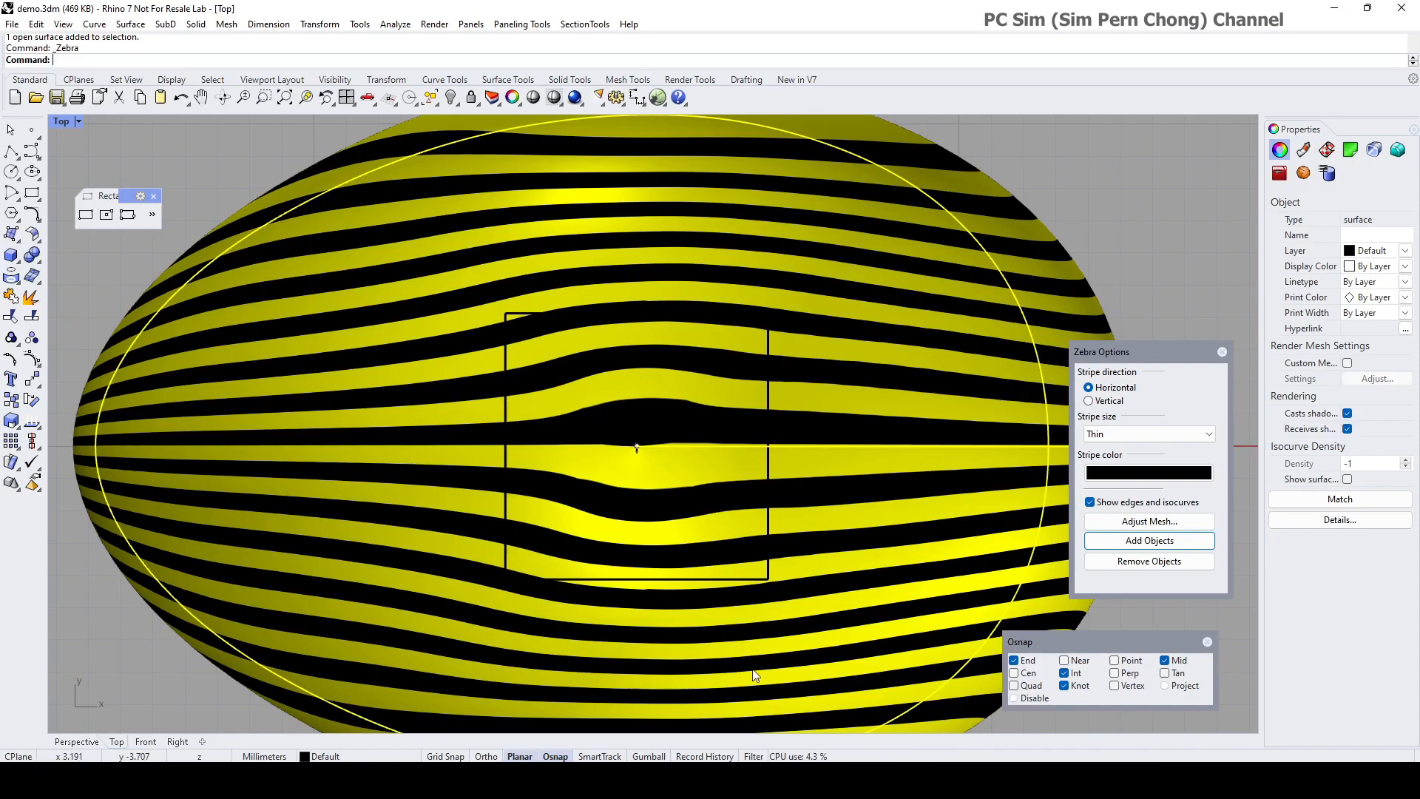
mouse_move(670, 435)
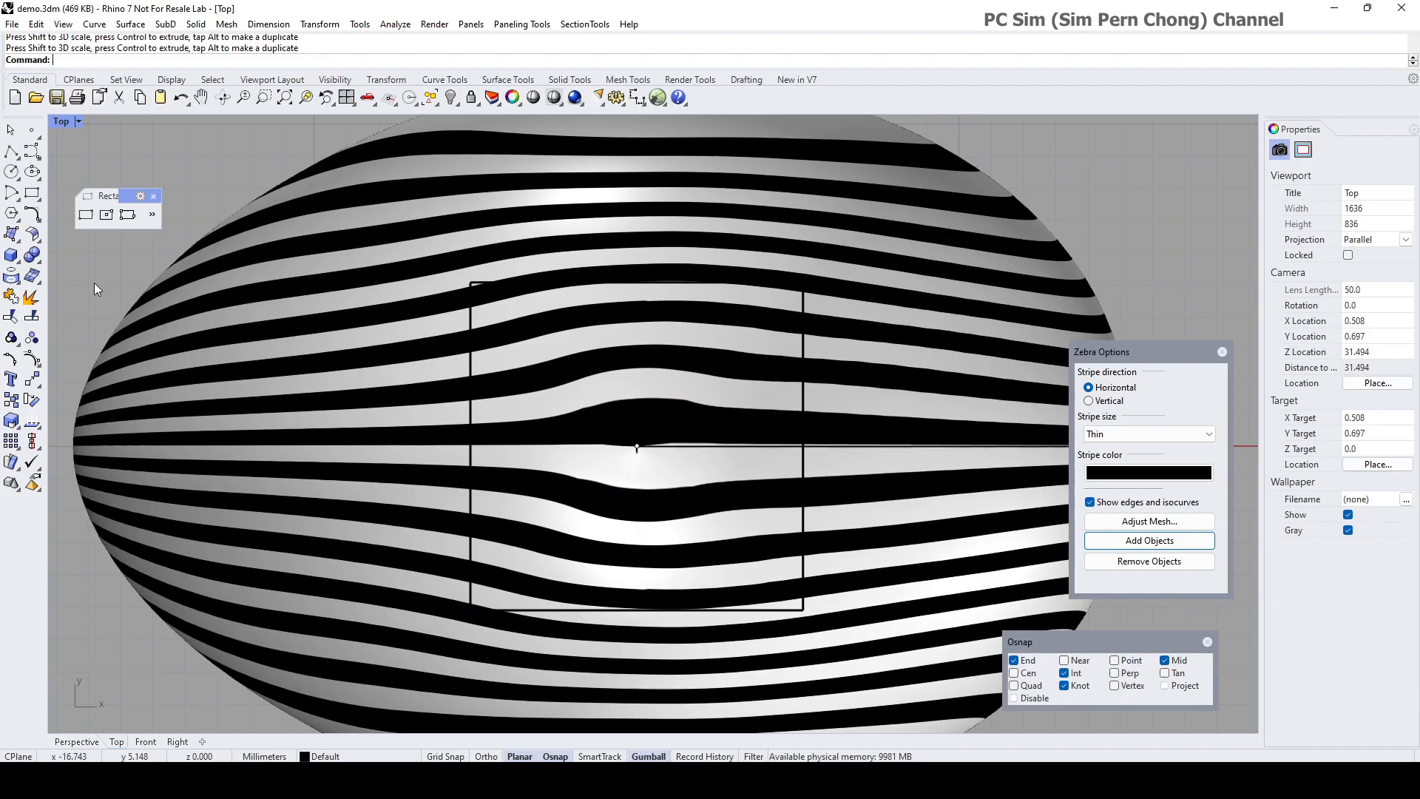
mouse_move(12, 314)
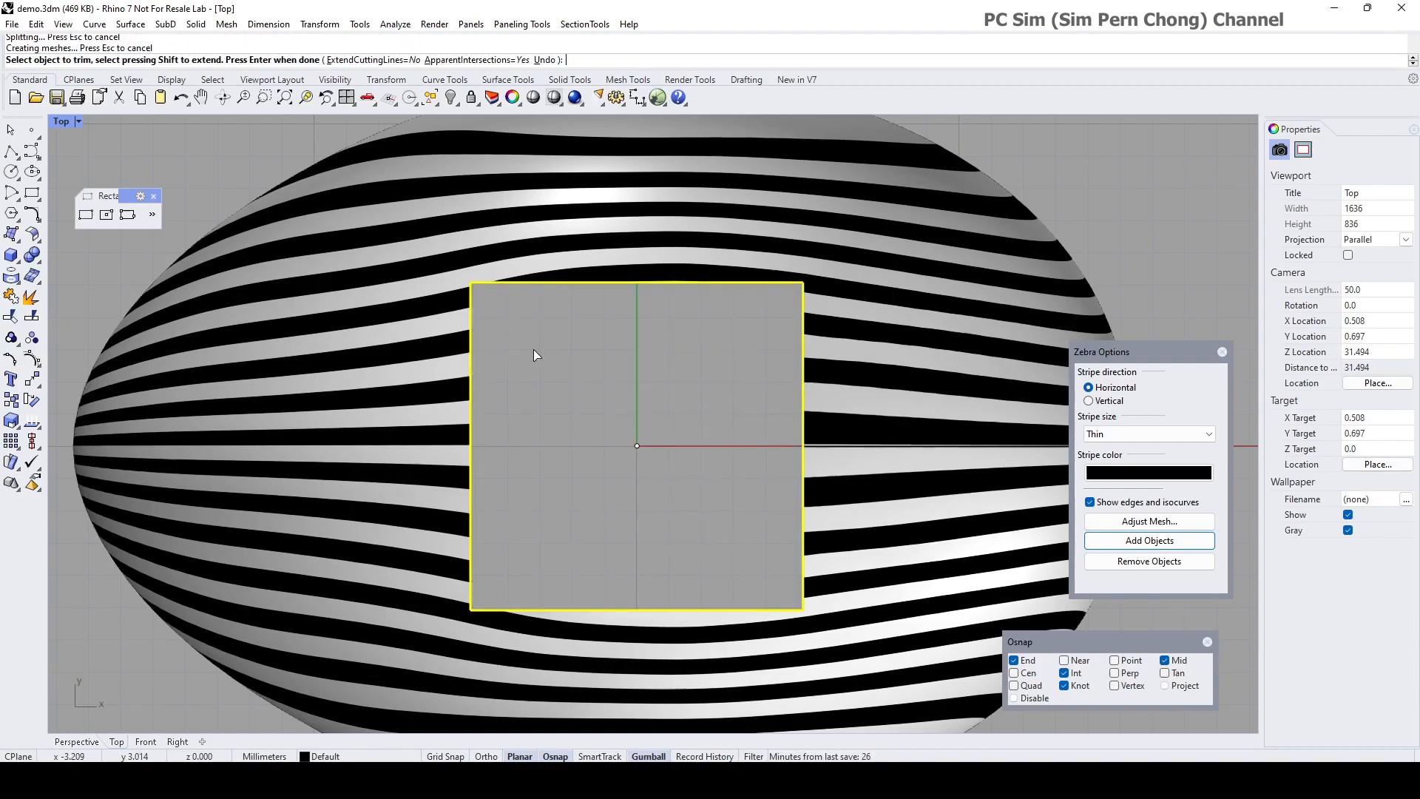
Step: Finish trimming the square hole at the dome's top and close Zebra Options
key(Return)
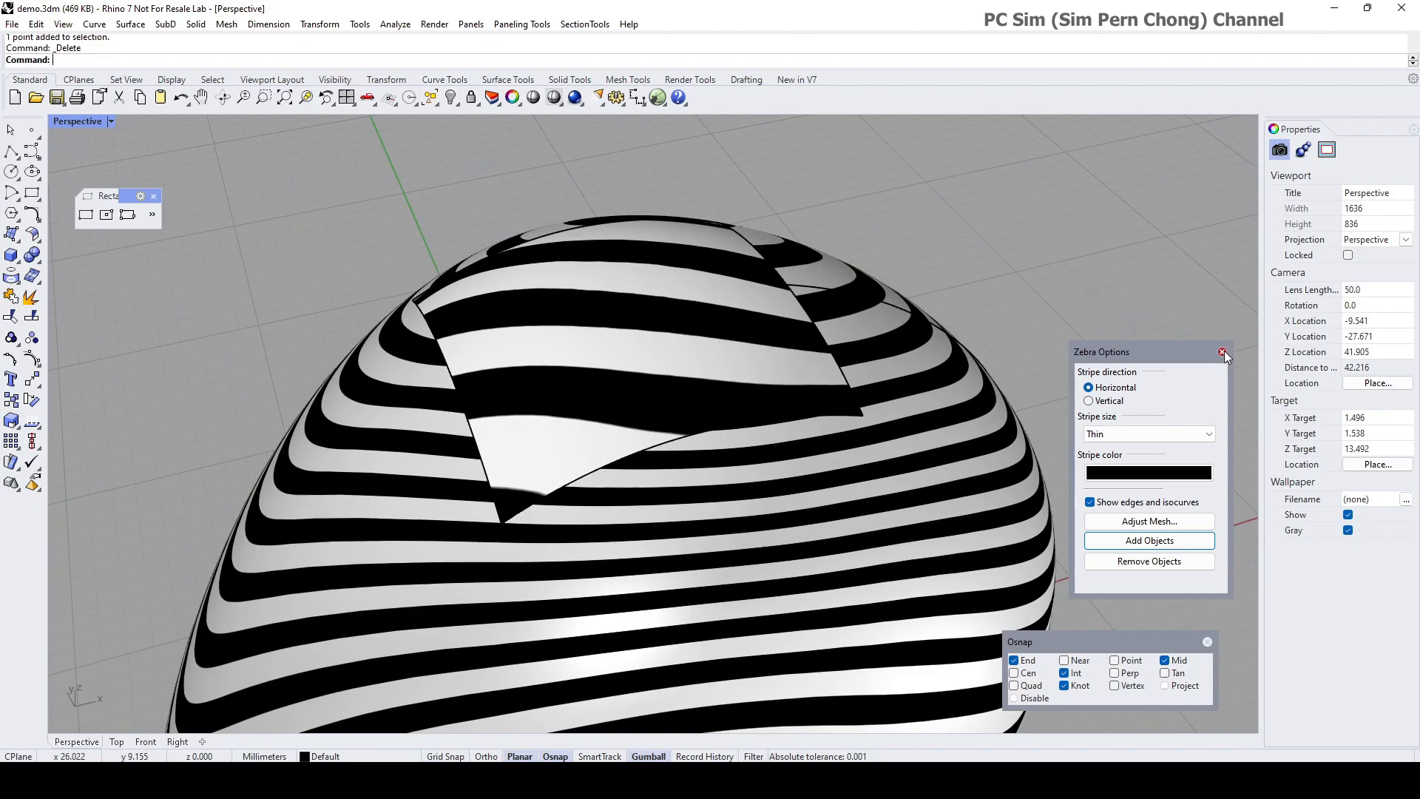
click(1223, 353)
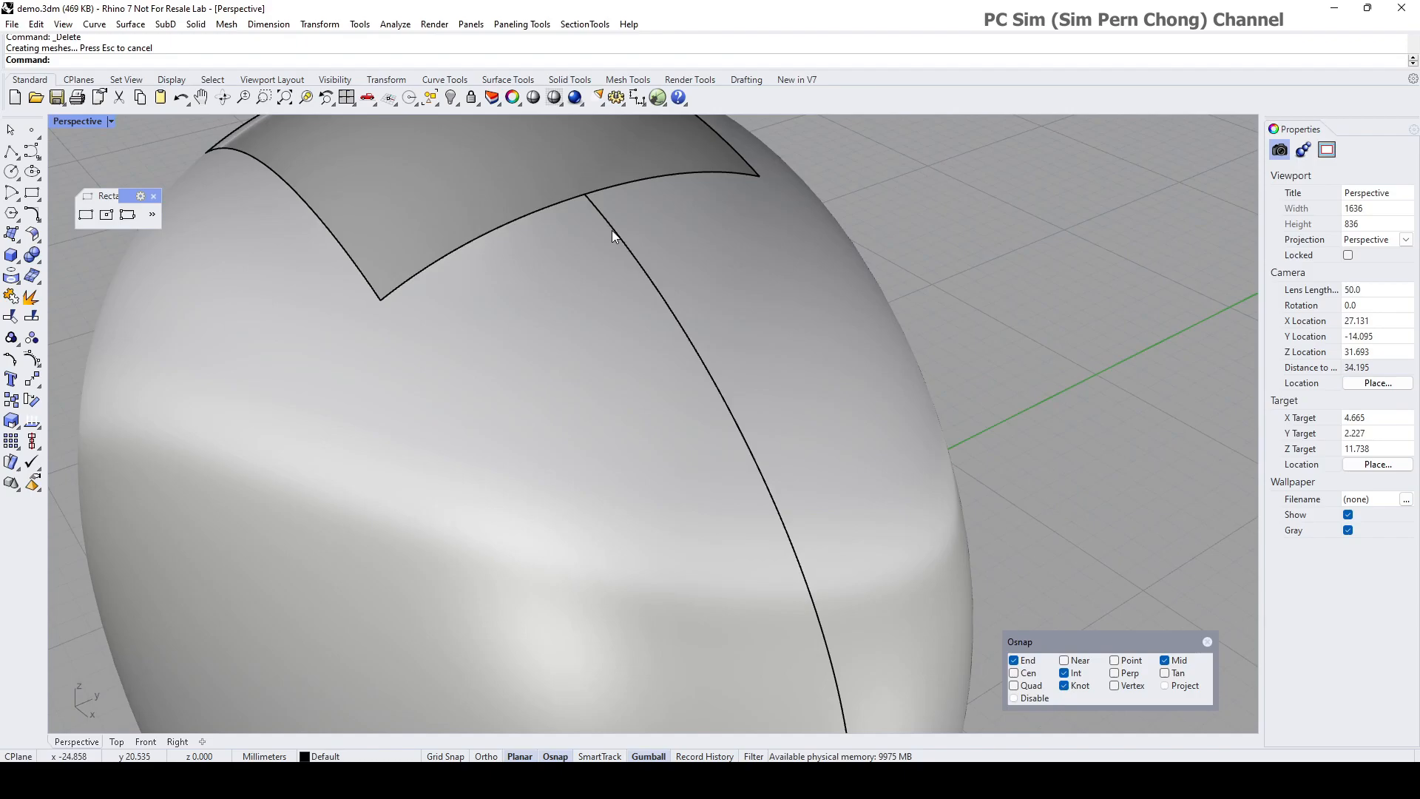
mouse_move(805, 258)
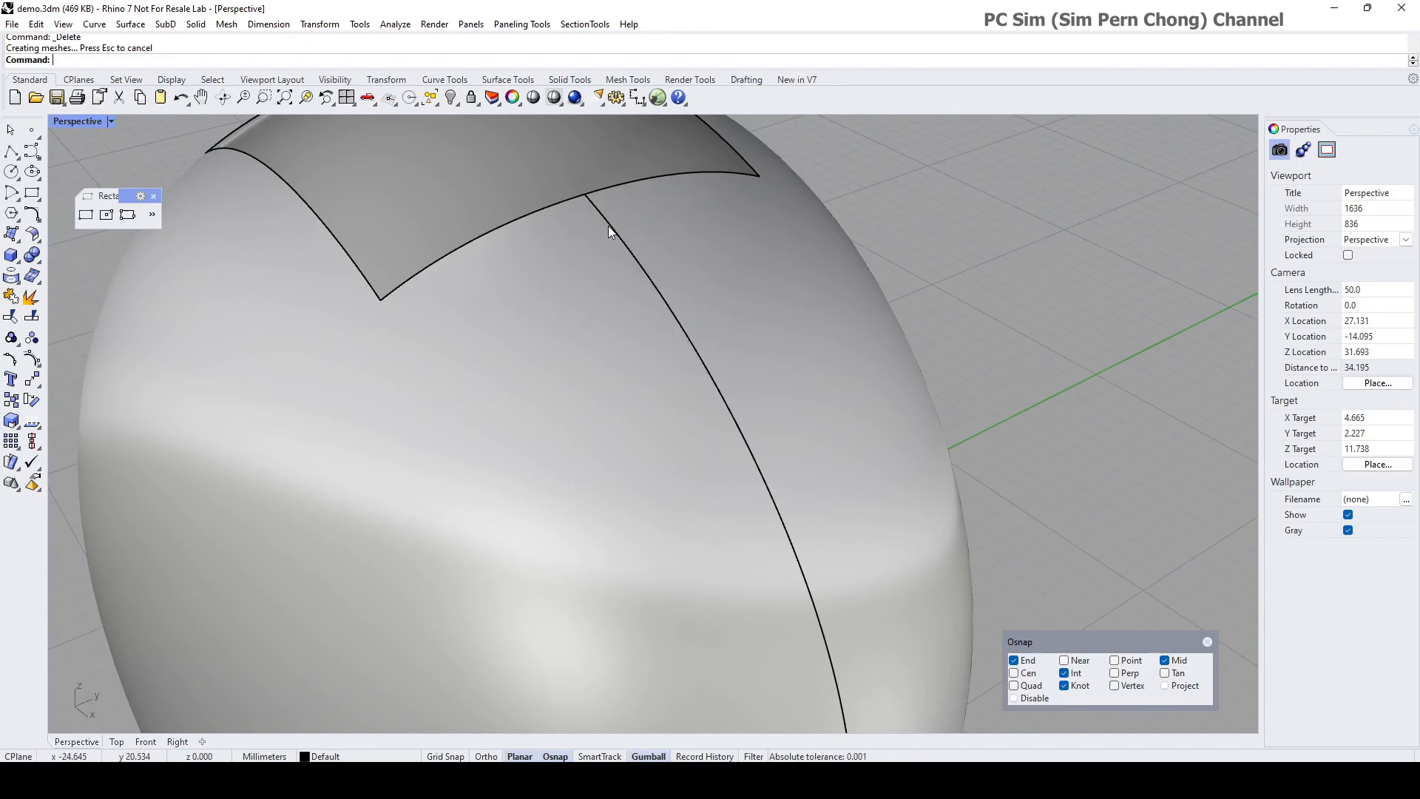
mouse_move(825, 313)
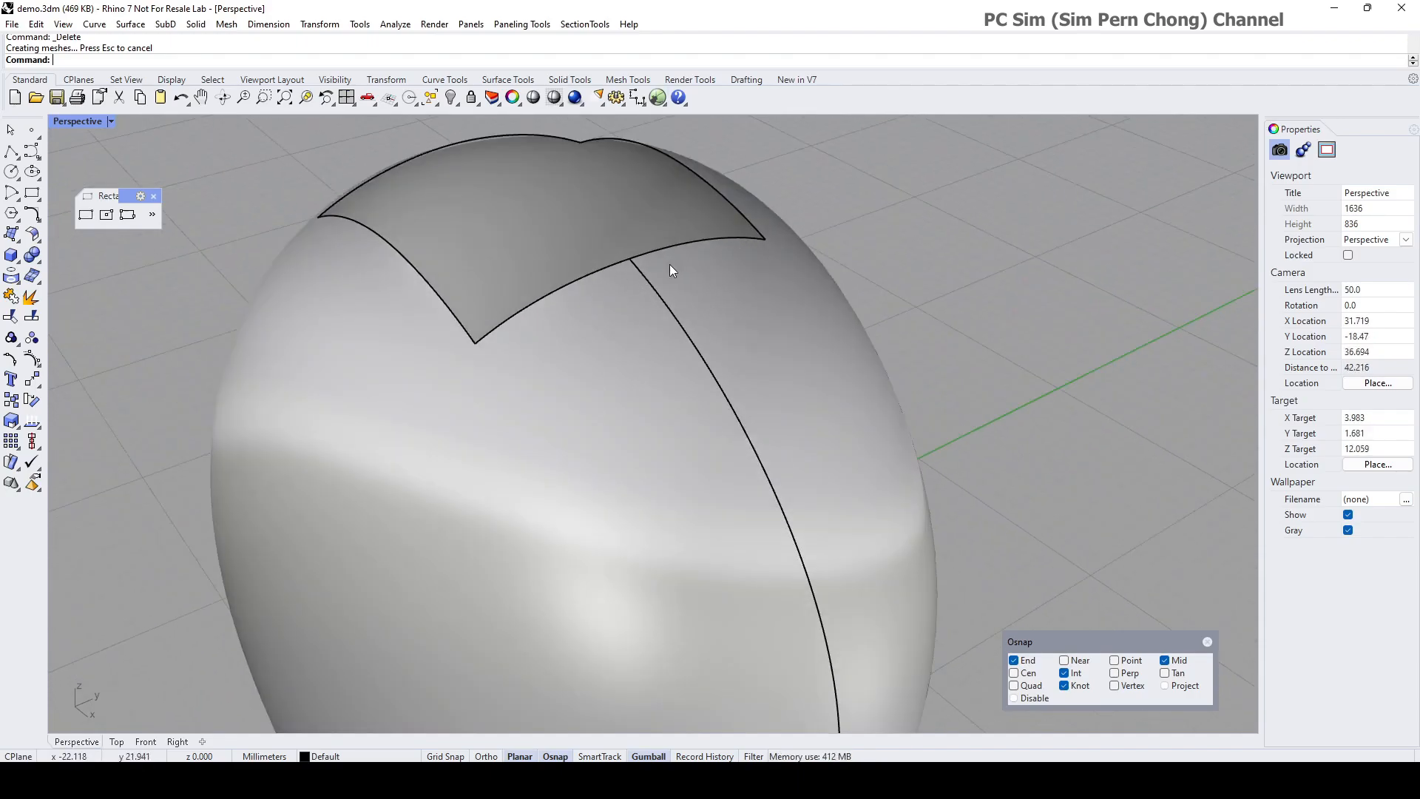
mouse_move(777, 241)
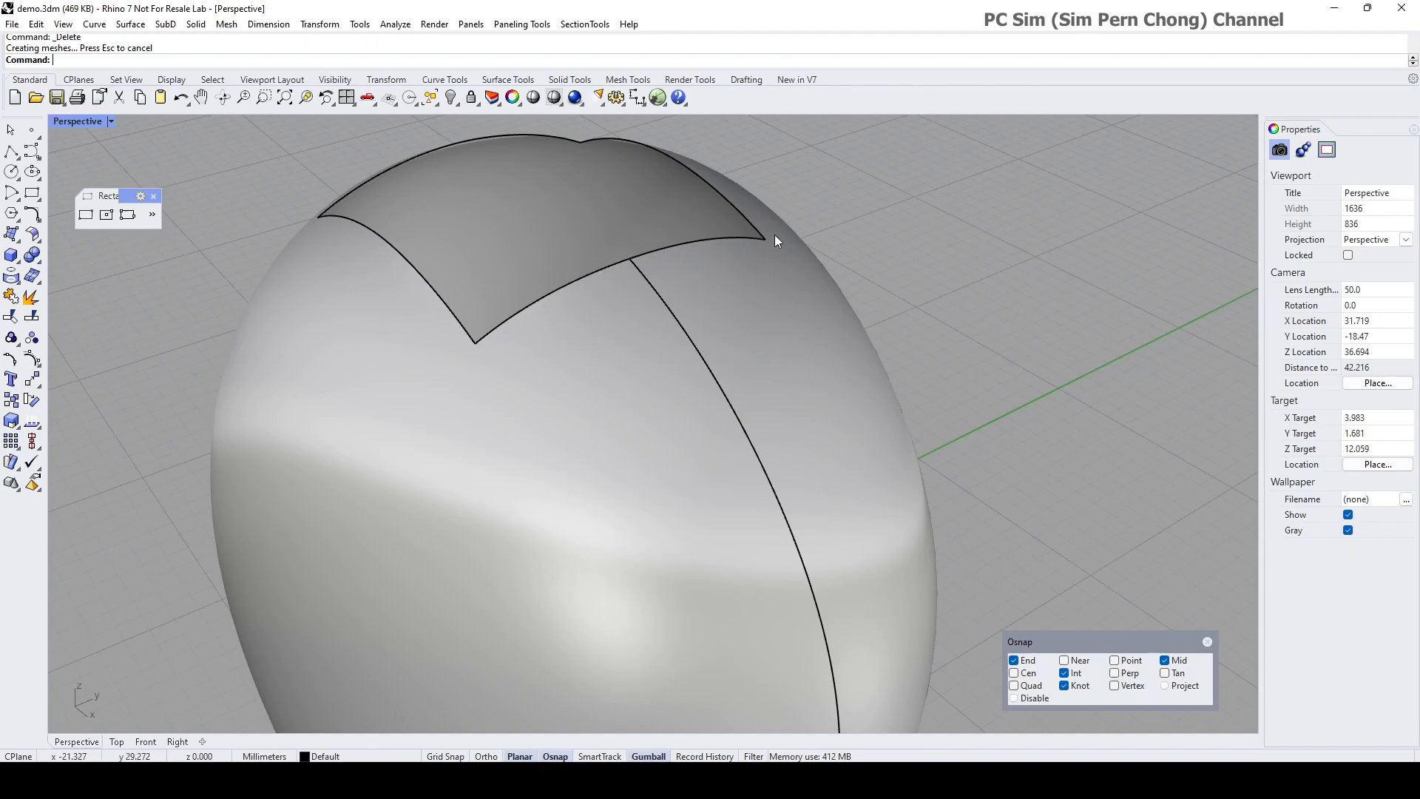
mouse_move(657, 269)
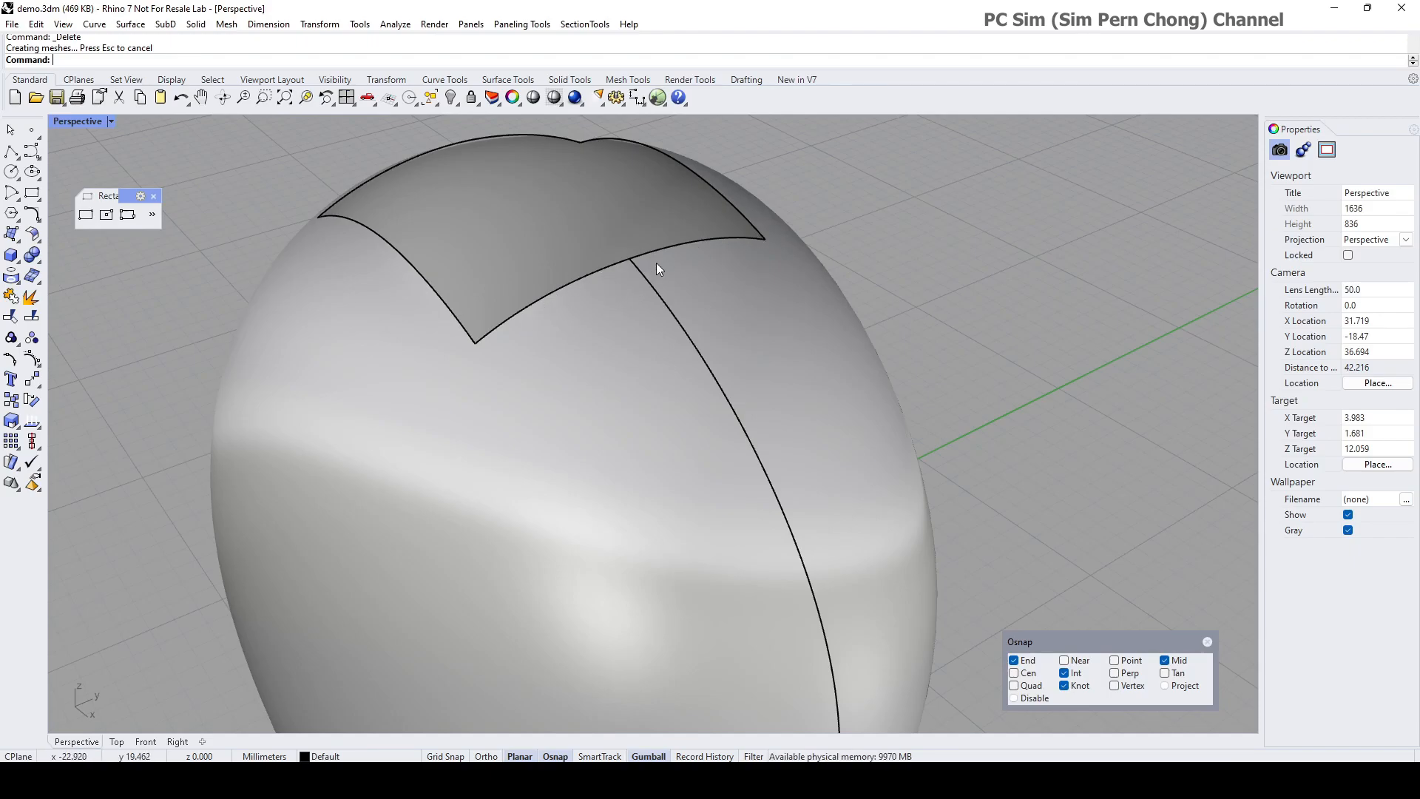
mouse_move(538, 305)
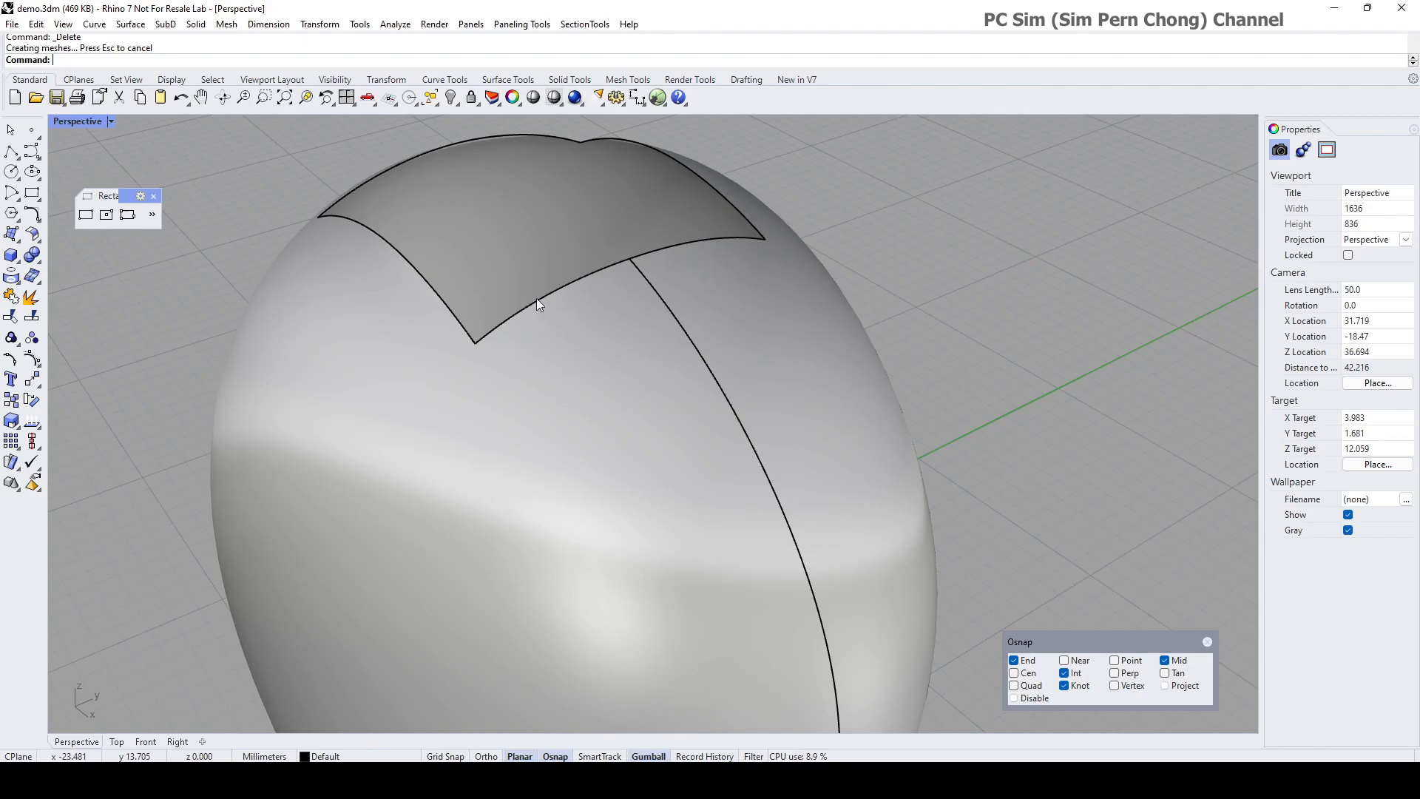
mouse_move(732, 264)
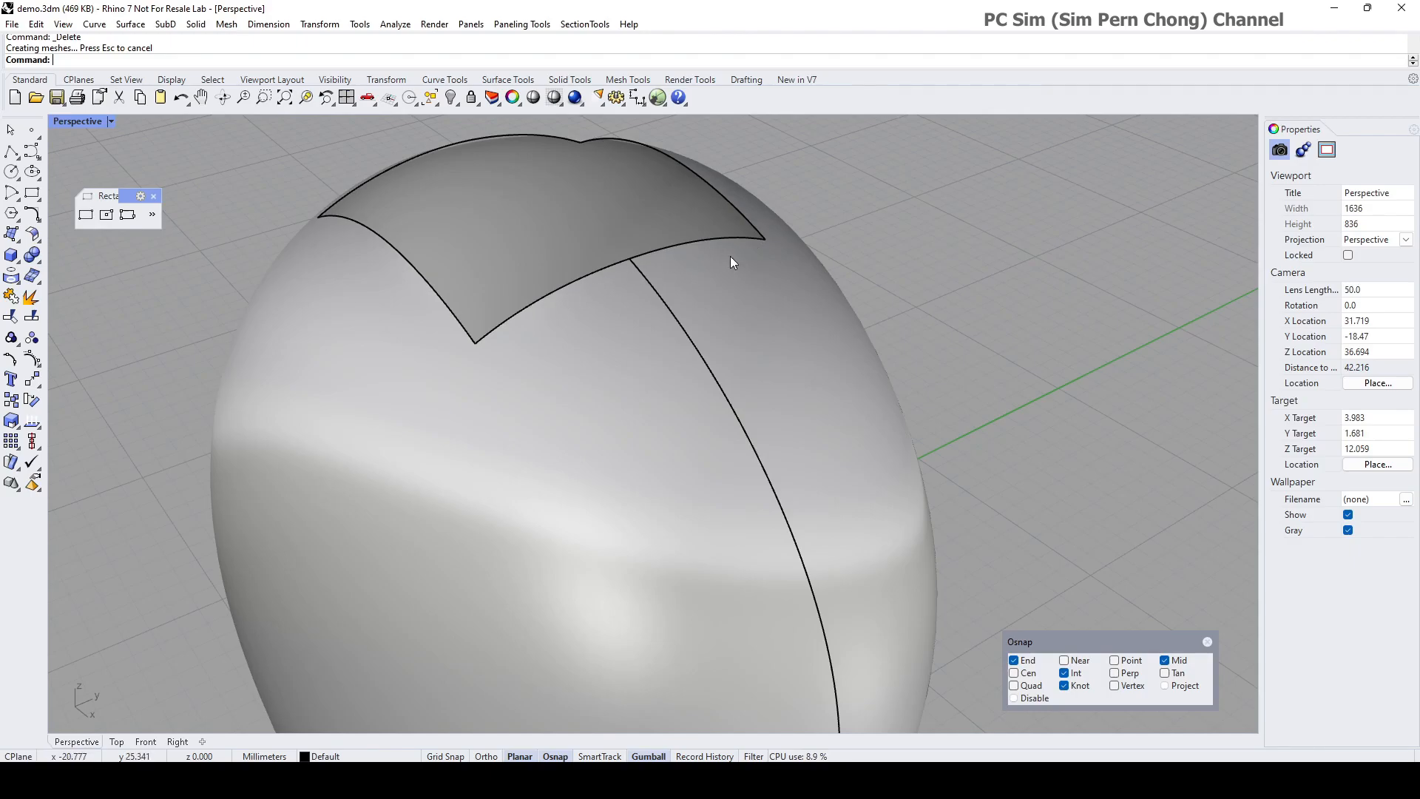
mouse_move(651, 291)
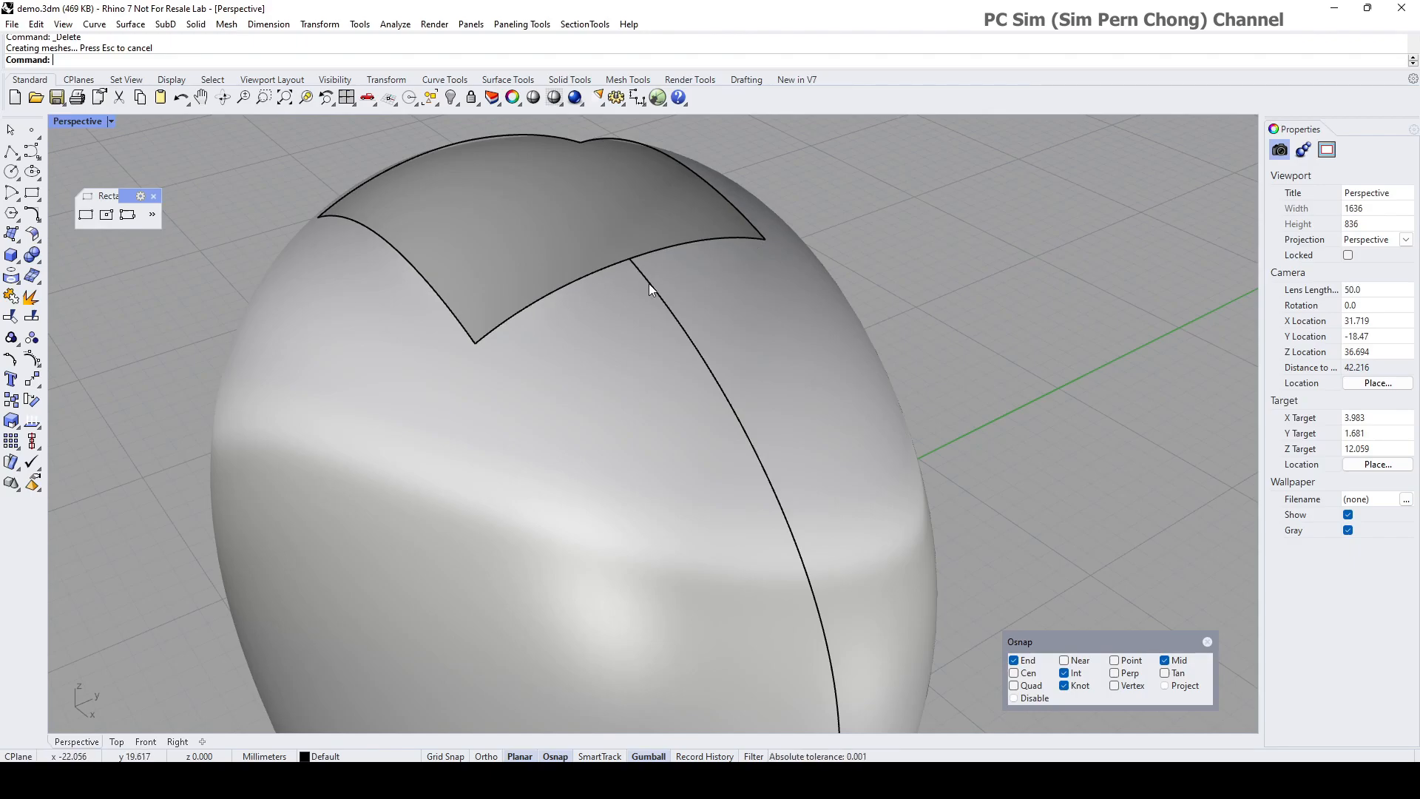
mouse_move(483, 355)
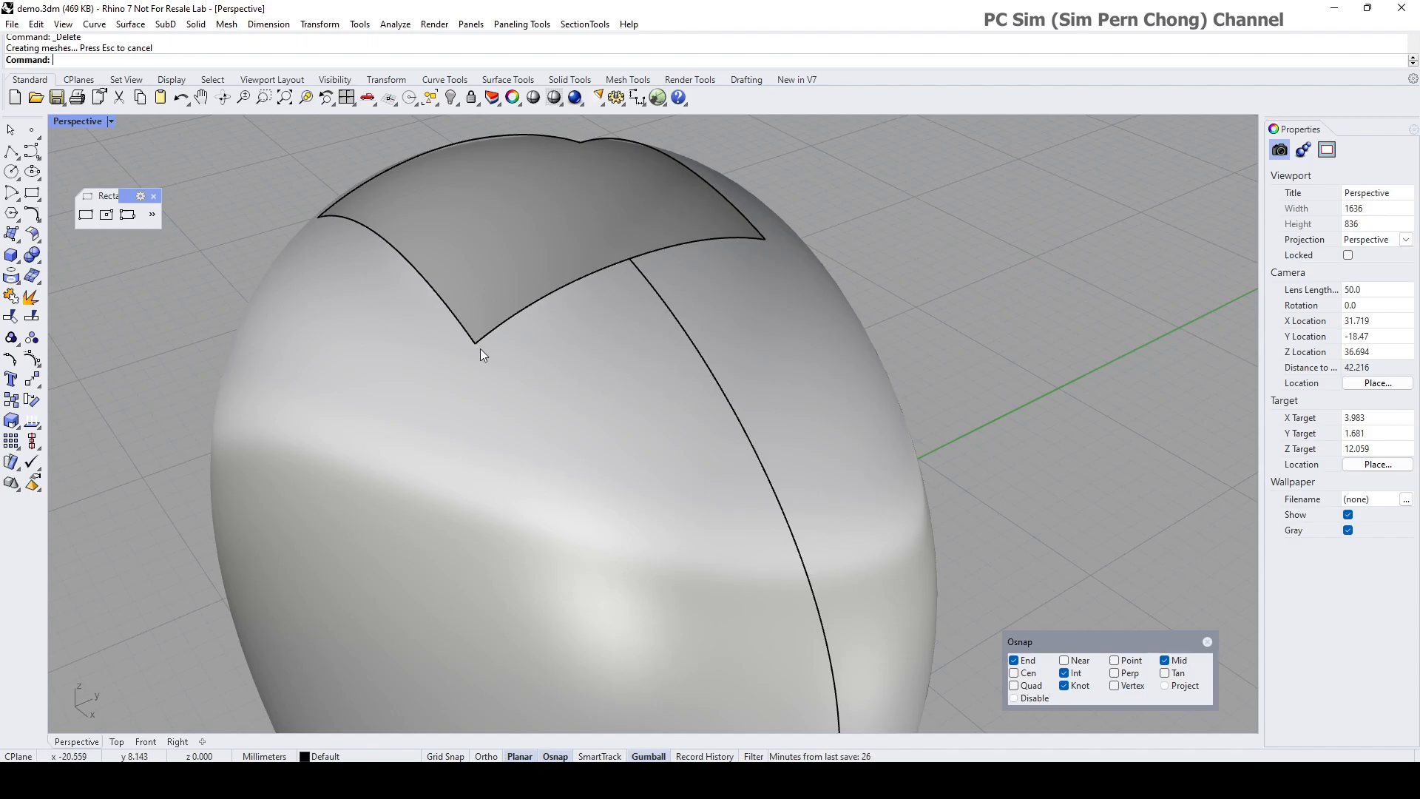
mouse_move(31, 236)
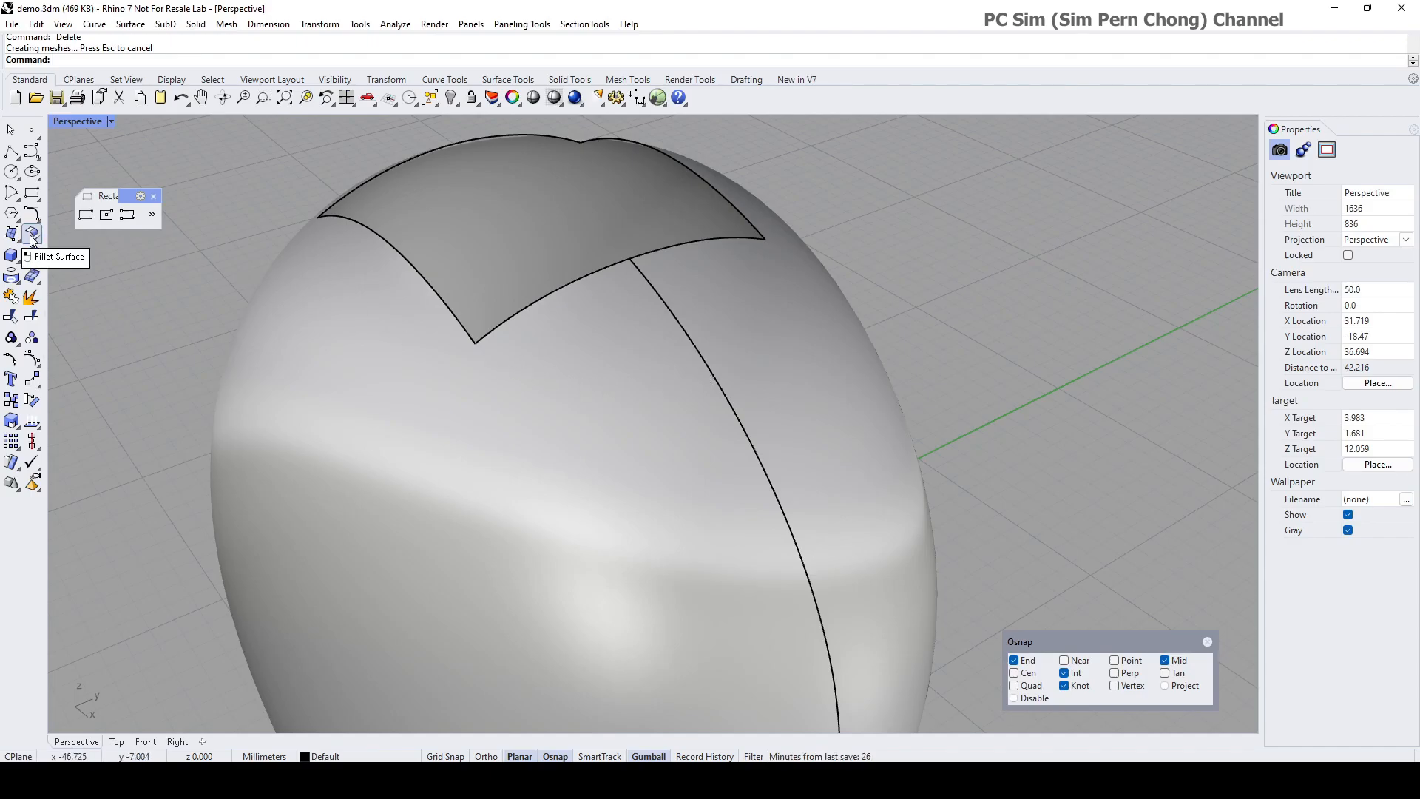
Step: Start Adjust Closed Surface Seam from the Surface Tools flyout
click(30, 237)
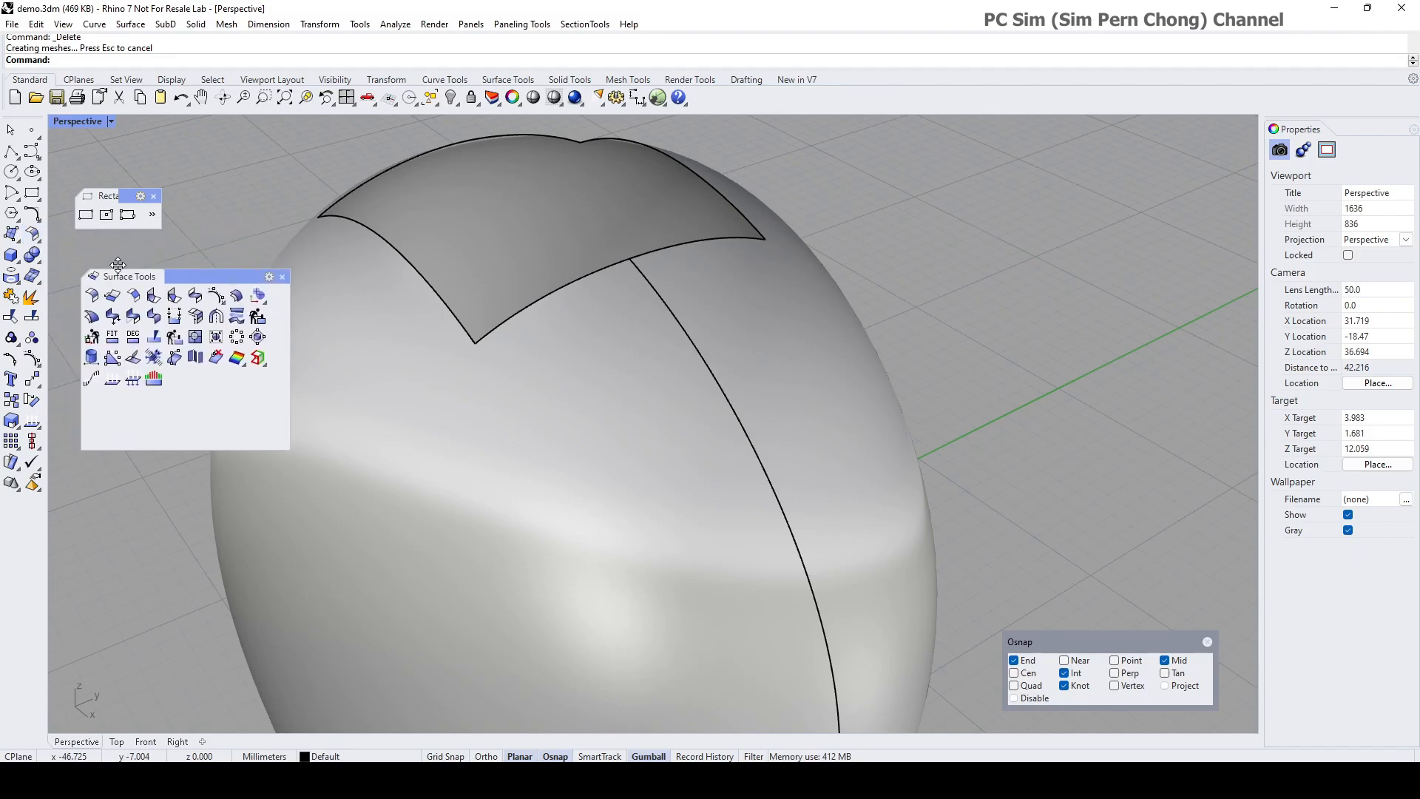
mouse_move(91, 357)
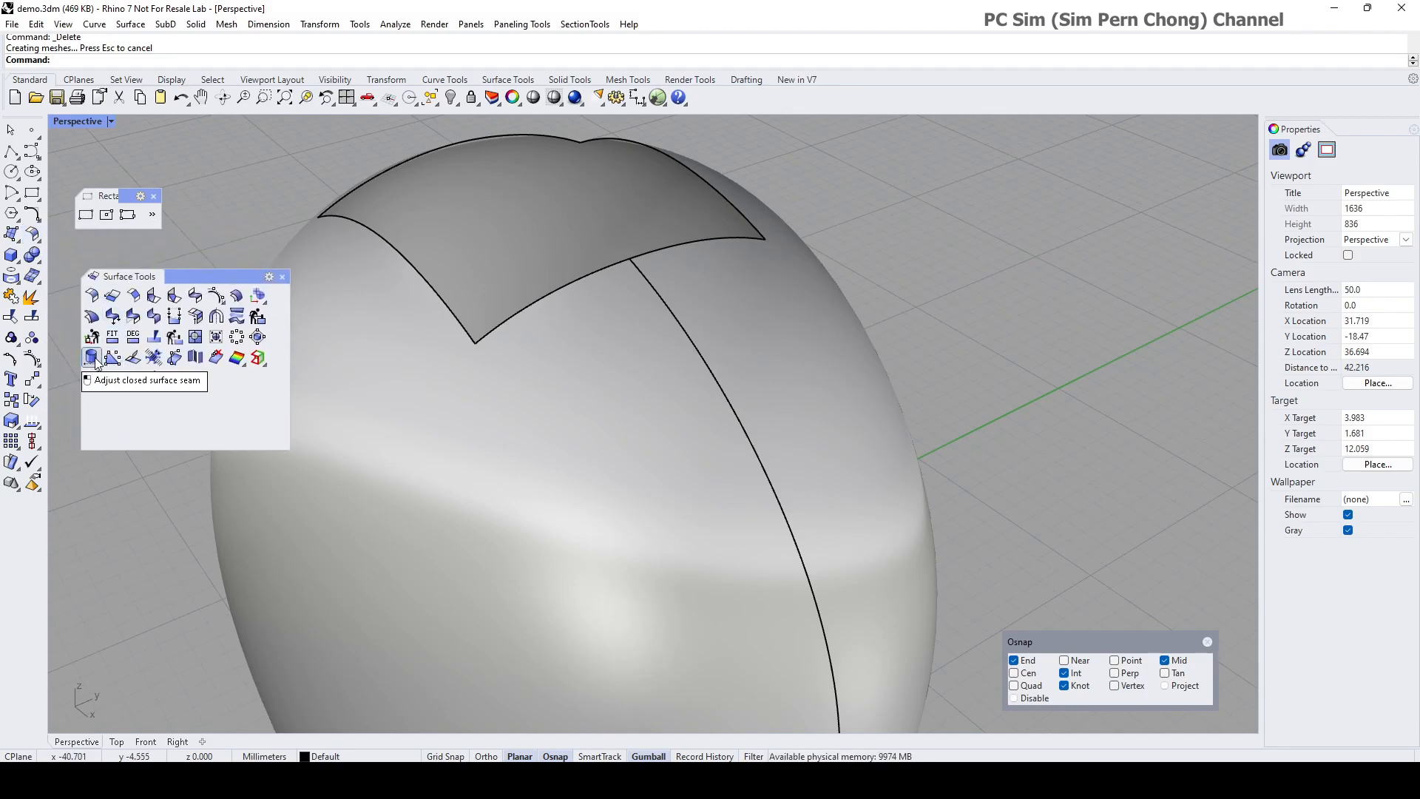
click(94, 357)
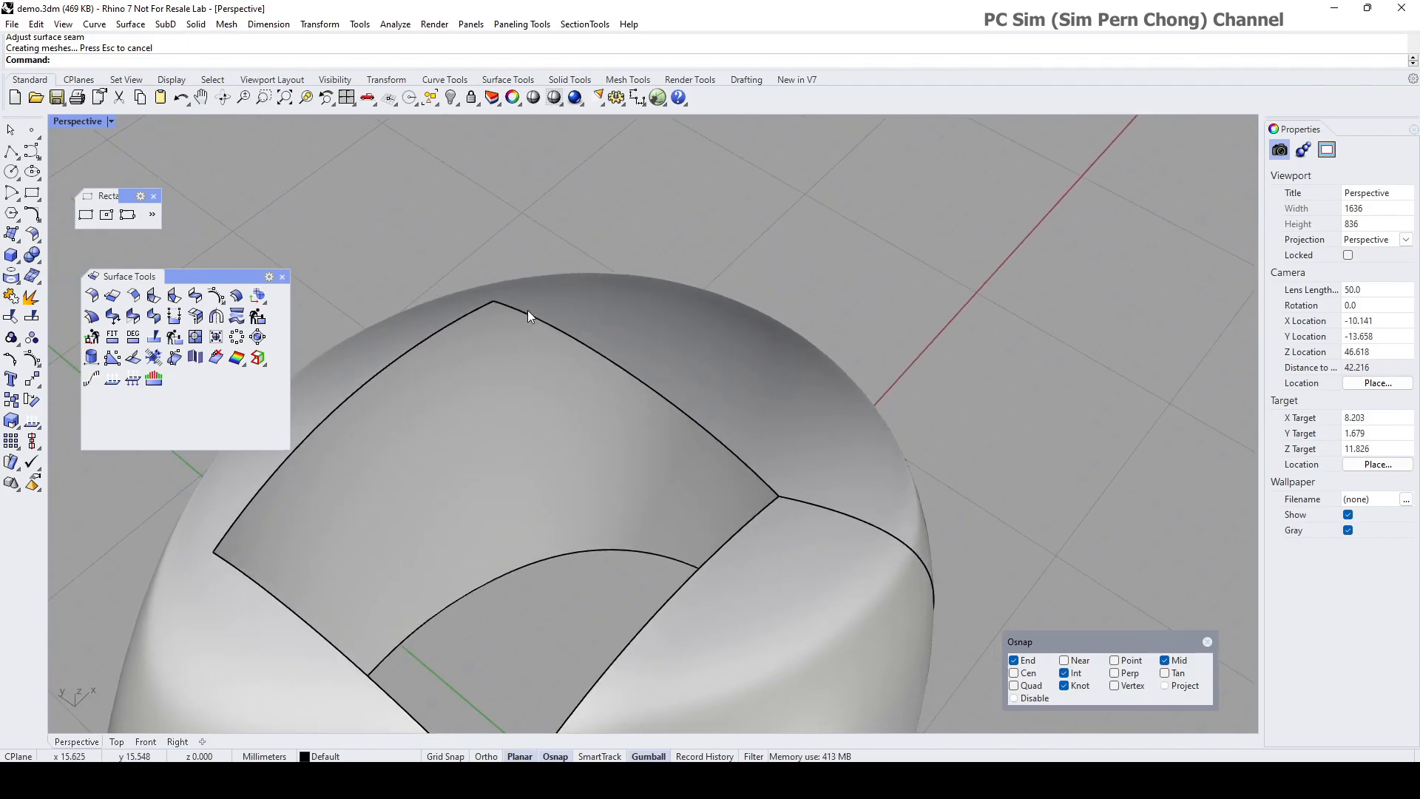
mouse_move(431, 22)
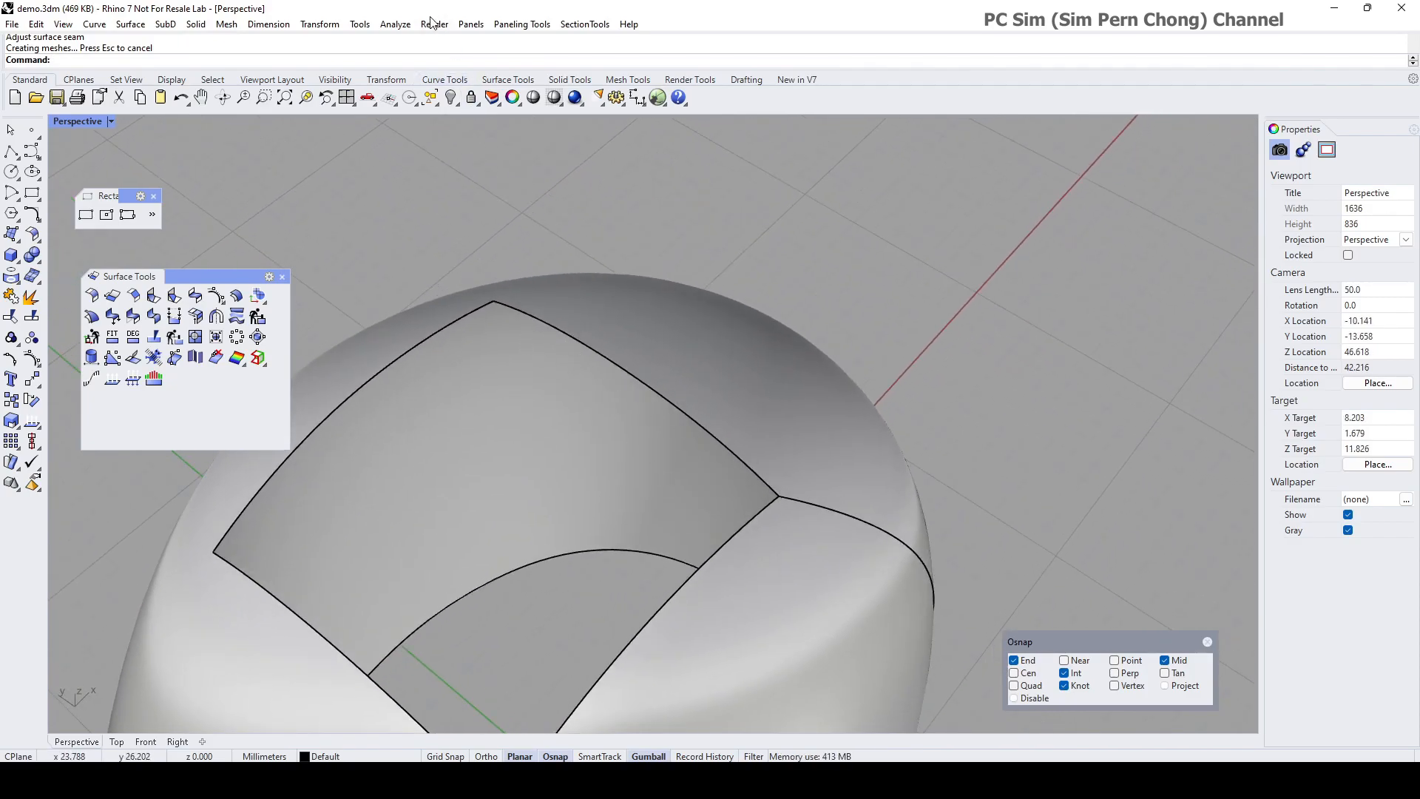
Step: Merge the adjacent edges along the trimmed opening with Merge Edge
click(395, 23)
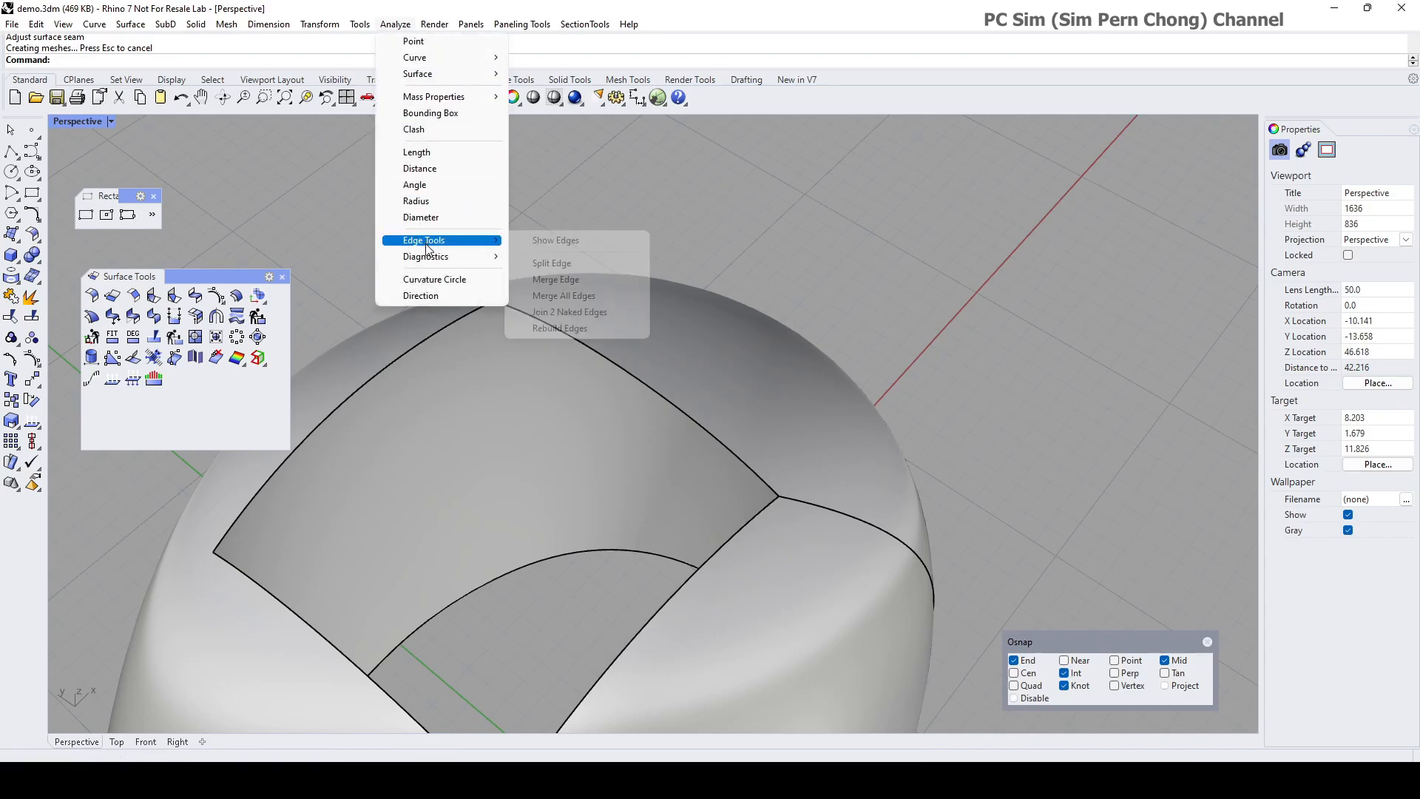
mouse_move(556, 279)
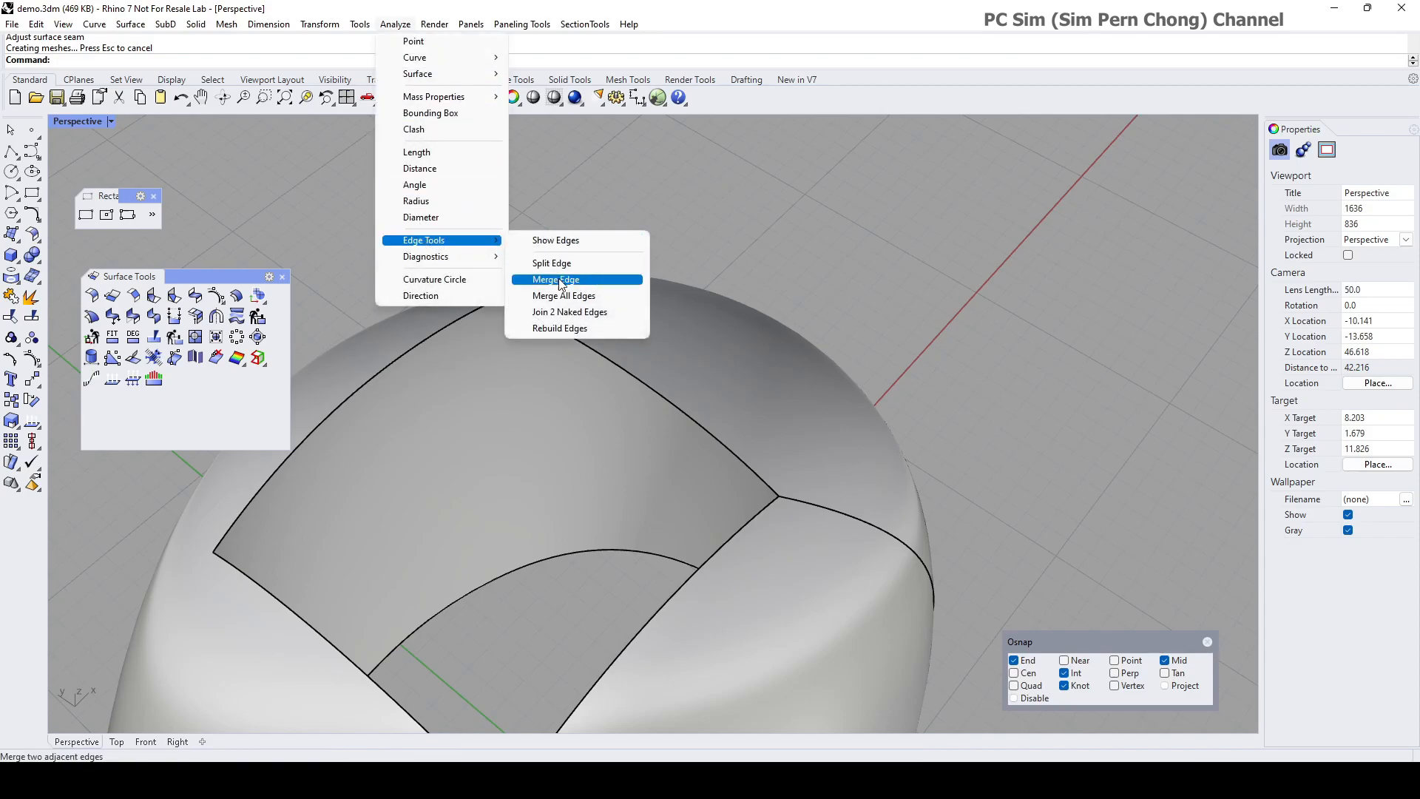
click(555, 280)
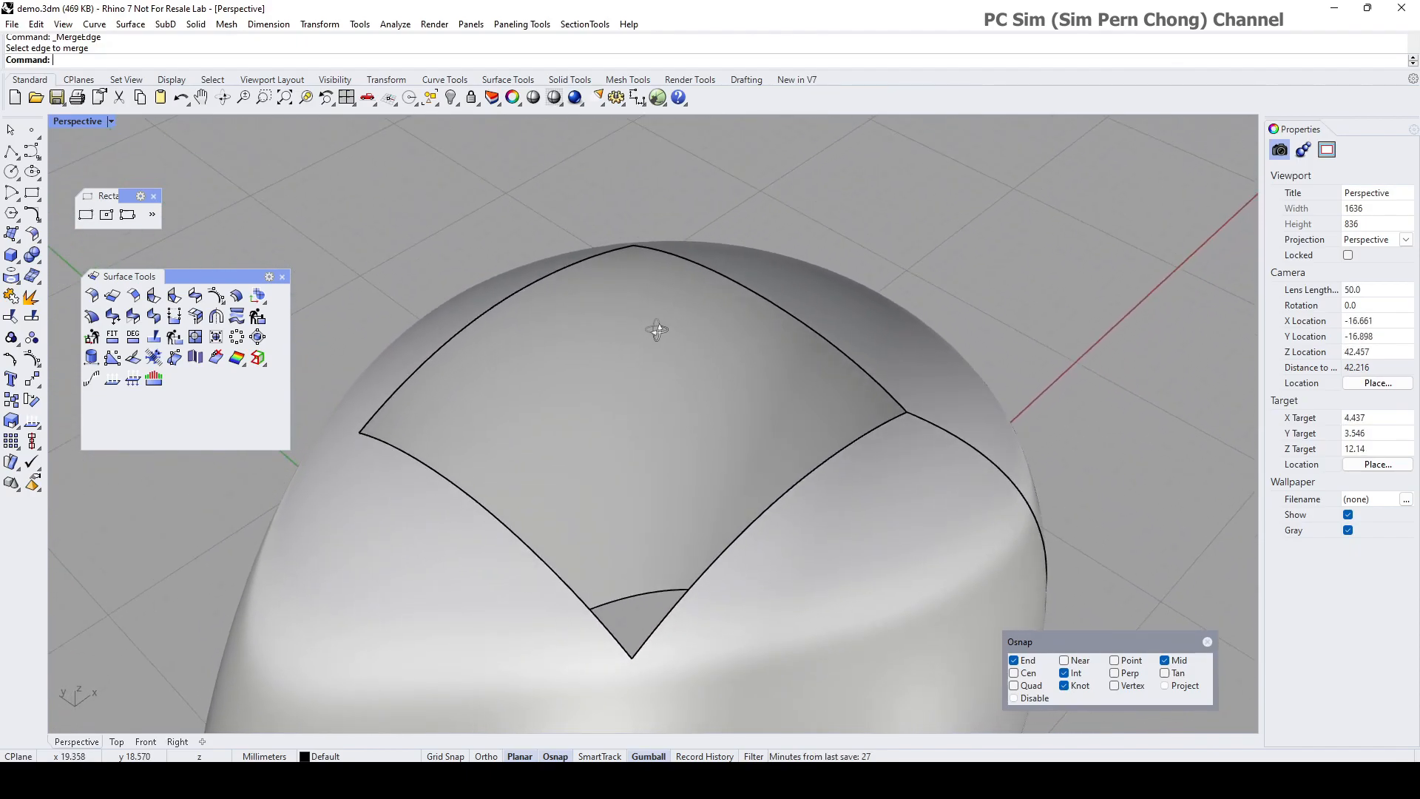
click(395, 23)
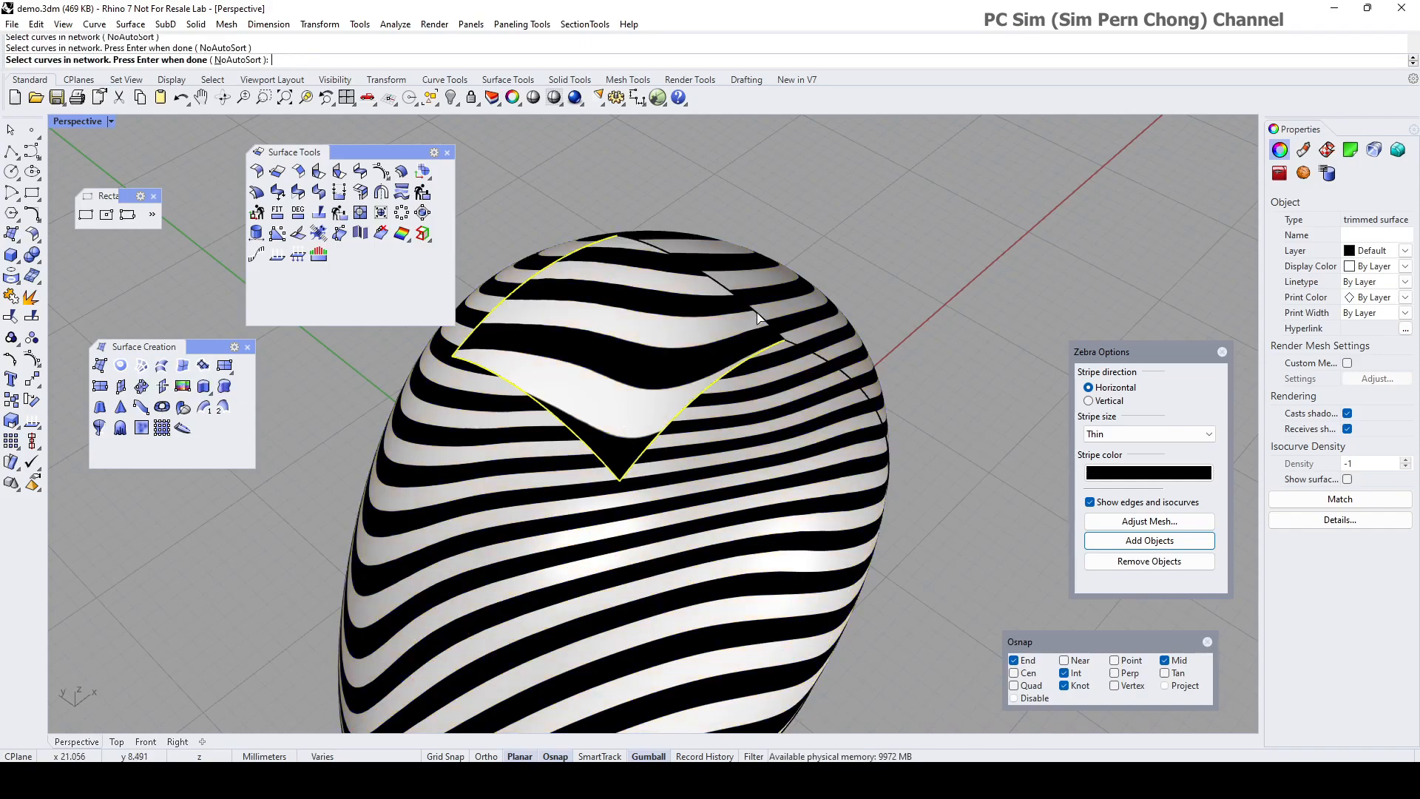
Step: Build the network surface from the four hole edges with Curvature continuity on all sides
key(Return)
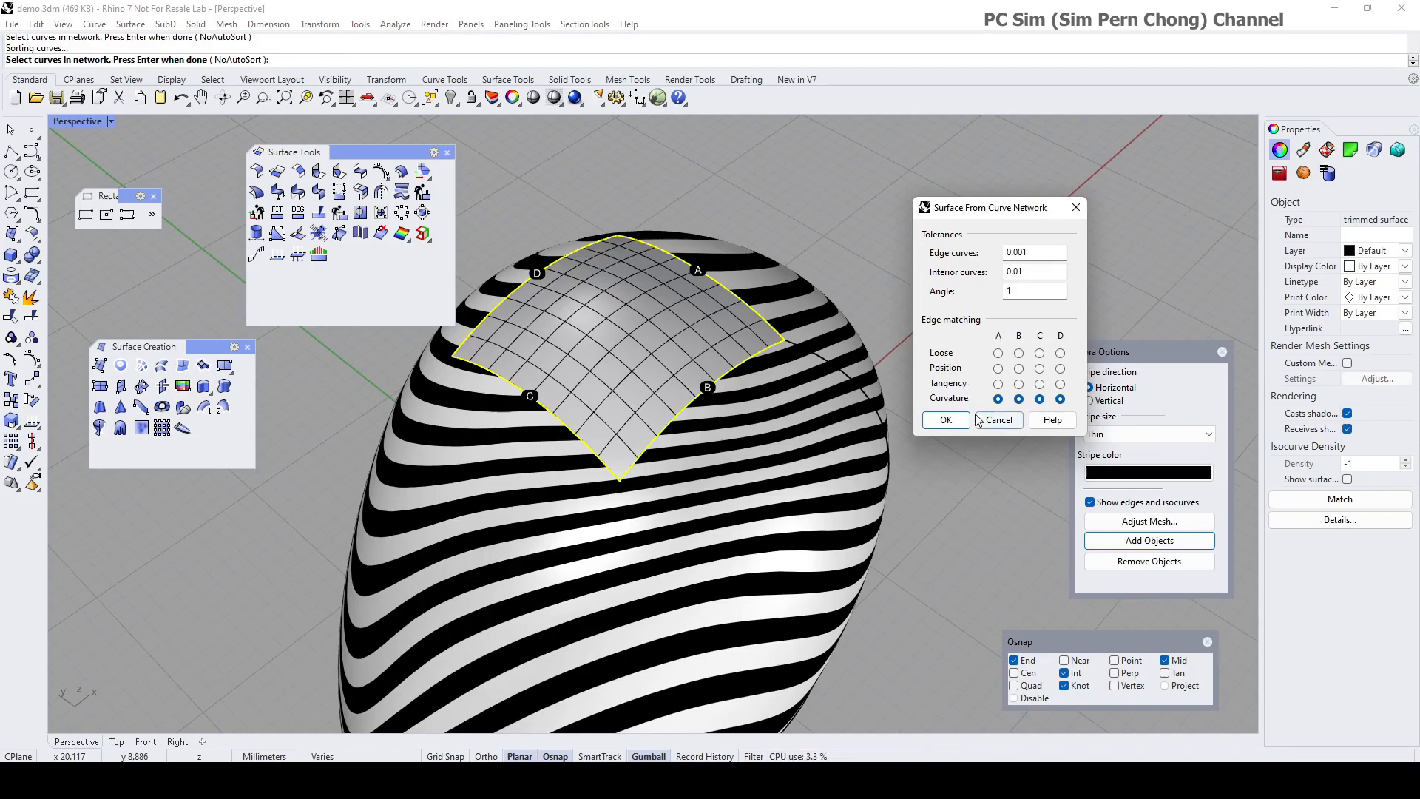
click(946, 419)
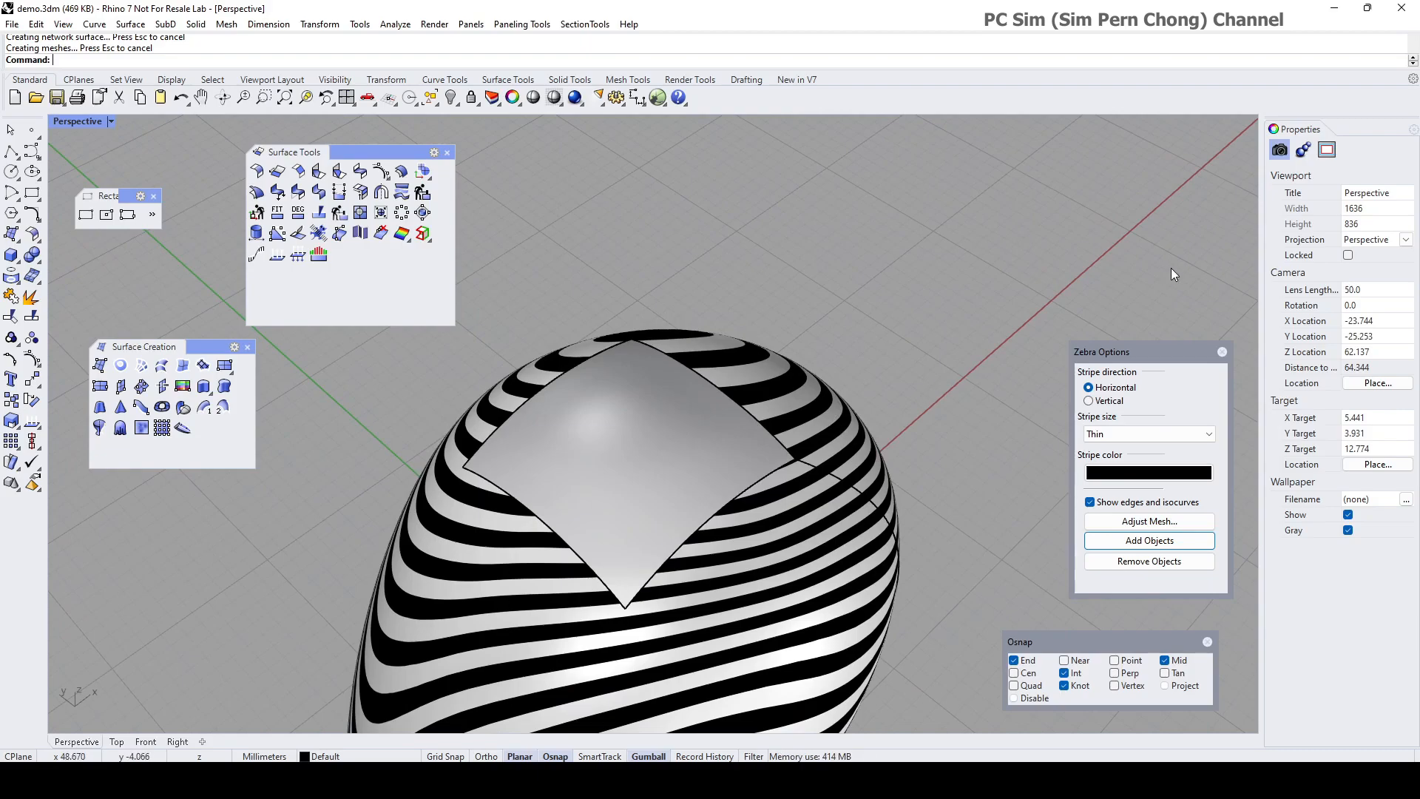
mouse_move(1391, 27)
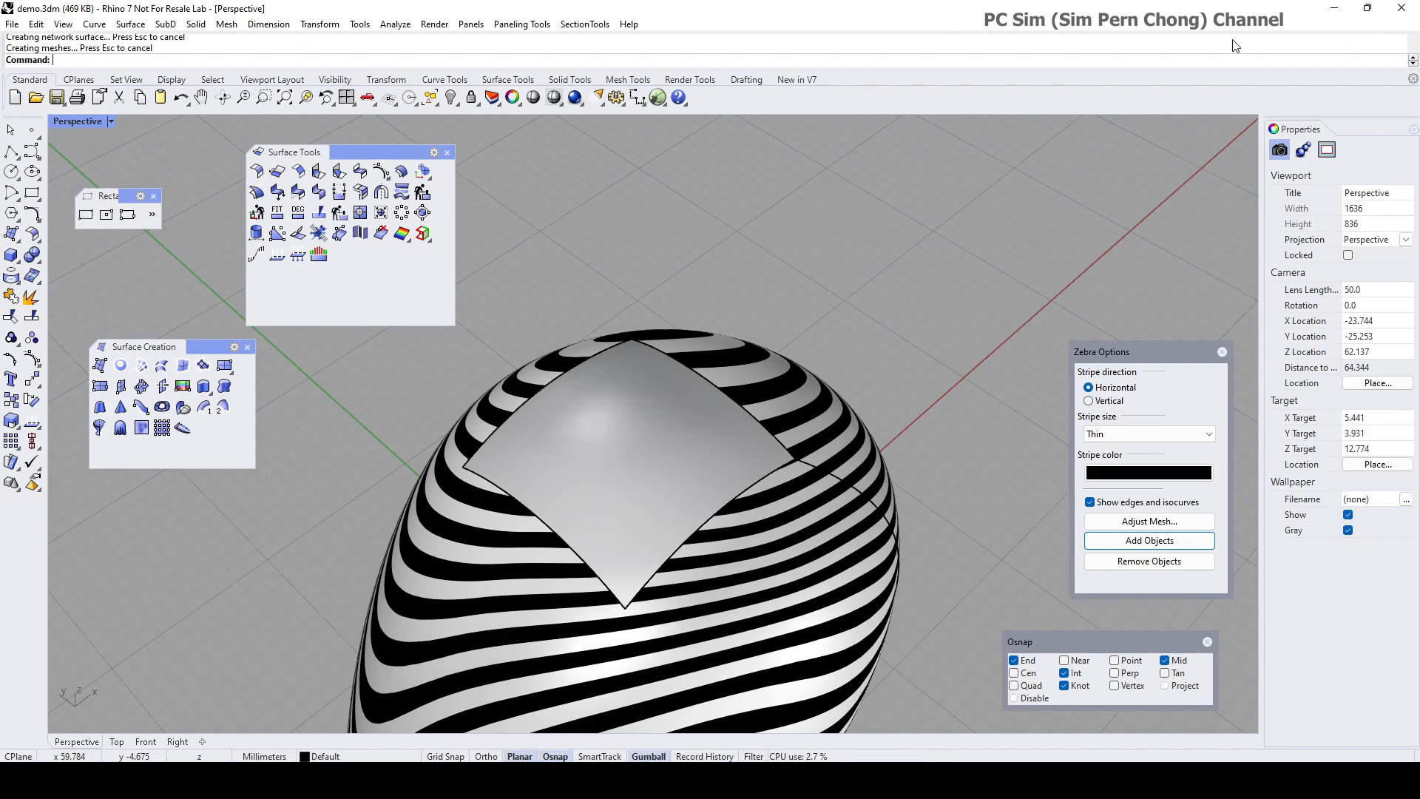
mouse_move(840, 366)
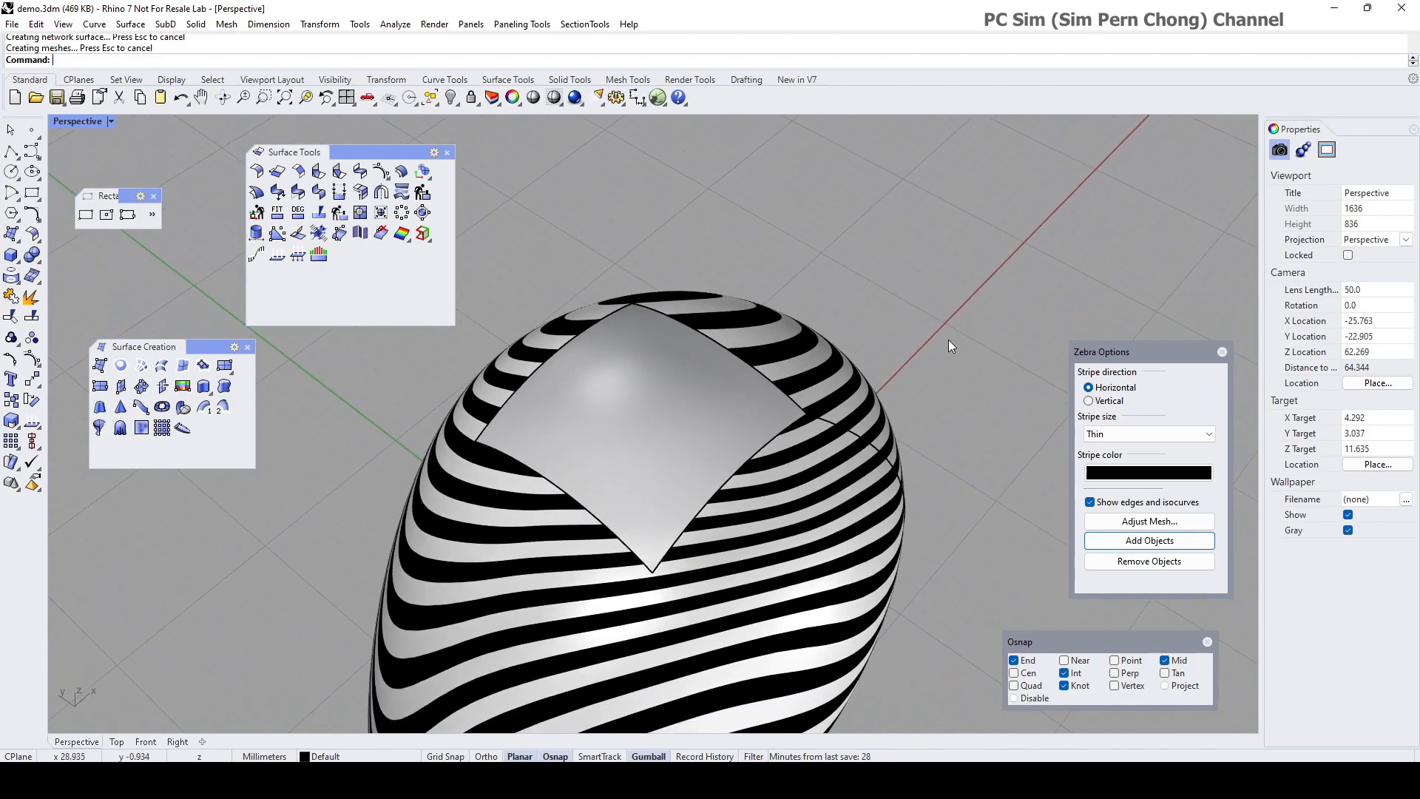
Step: Add the new patch to the zebra analysis and select it
click(1148, 542)
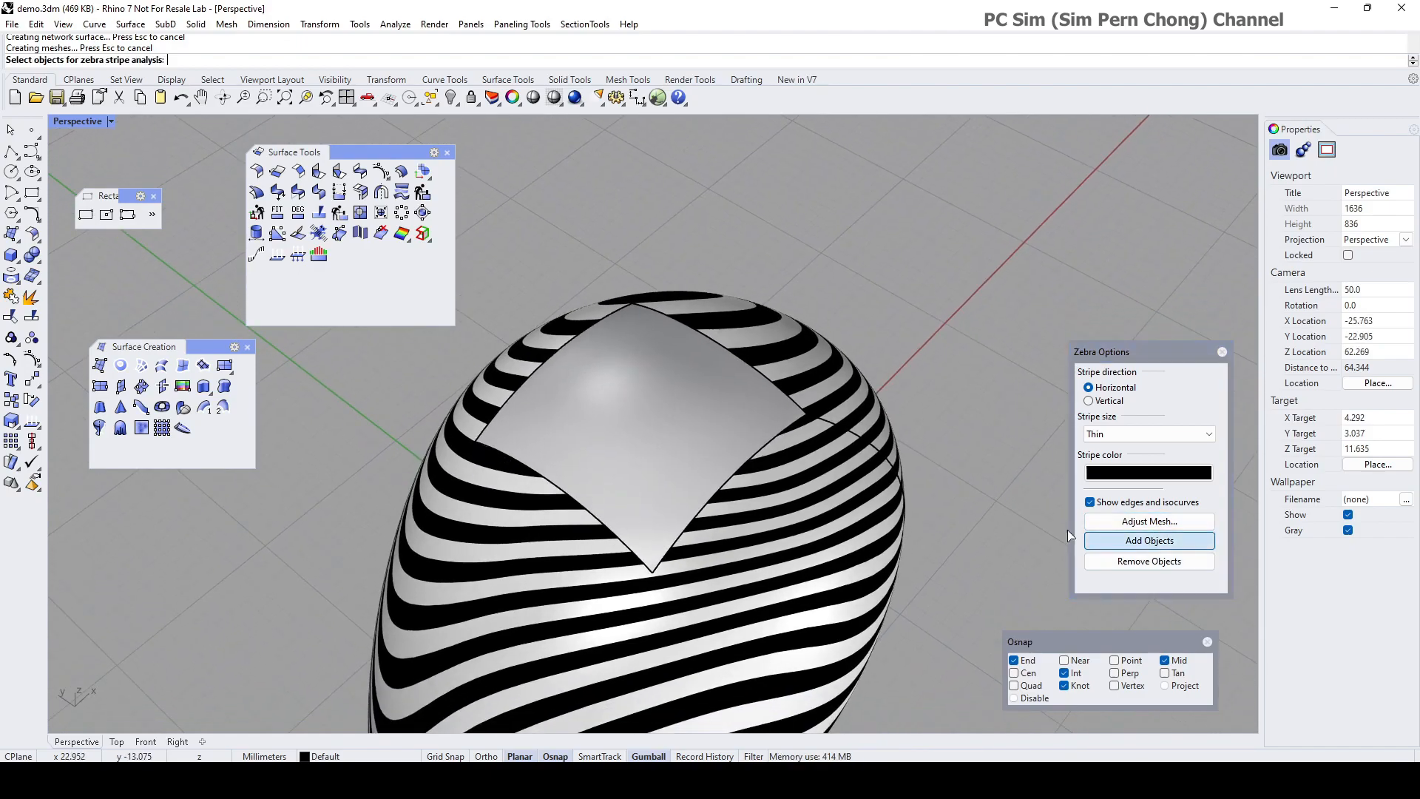
click(1148, 541)
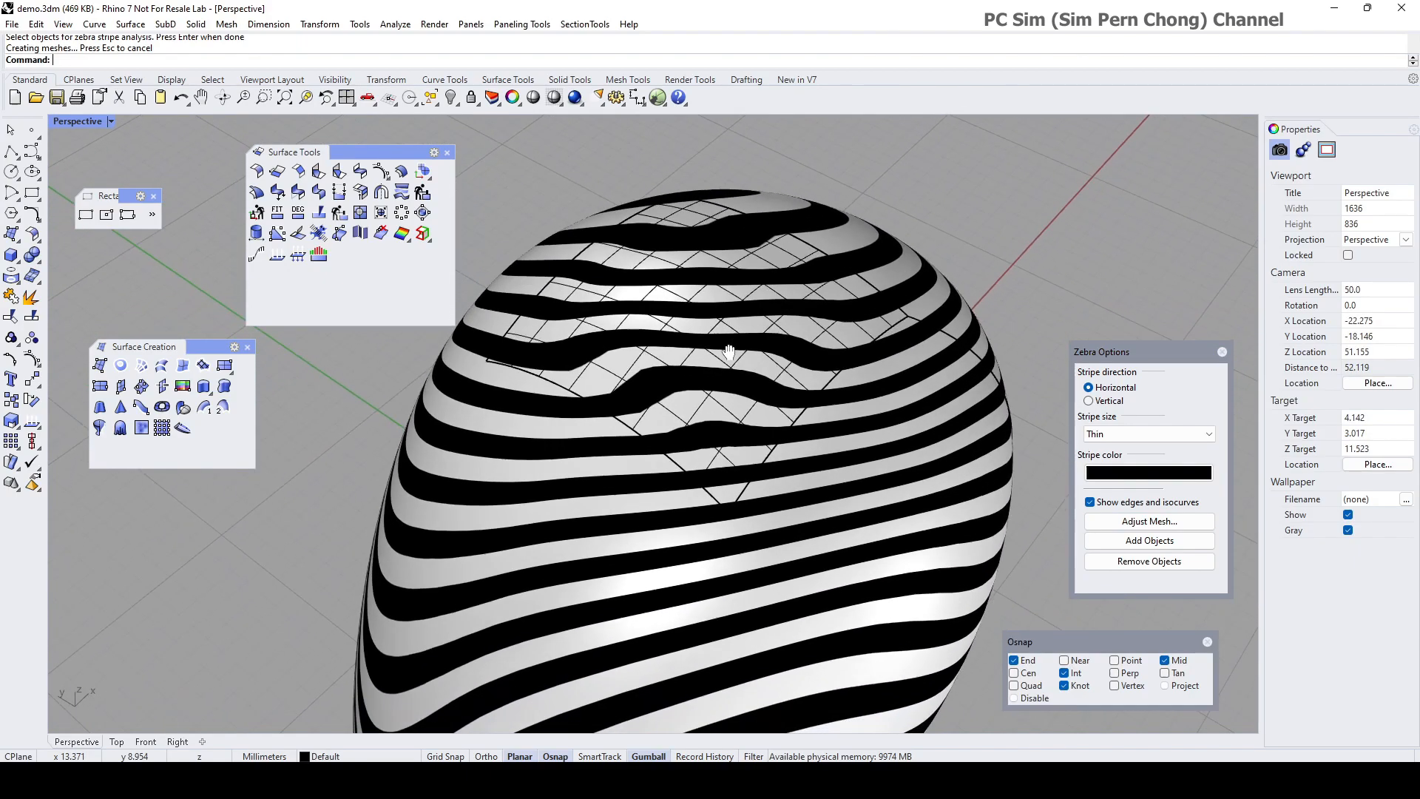
click(701, 308)
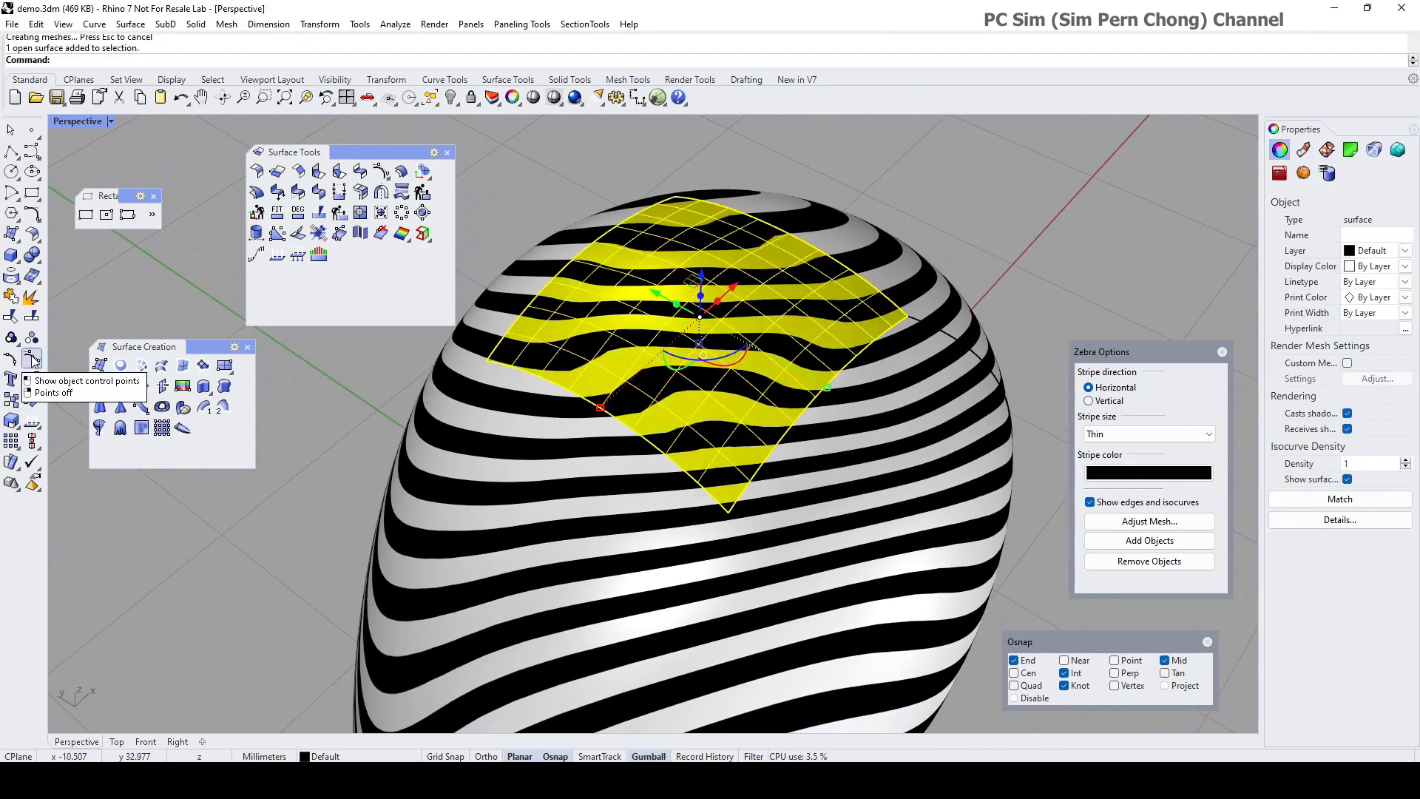
Step: Show the patch's control points and zoom to inspect the stripes around its edges
click(30, 371)
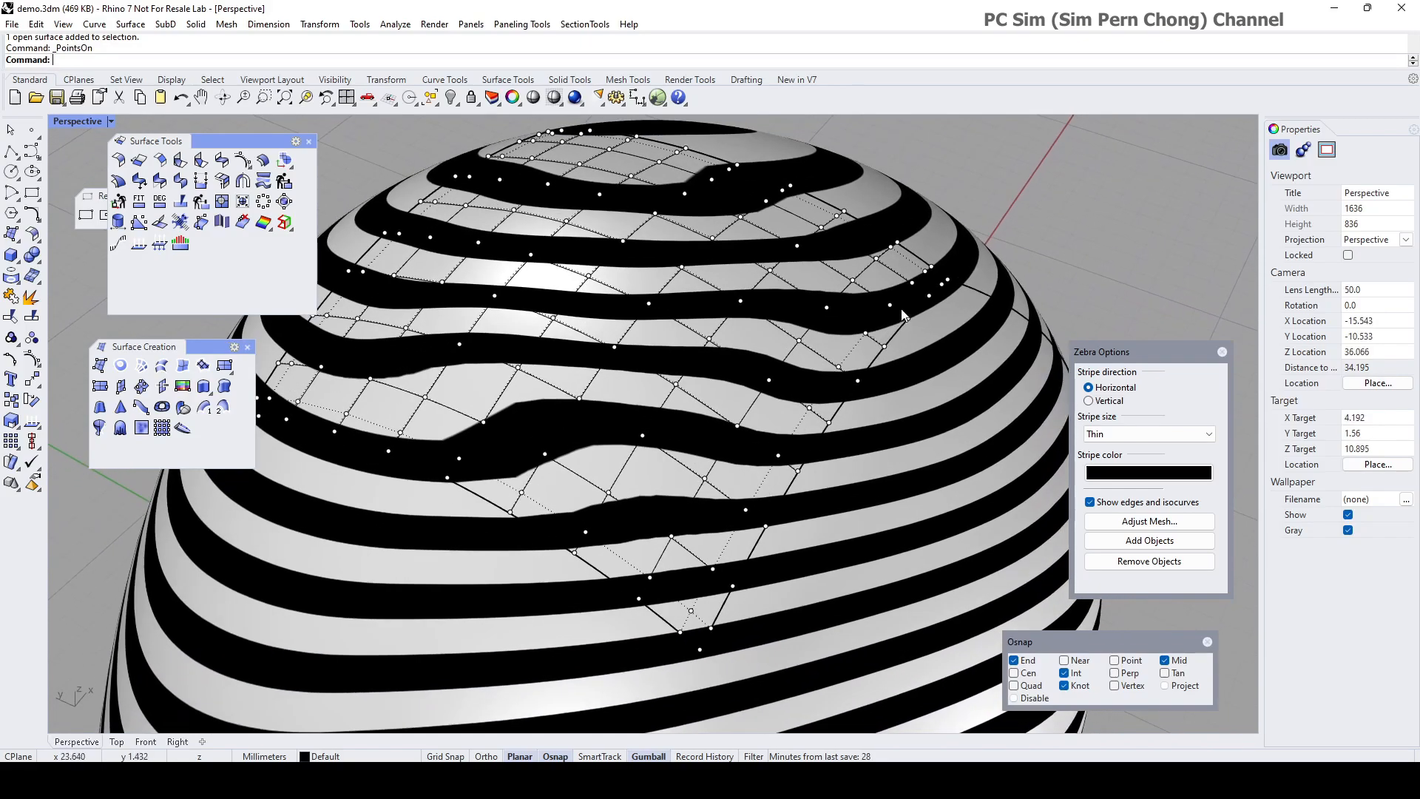
scroll(down, 3)
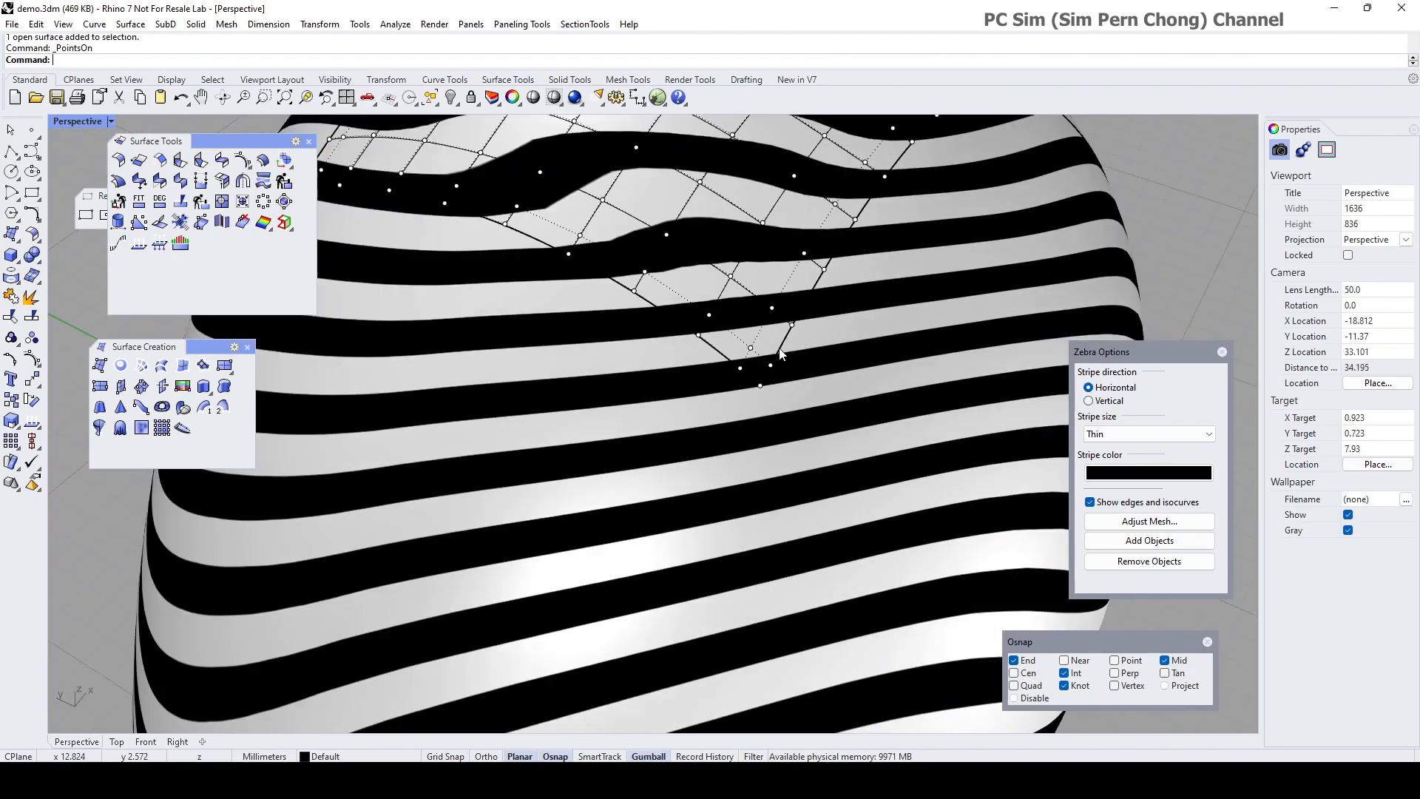
mouse_move(743, 385)
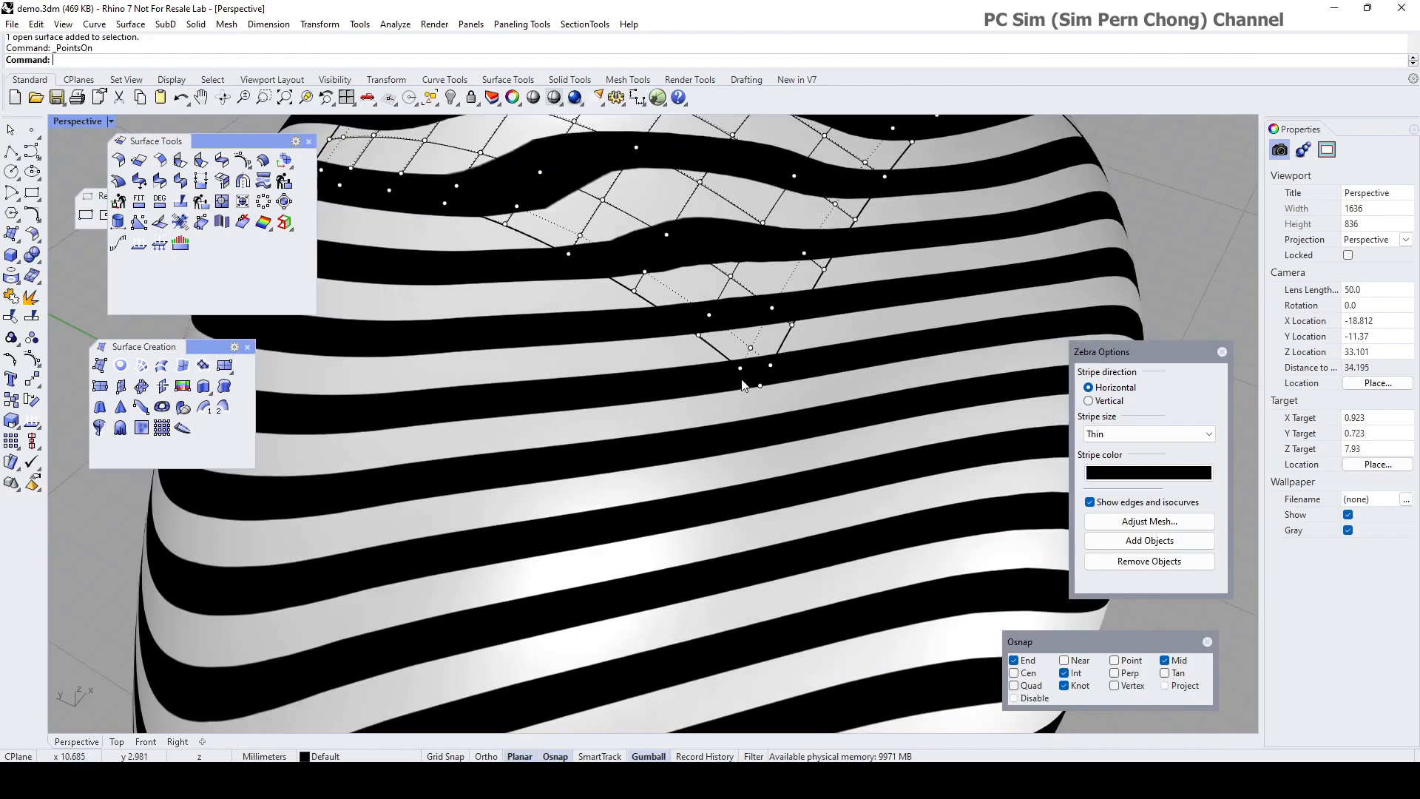
mouse_move(759, 349)
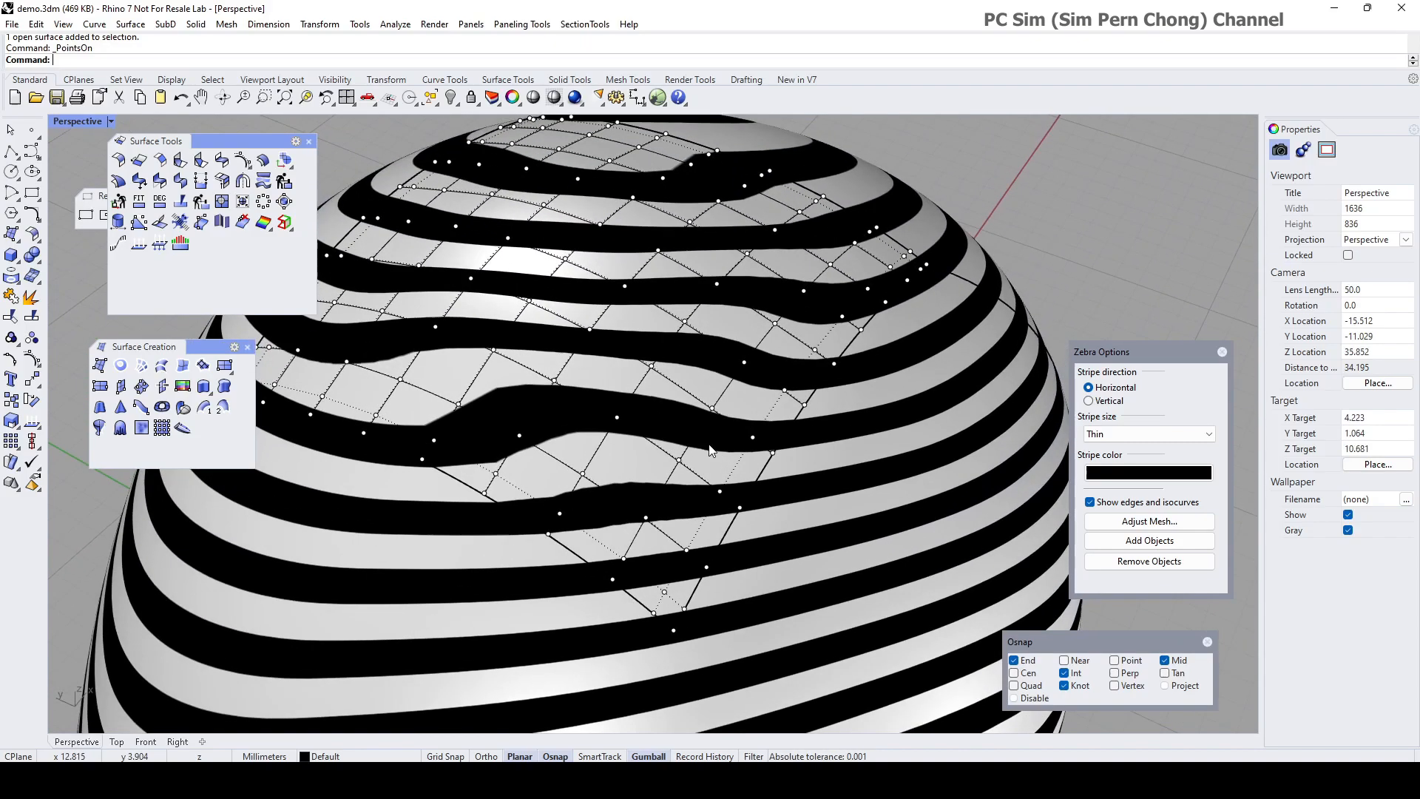
mouse_move(725, 491)
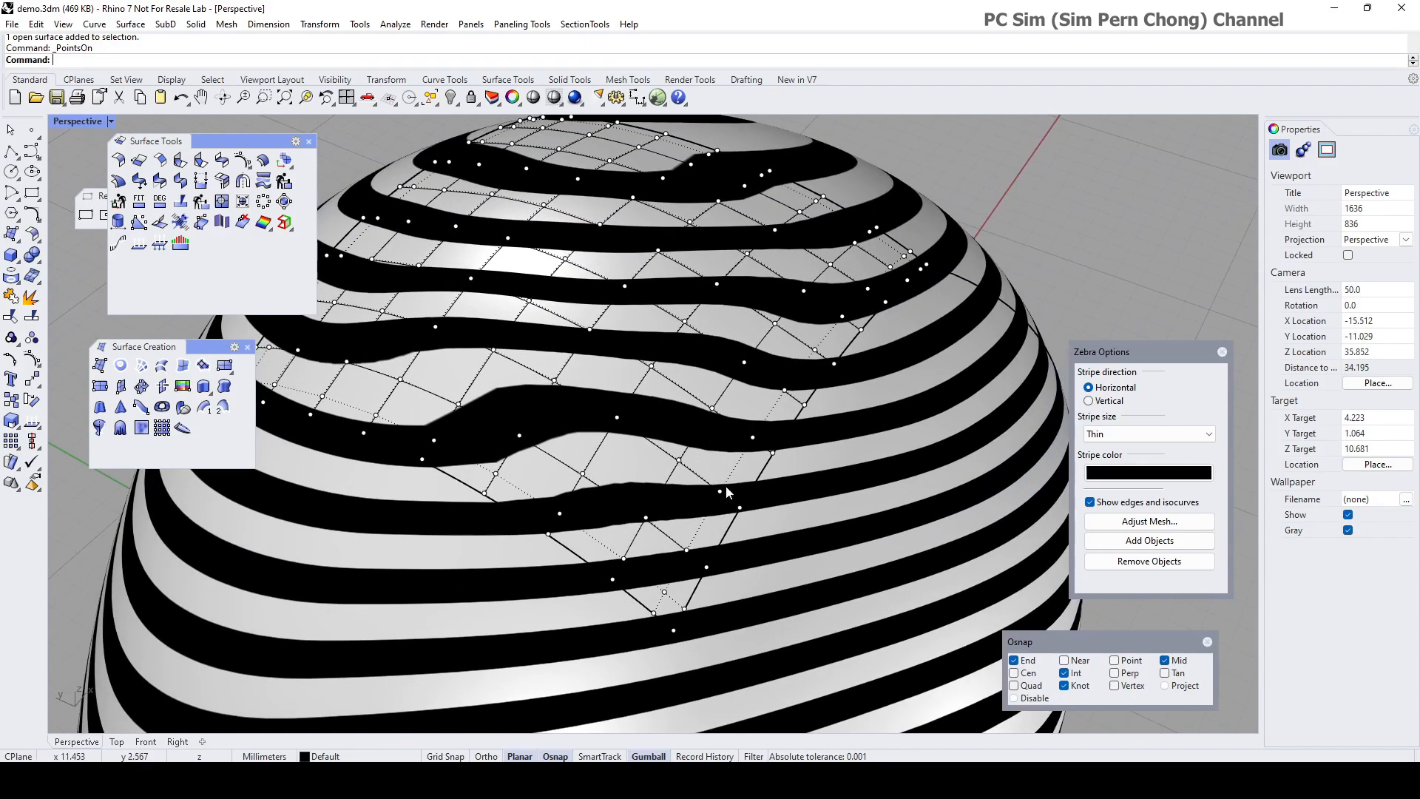
mouse_move(743, 507)
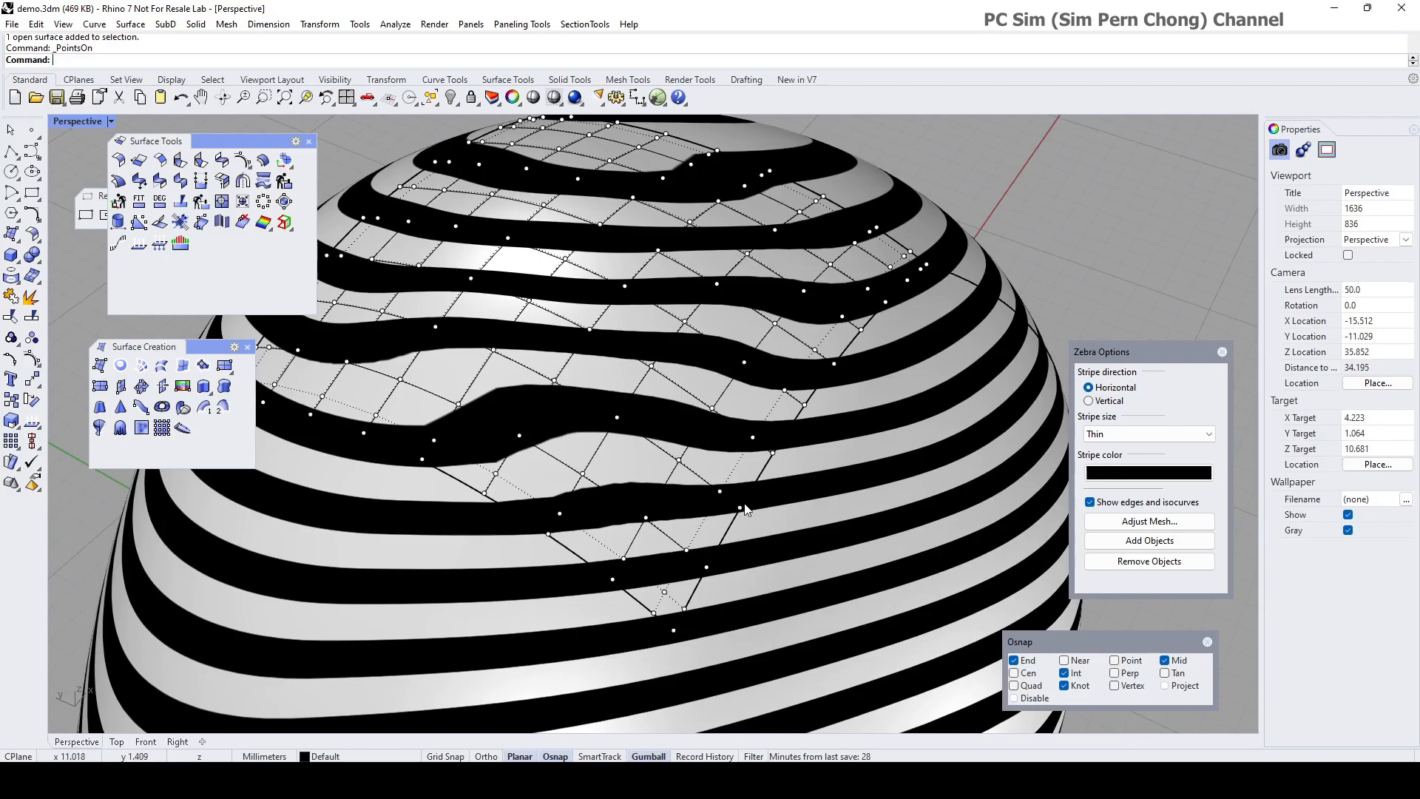
mouse_move(691, 519)
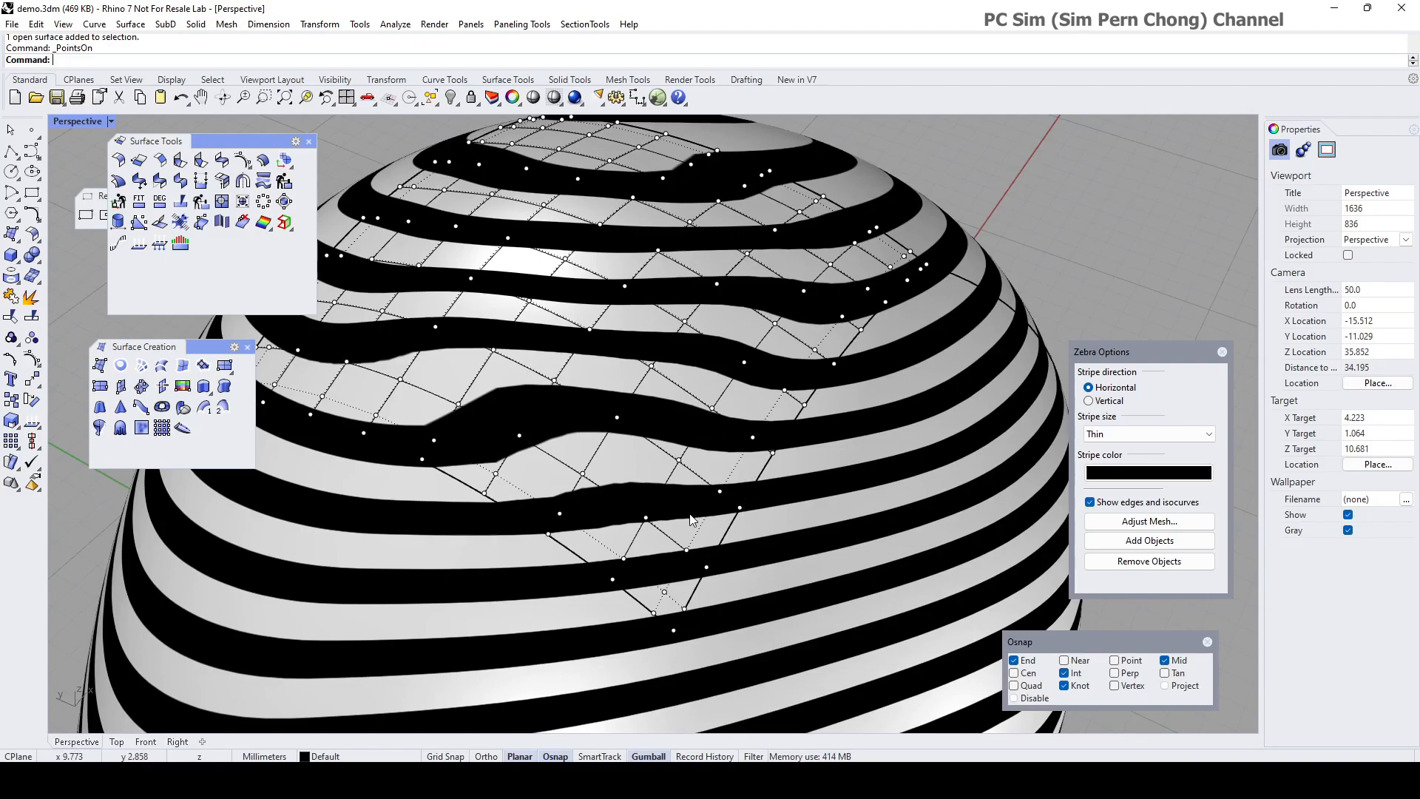
mouse_move(612, 585)
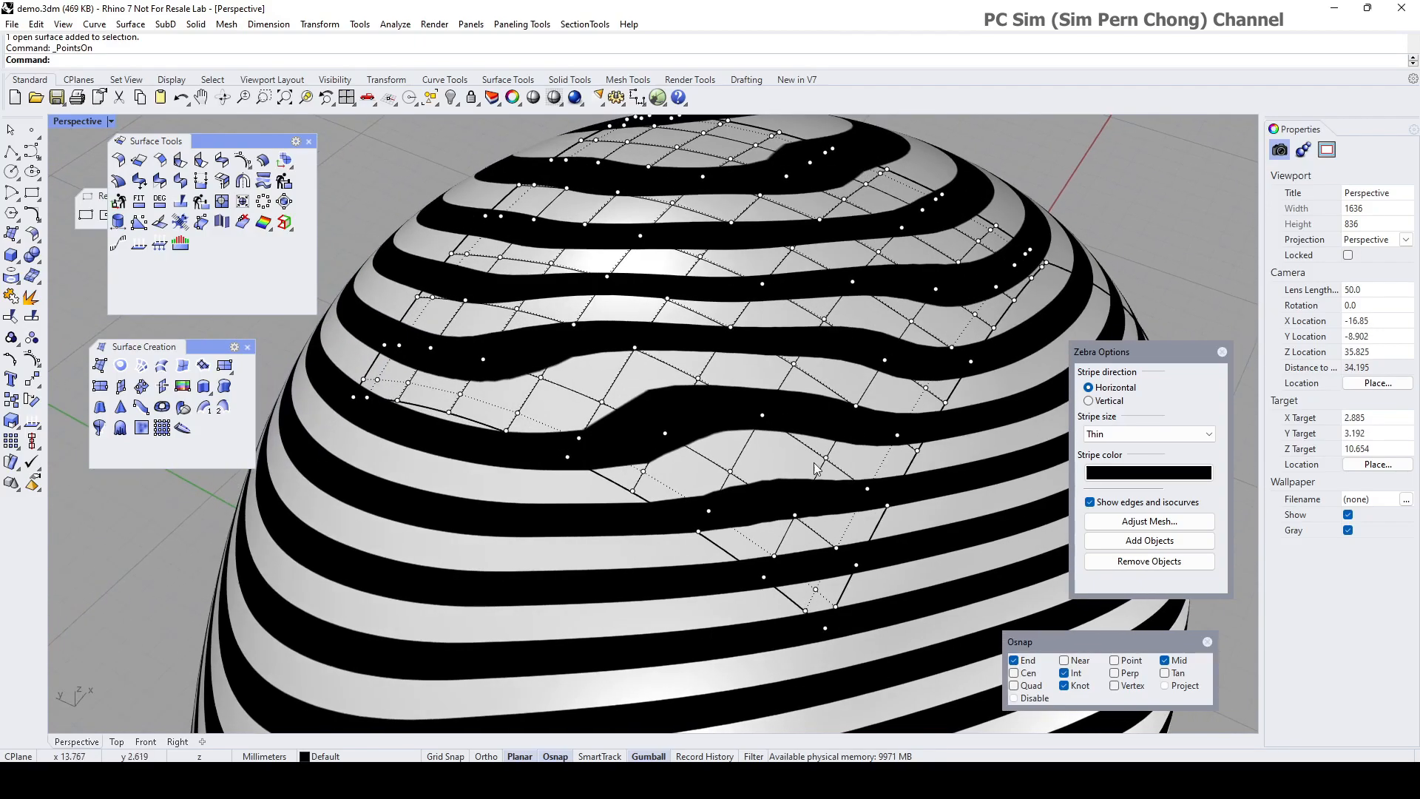
mouse_move(457, 325)
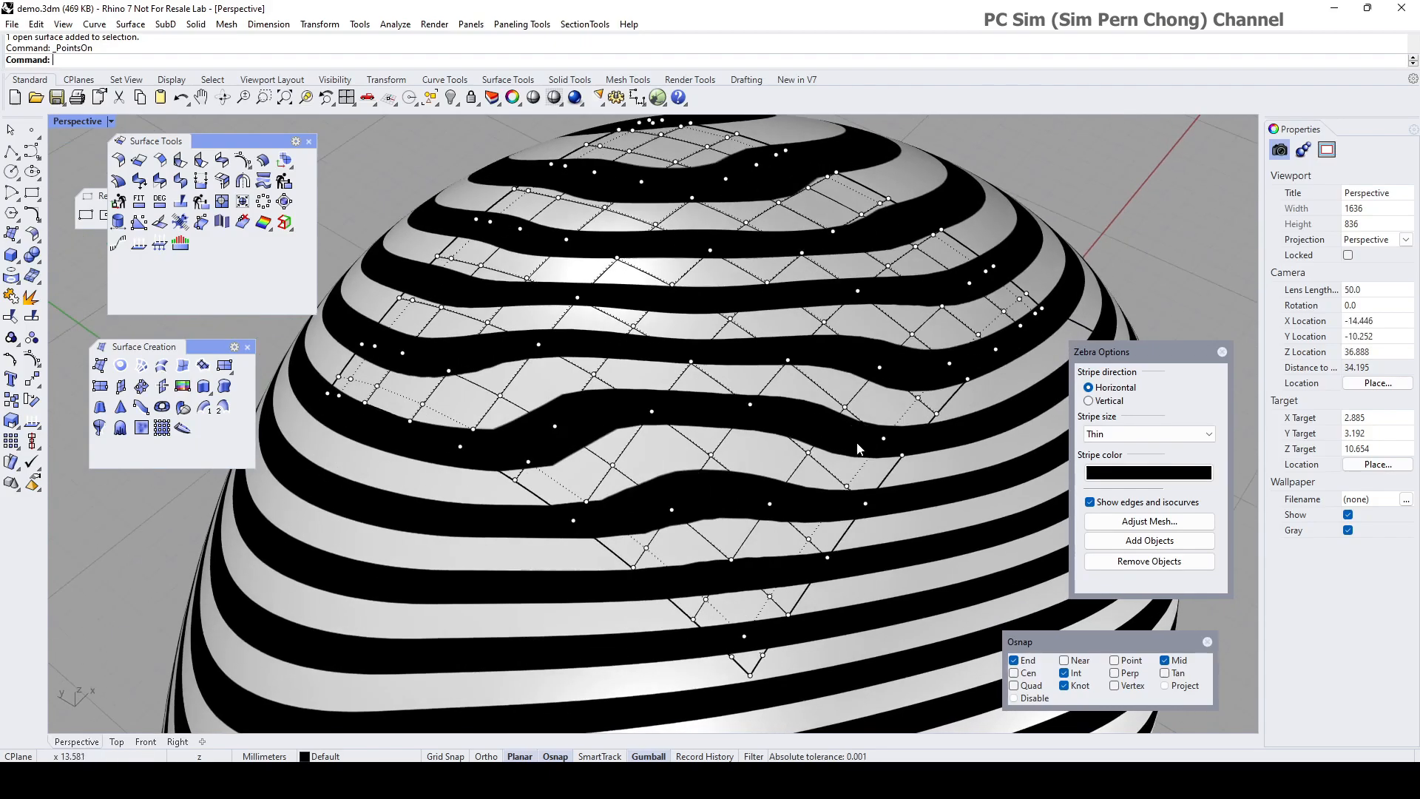
mouse_move(672, 379)
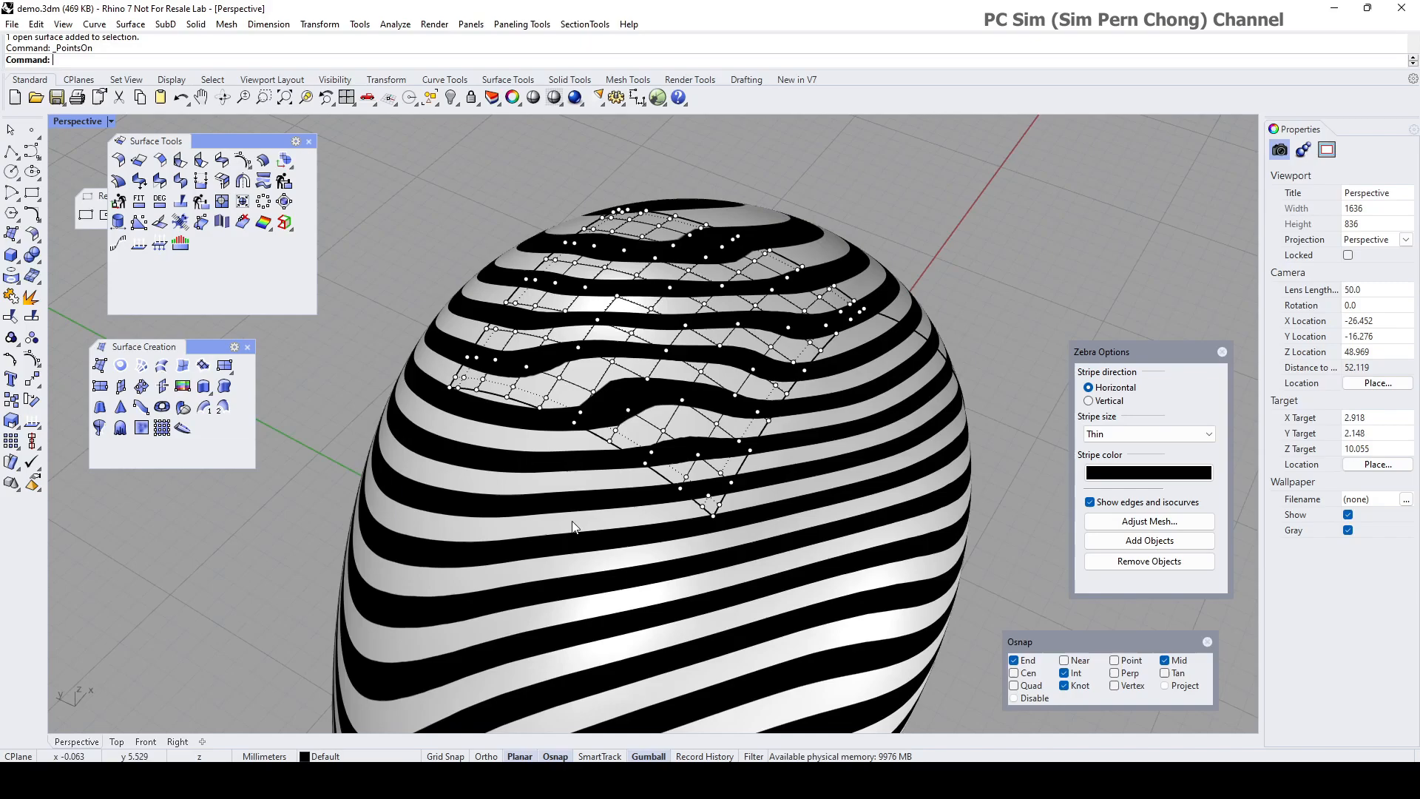
mouse_move(934, 503)
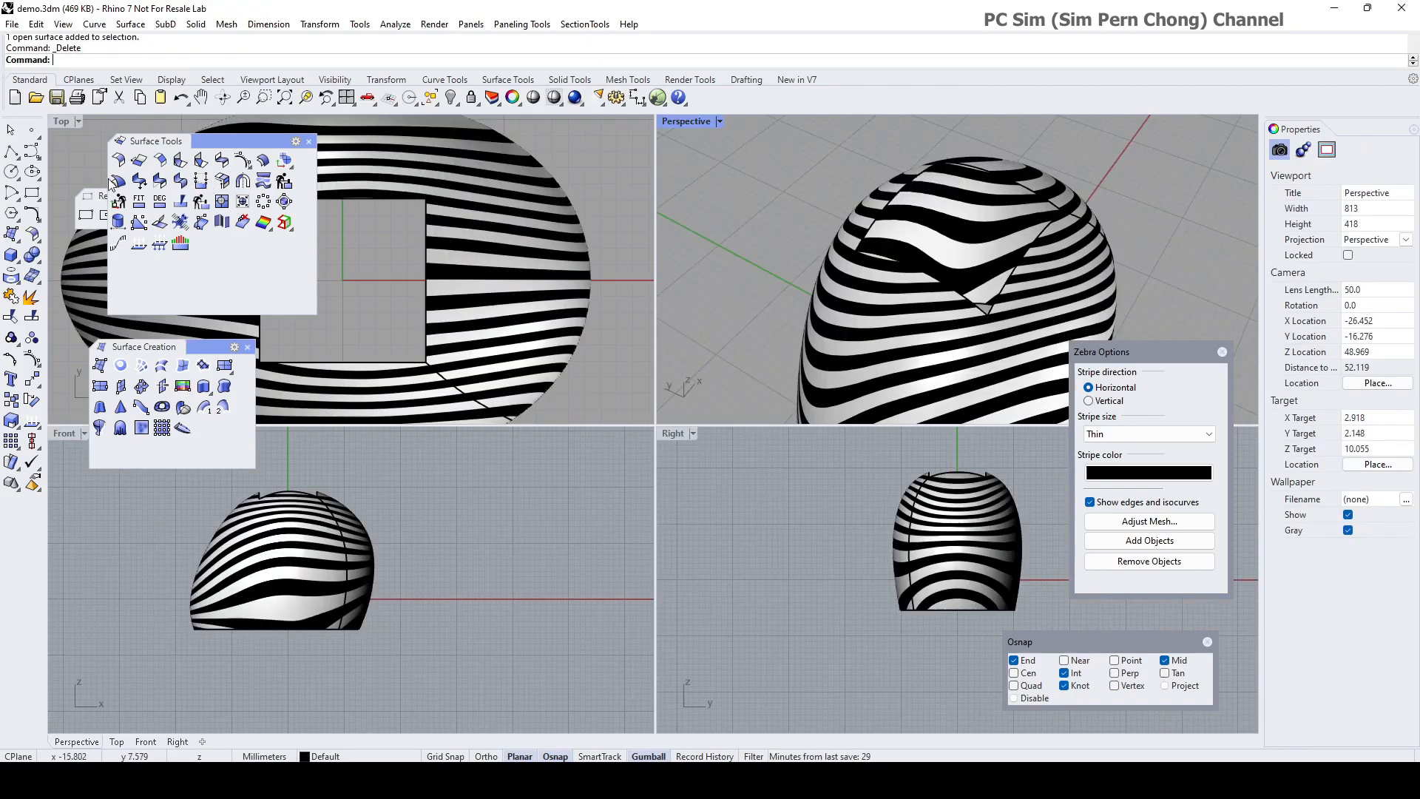
Step: Turn off the Zebra analysis and maximize the Top viewport over the dome
click(1220, 352)
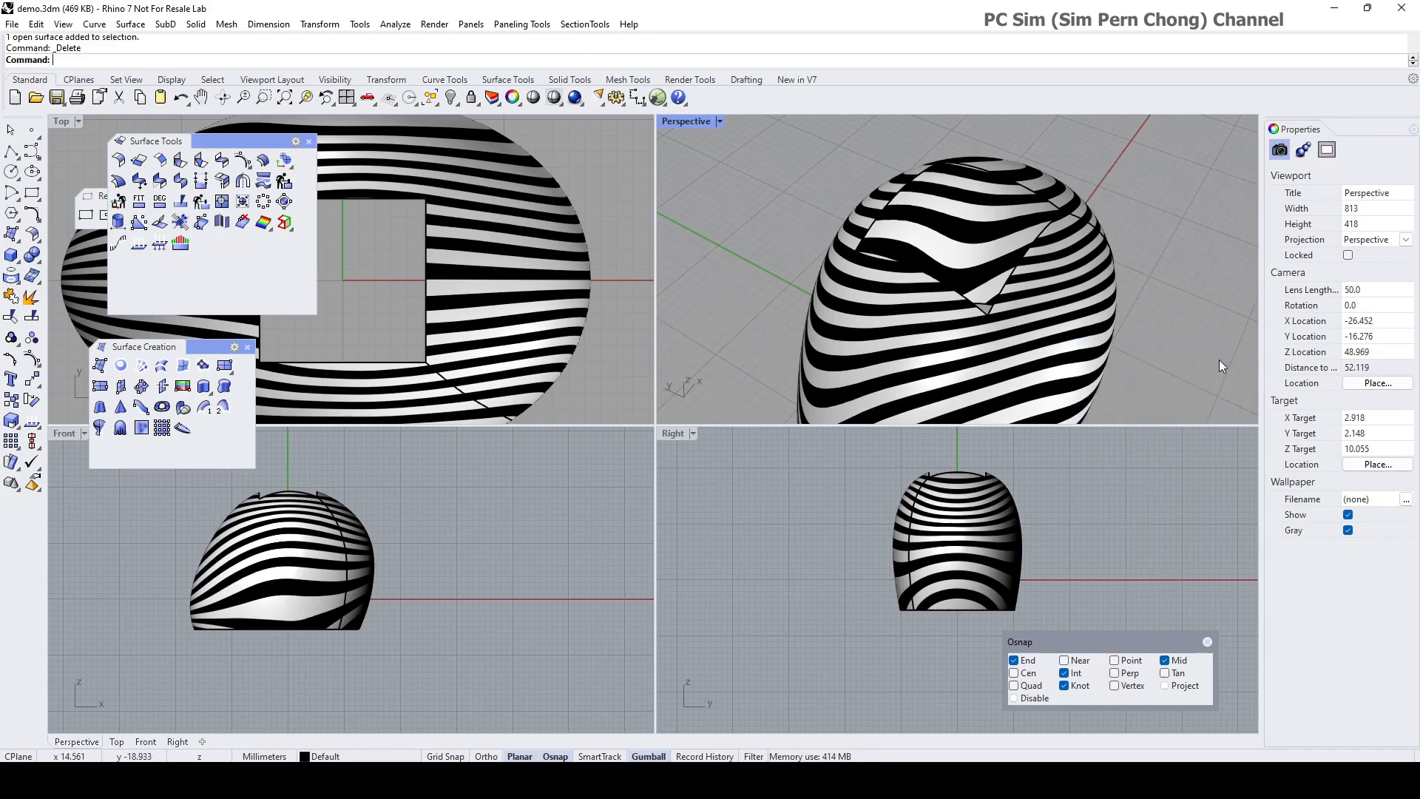
double_click(60, 120)
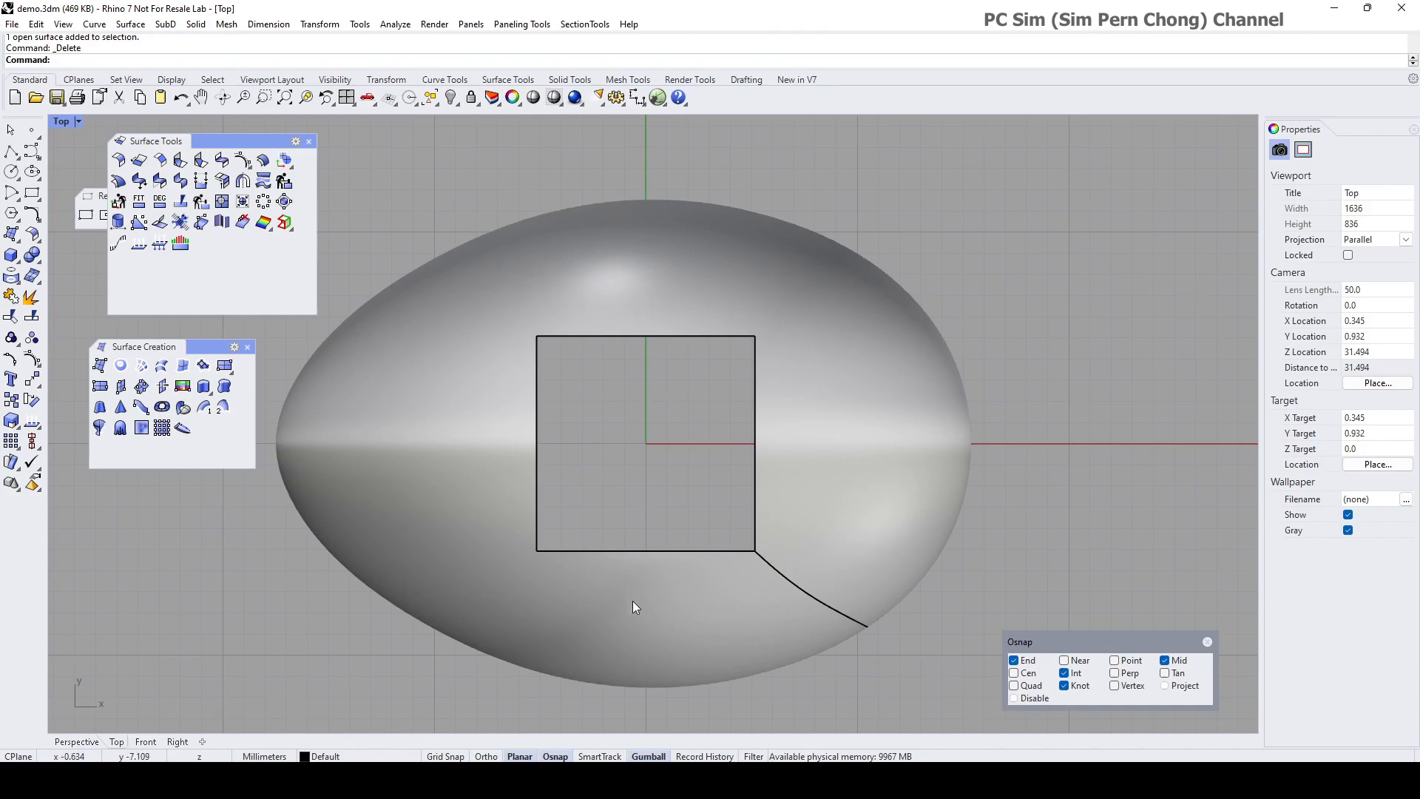
mouse_move(519, 526)
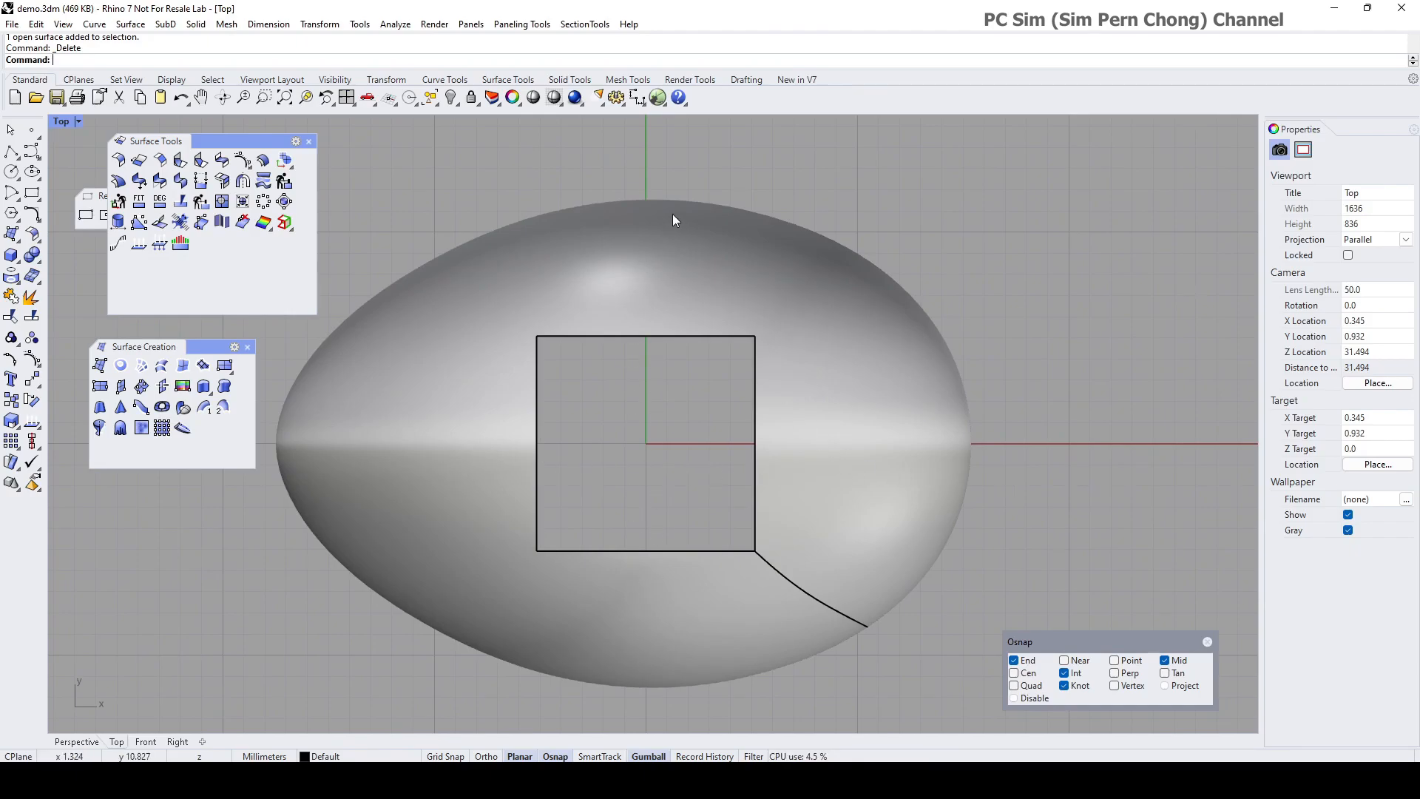
mouse_move(406, 421)
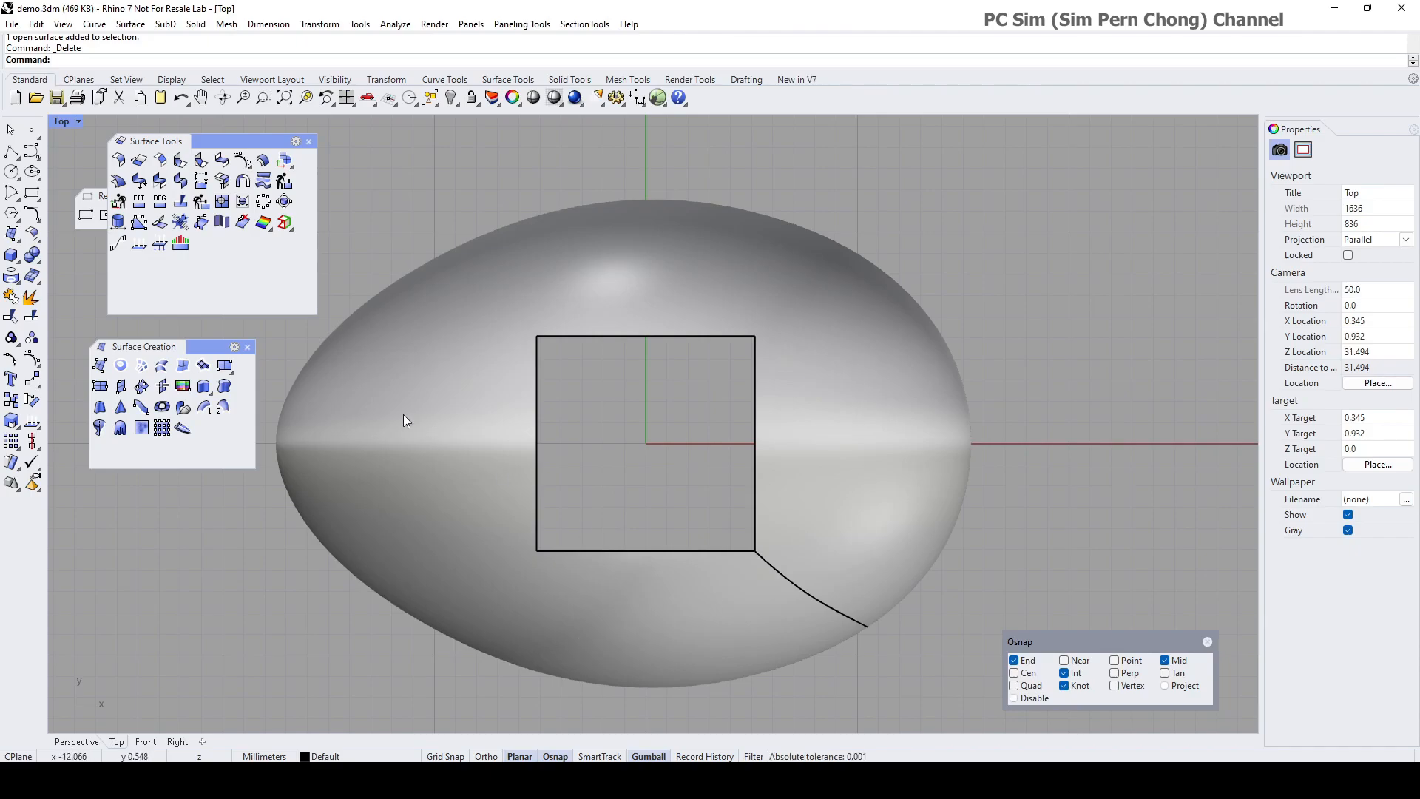
mouse_move(640, 319)
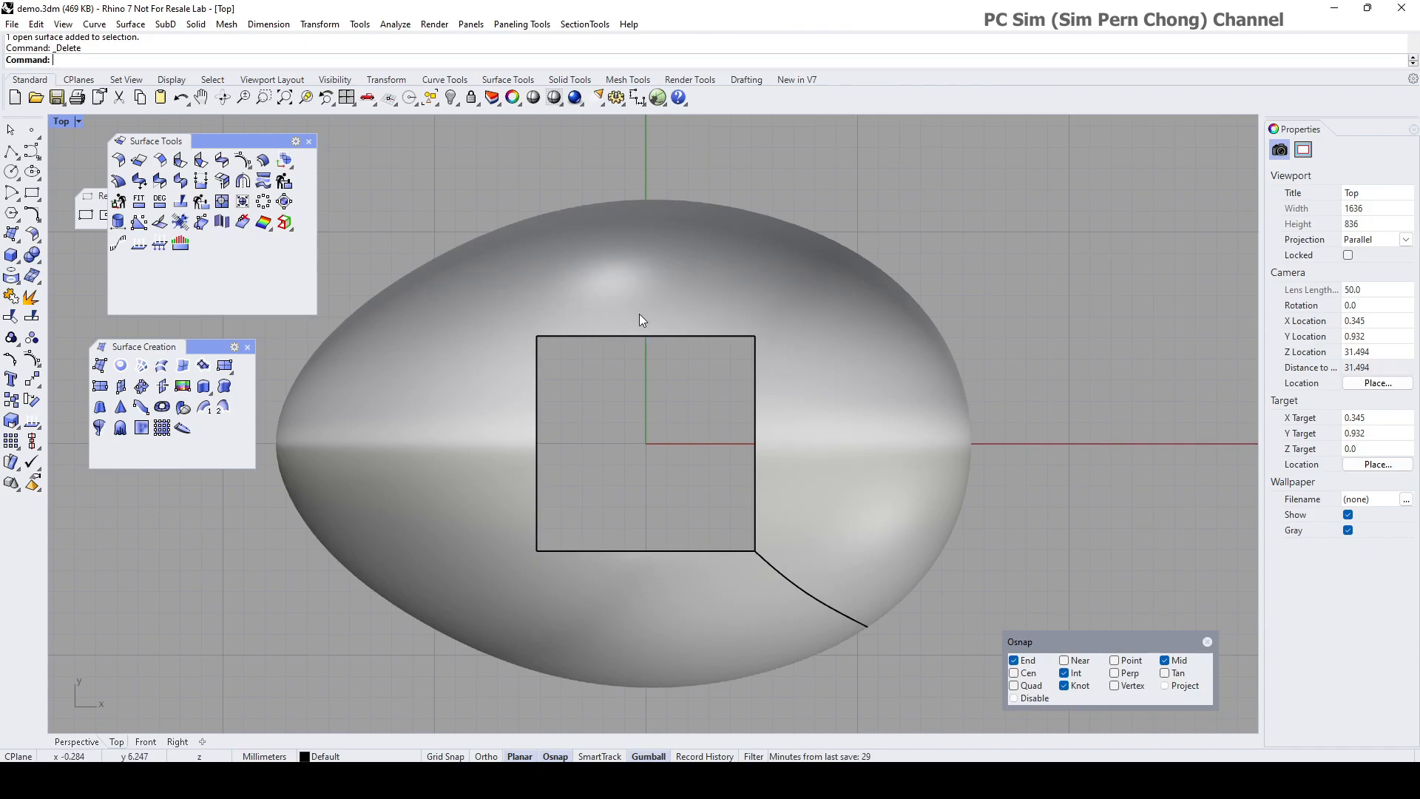
mouse_move(640, 343)
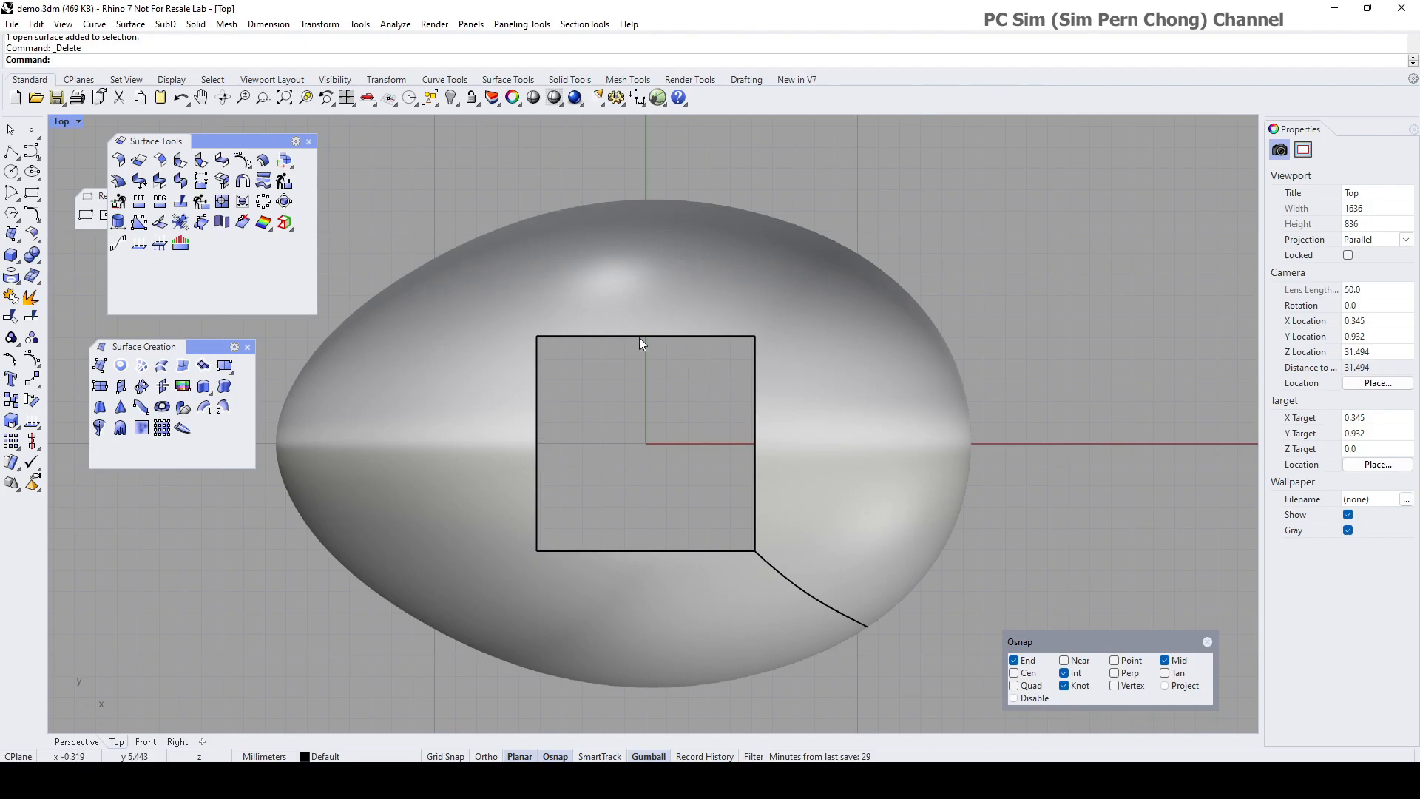
mouse_move(780, 482)
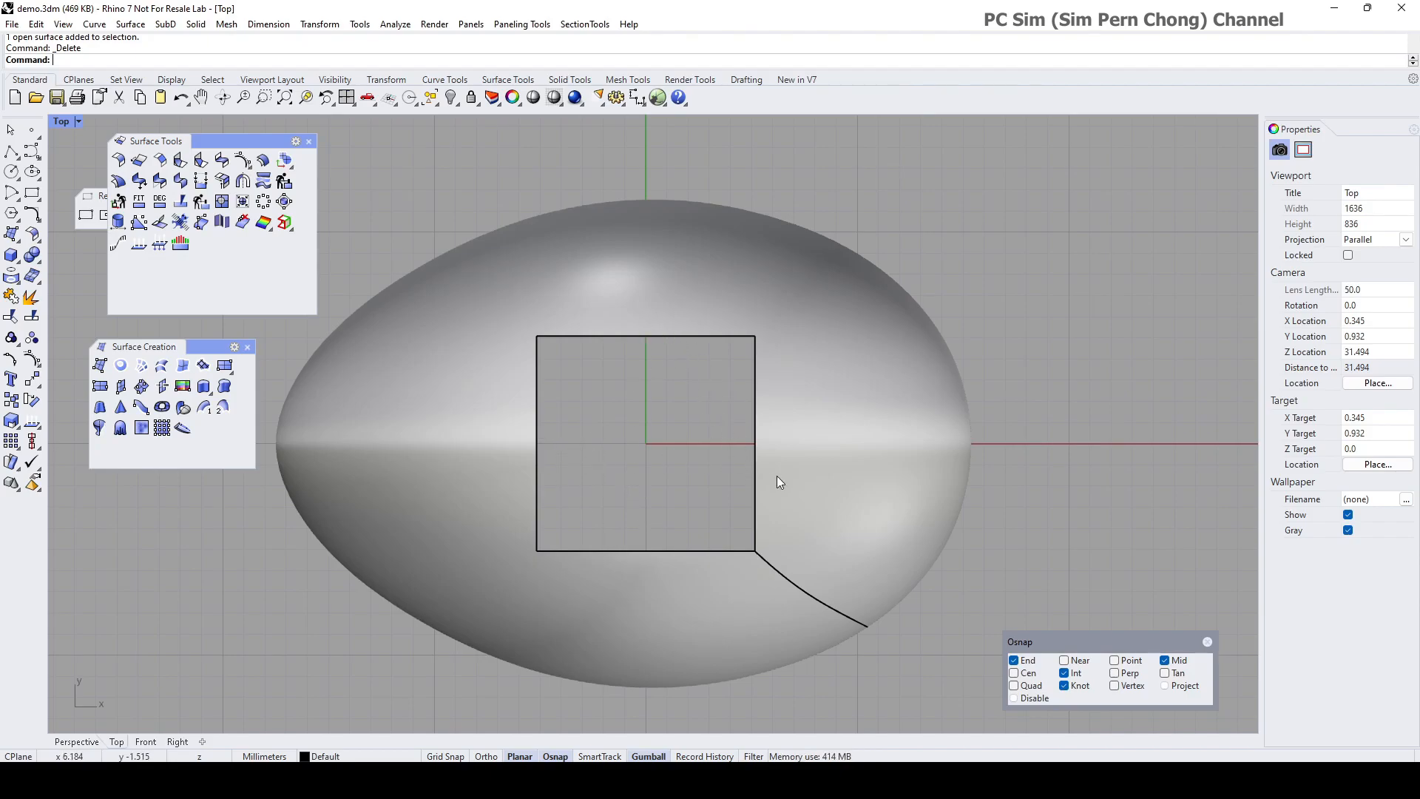
mouse_move(386, 353)
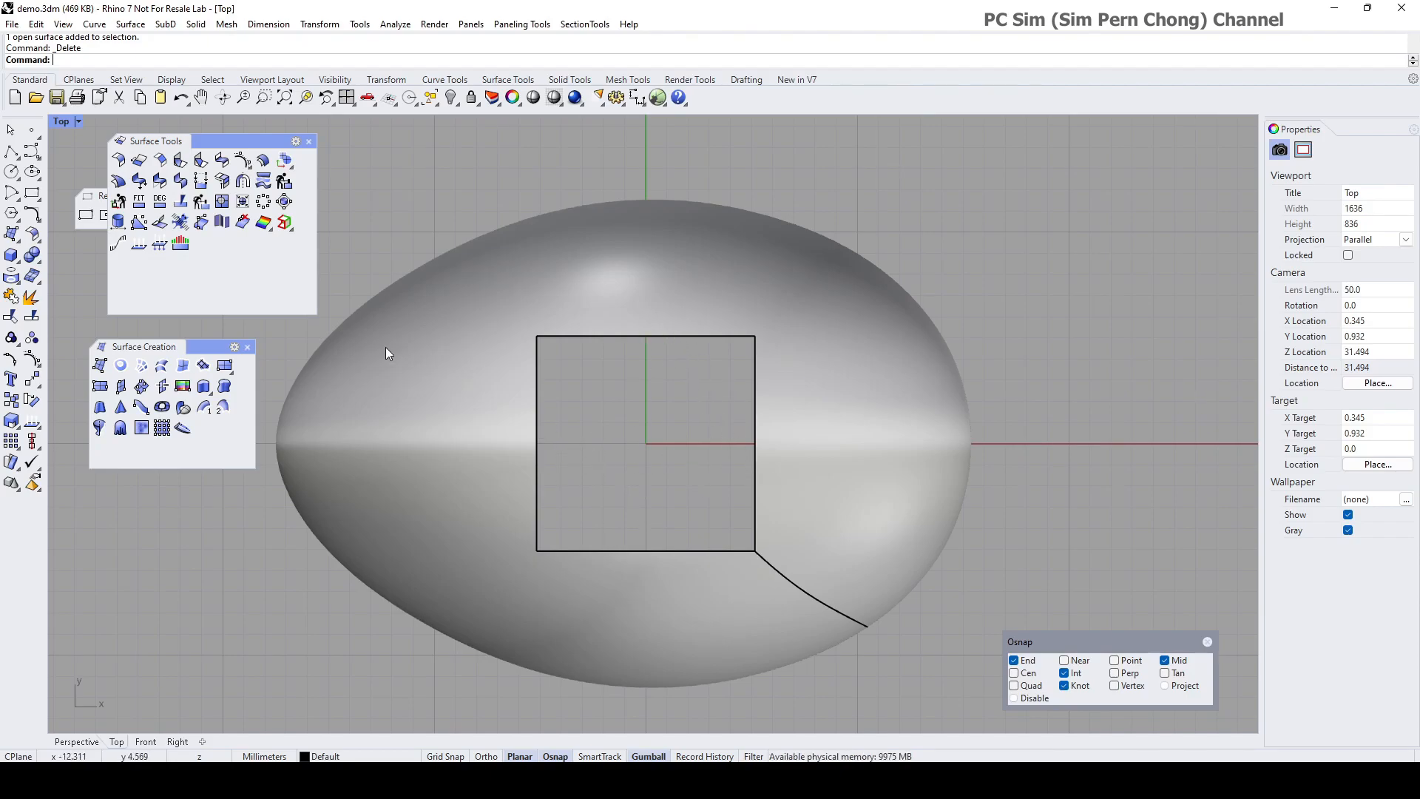
mouse_move(13, 151)
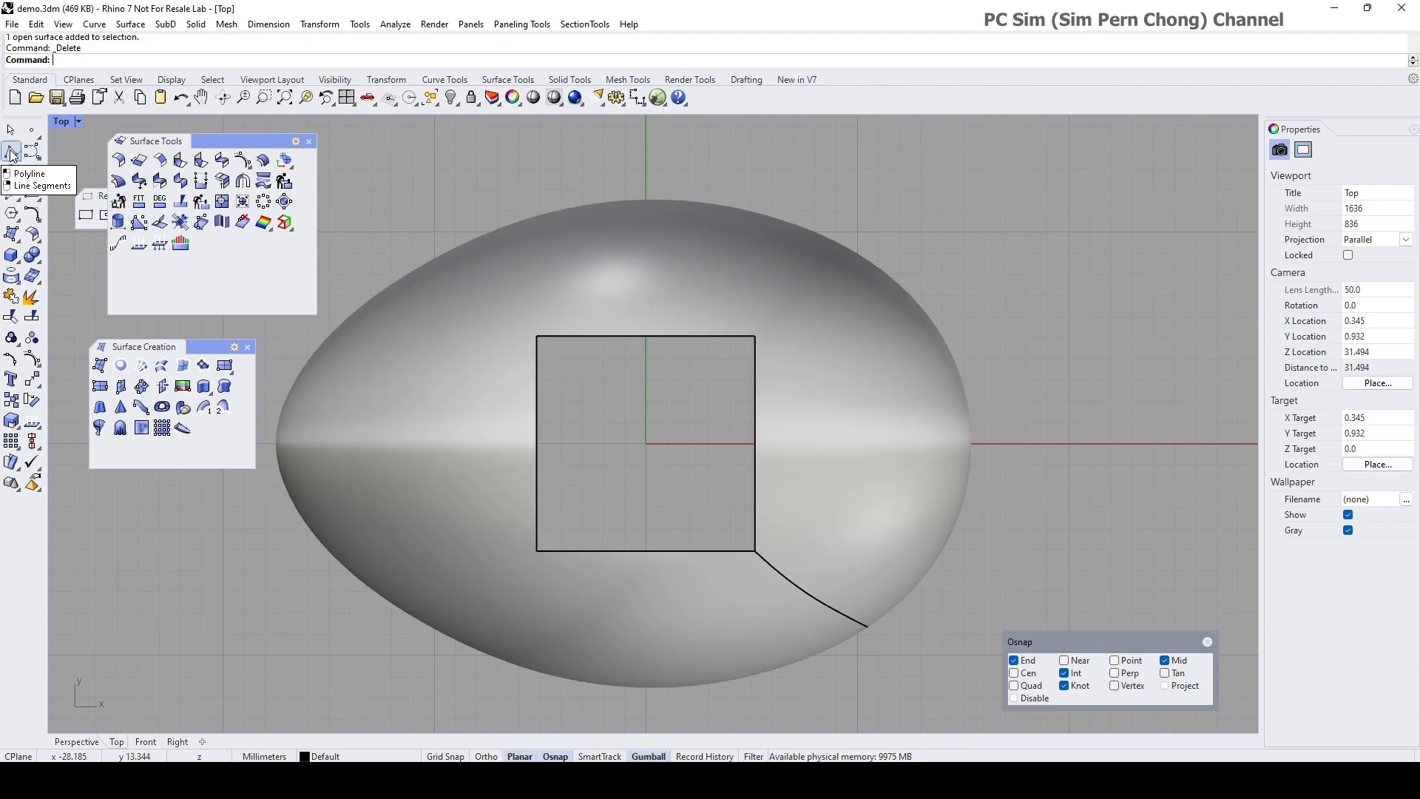
Step: Draw vertical and horizontal guide lines through the square hole's centre using Mid osnap
click(12, 151)
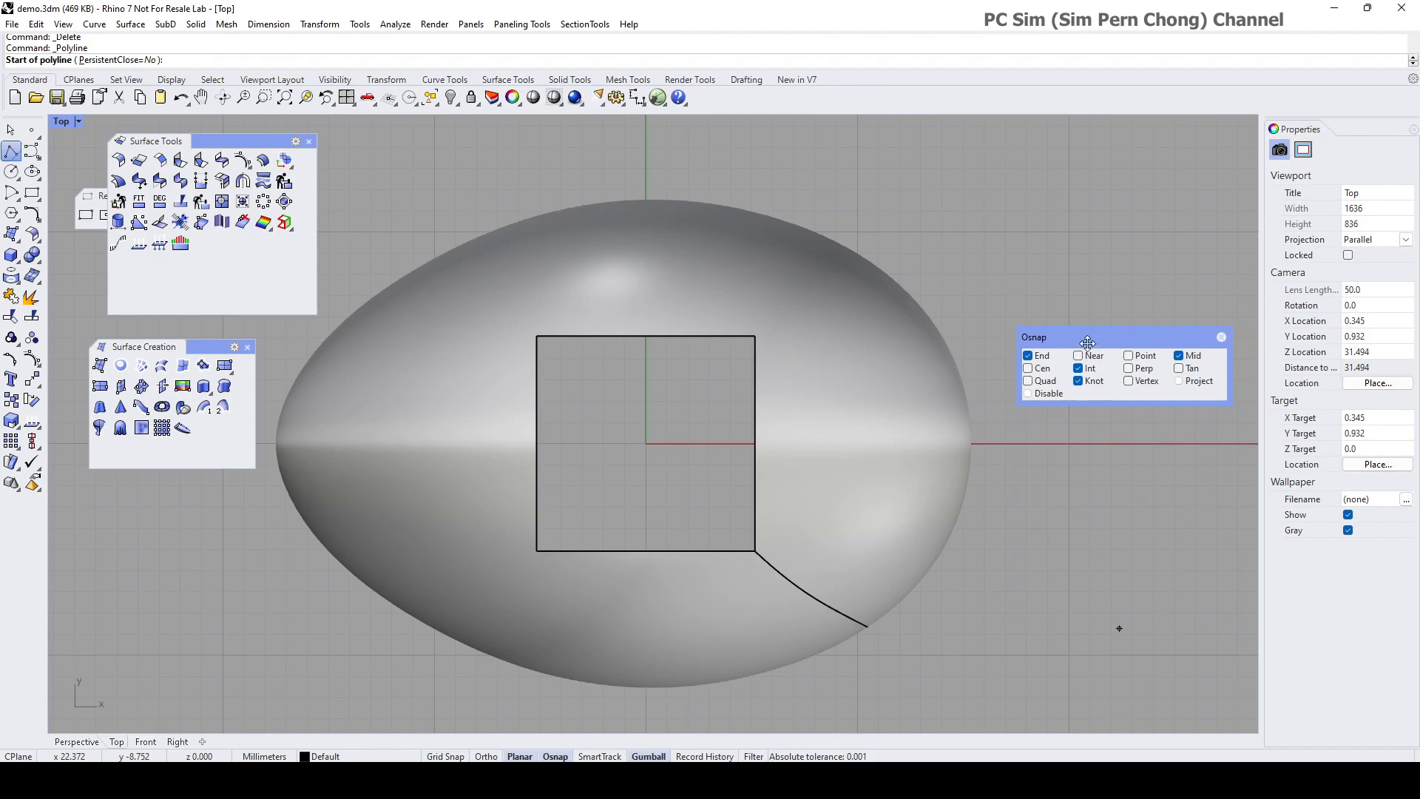
mouse_move(646, 338)
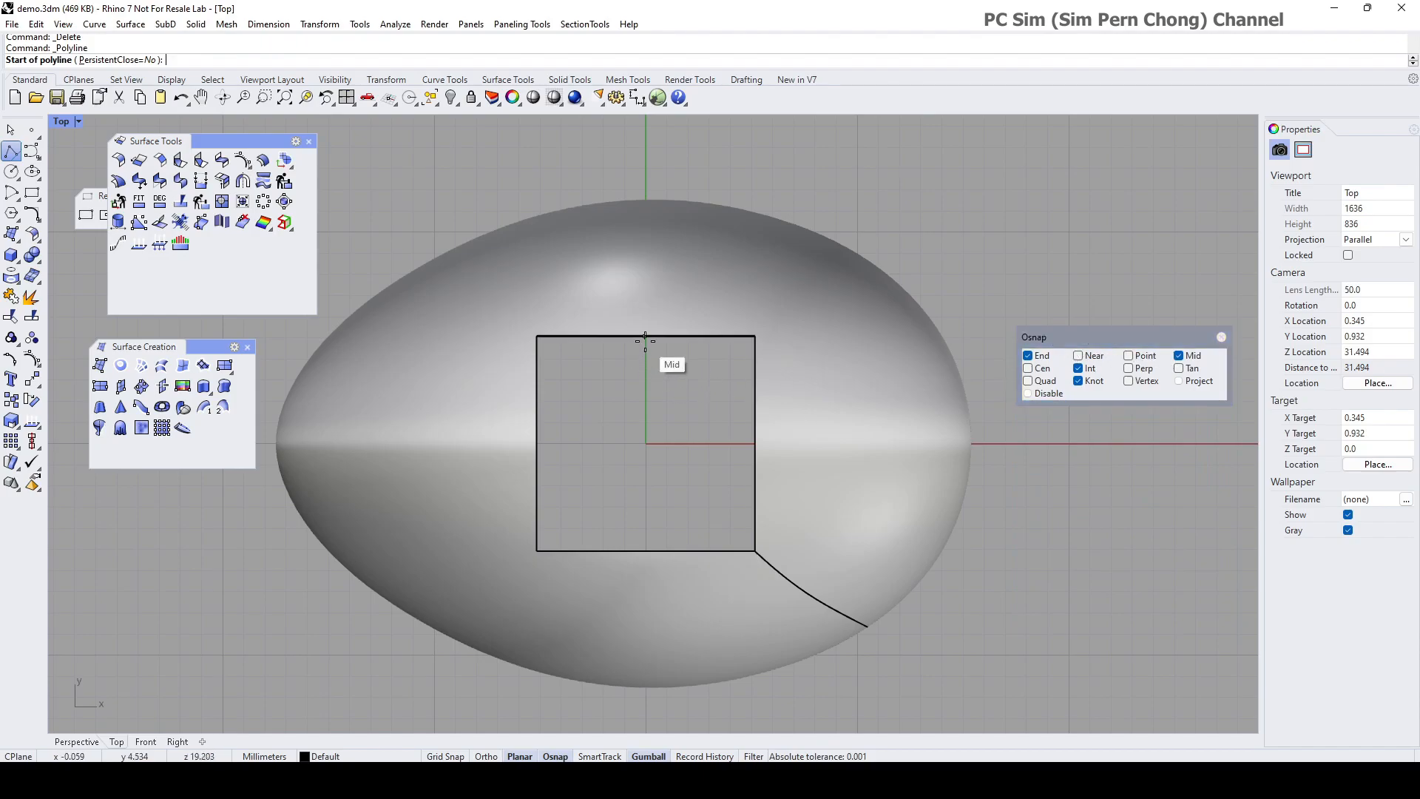
click(646, 337)
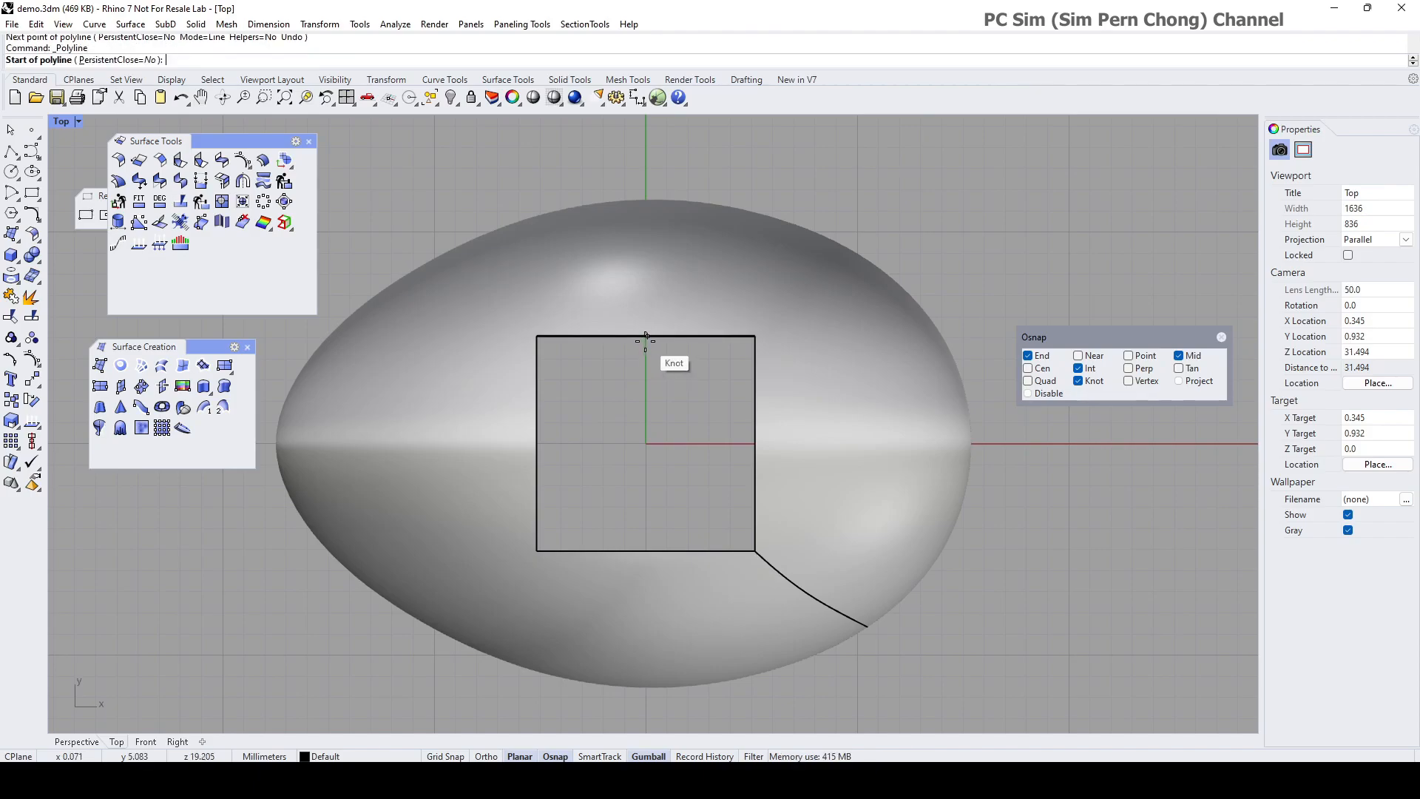
click(644, 339)
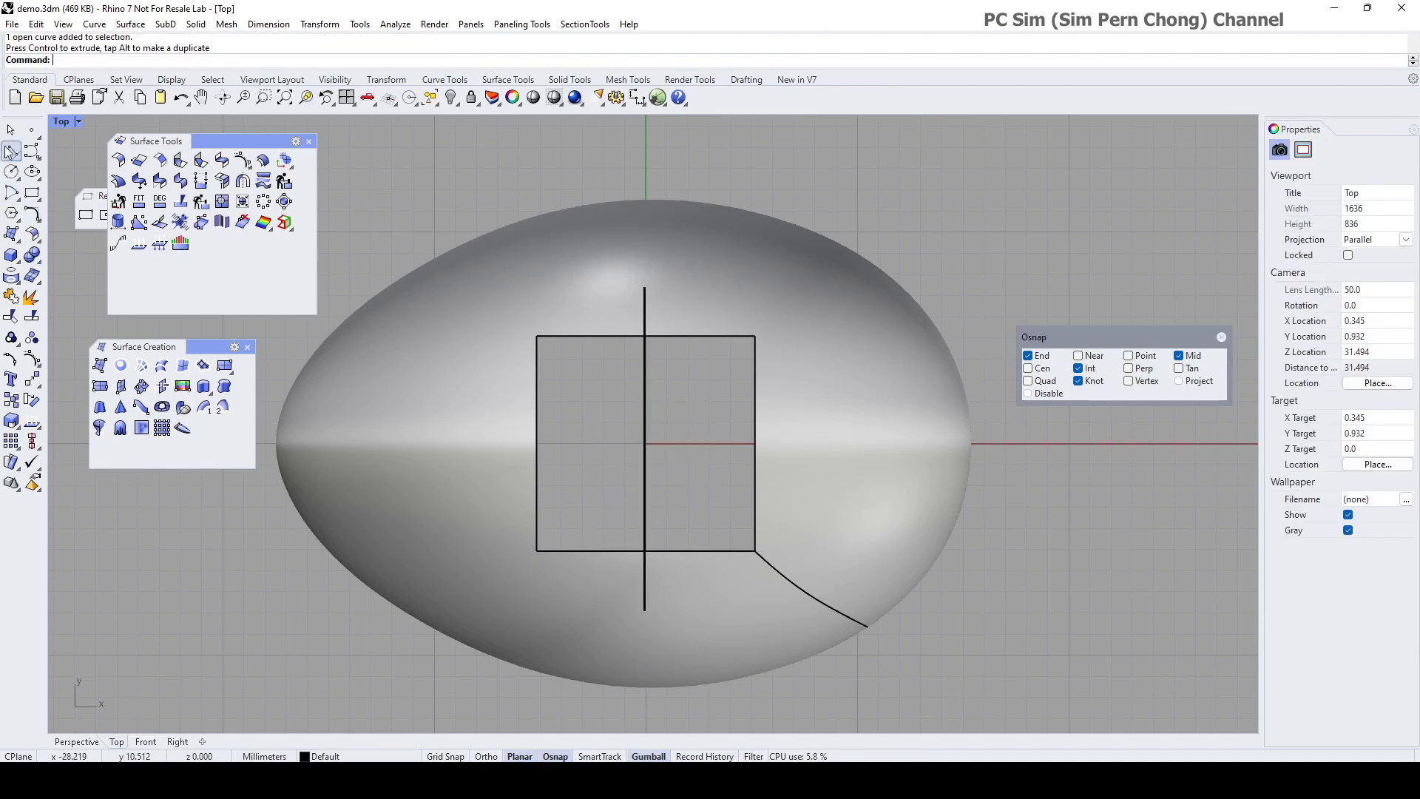
click(536, 444)
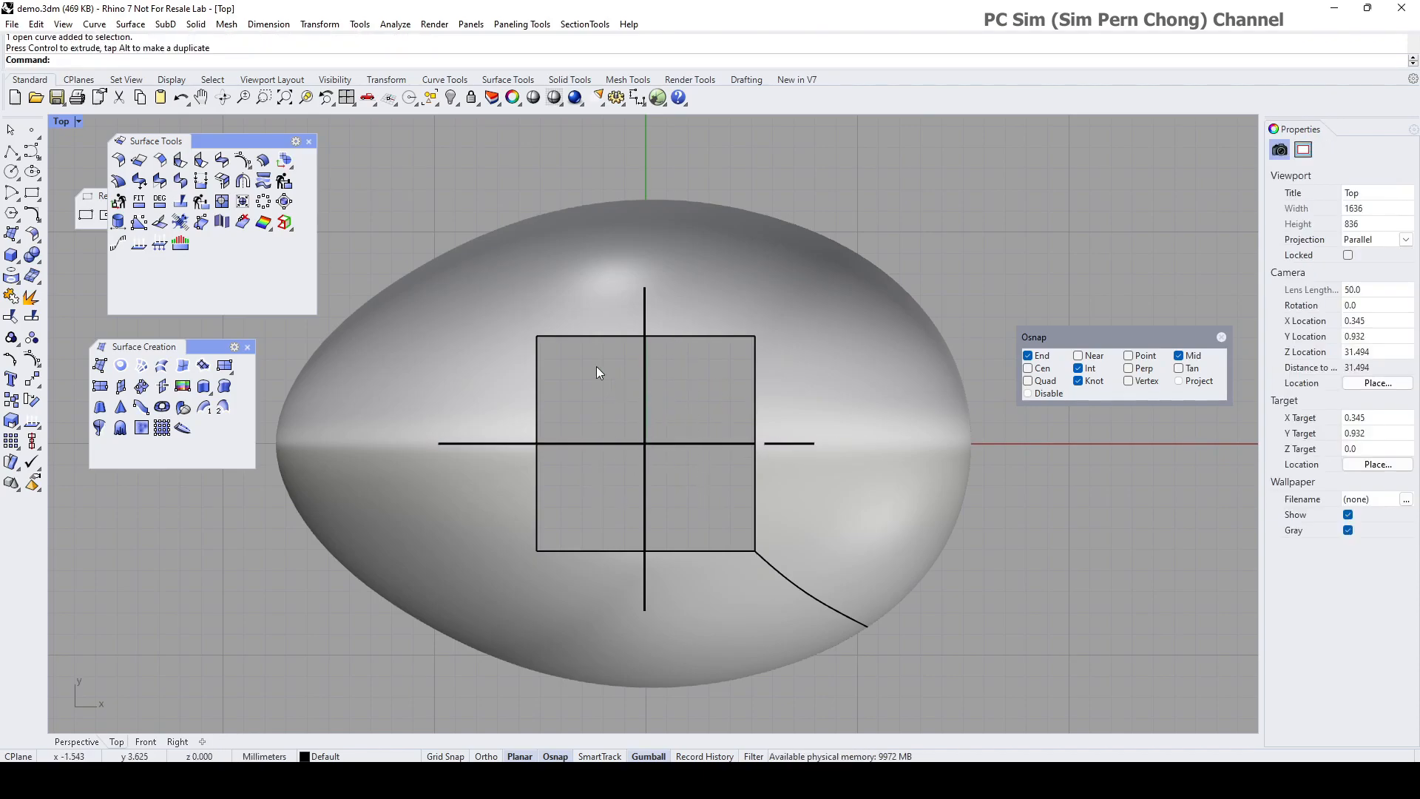
scroll(up, 3)
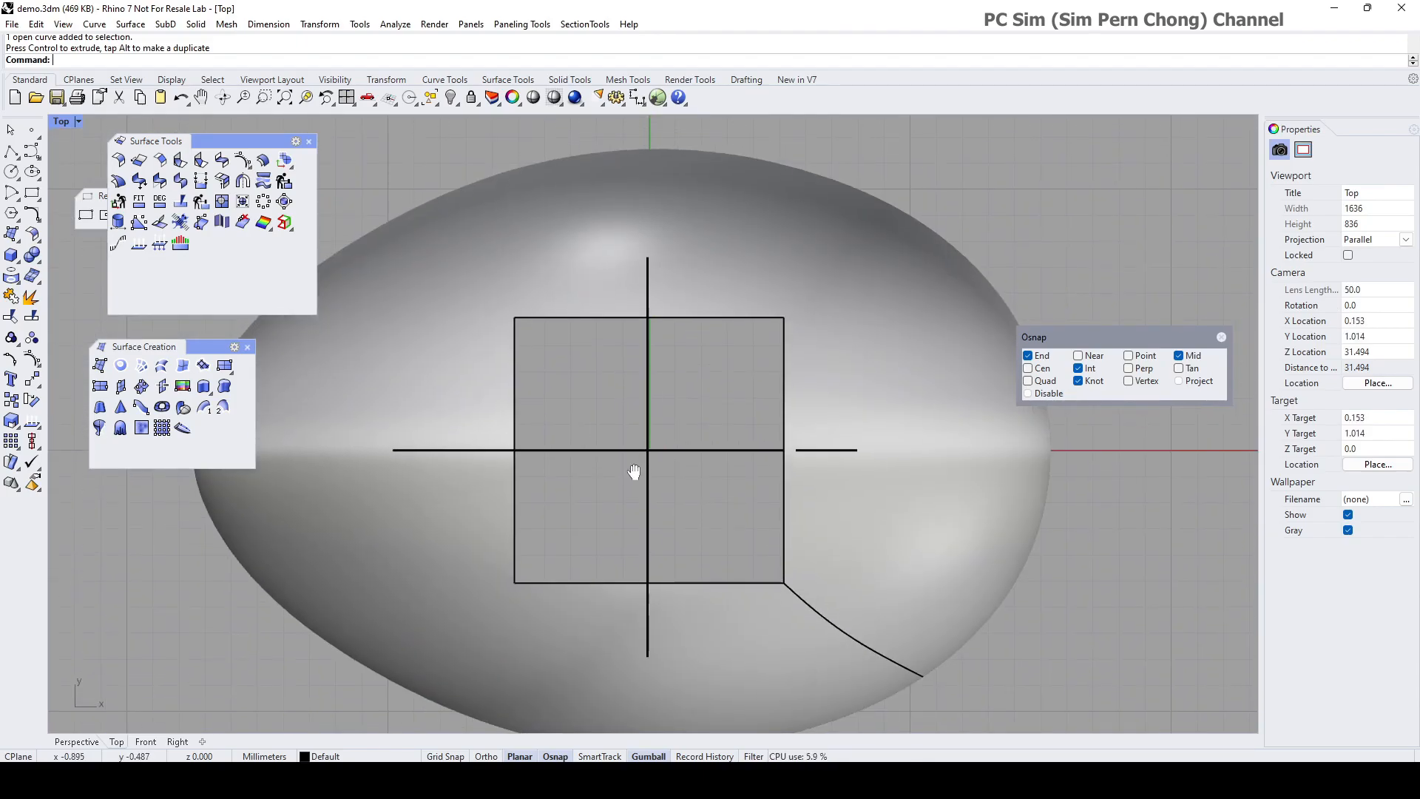
mouse_move(852, 508)
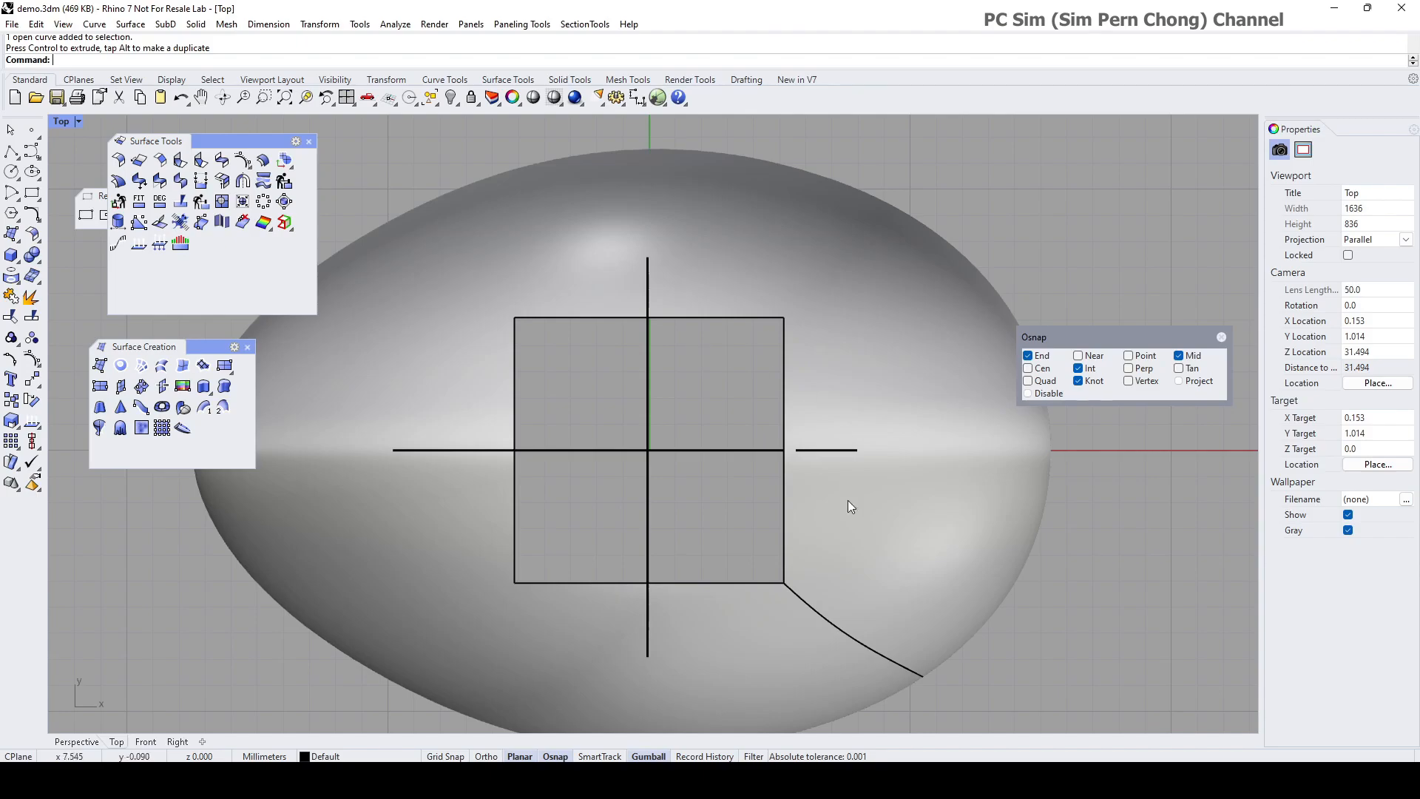
mouse_move(763, 452)
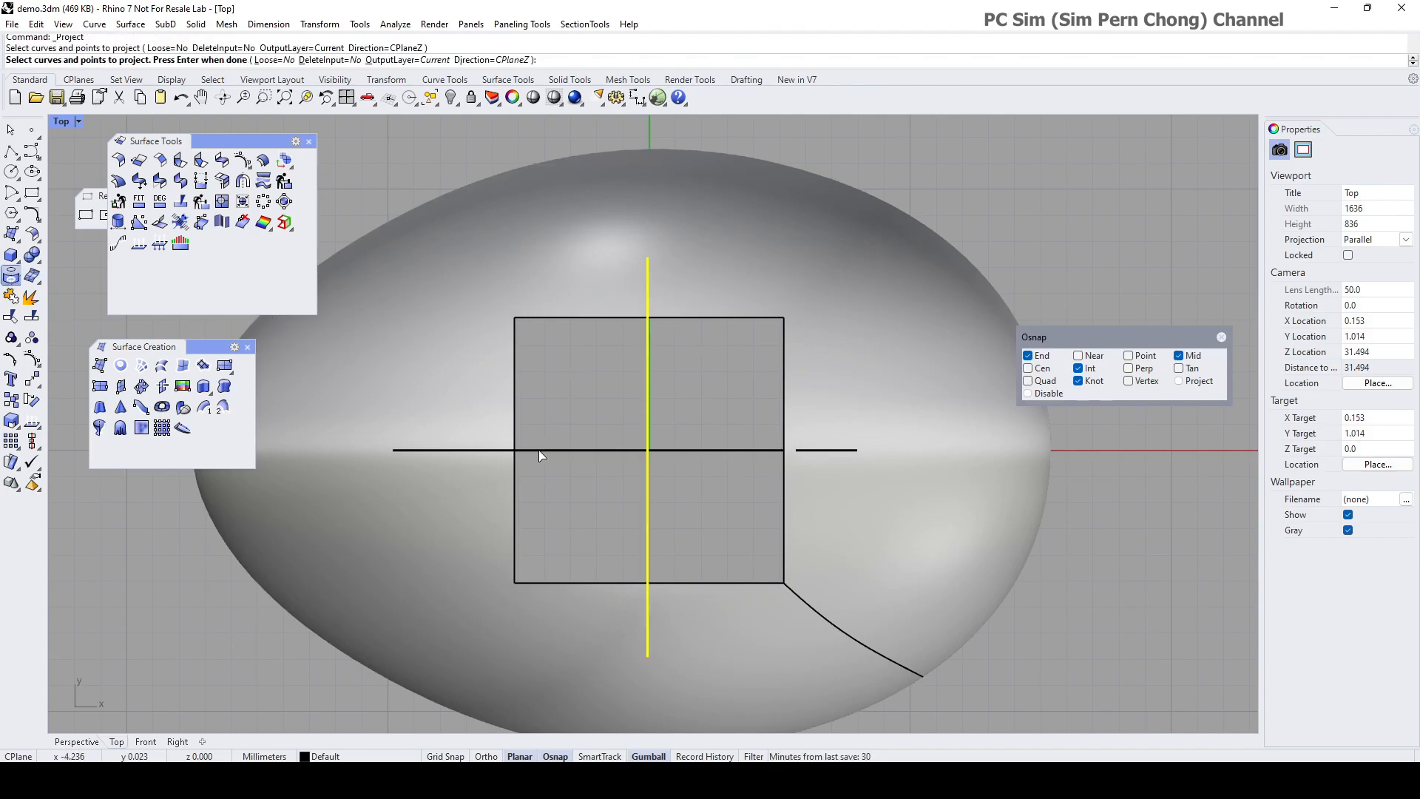
Step: Project both crossing lines onto the dome and maximize the Perspective viewport
click(543, 450)
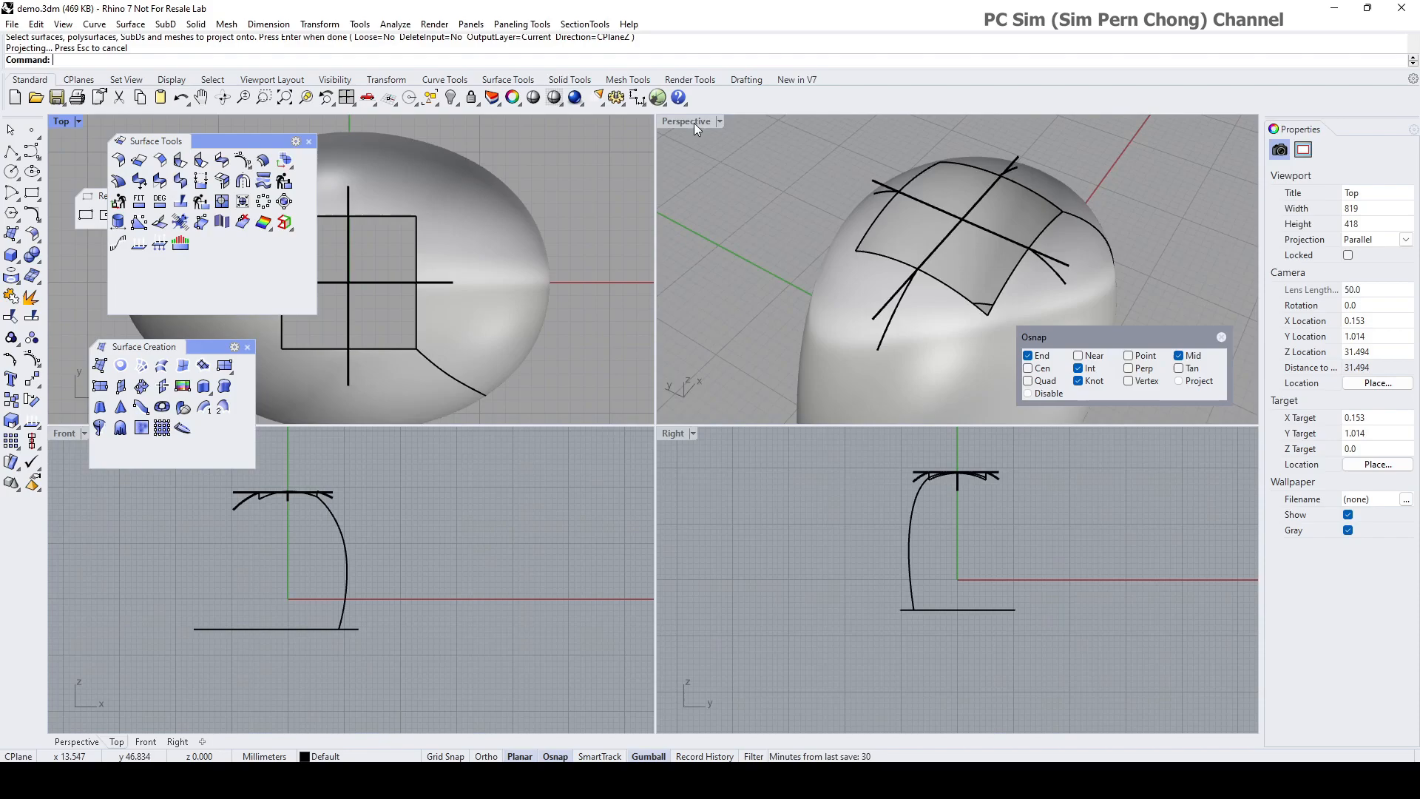
double_click(685, 120)
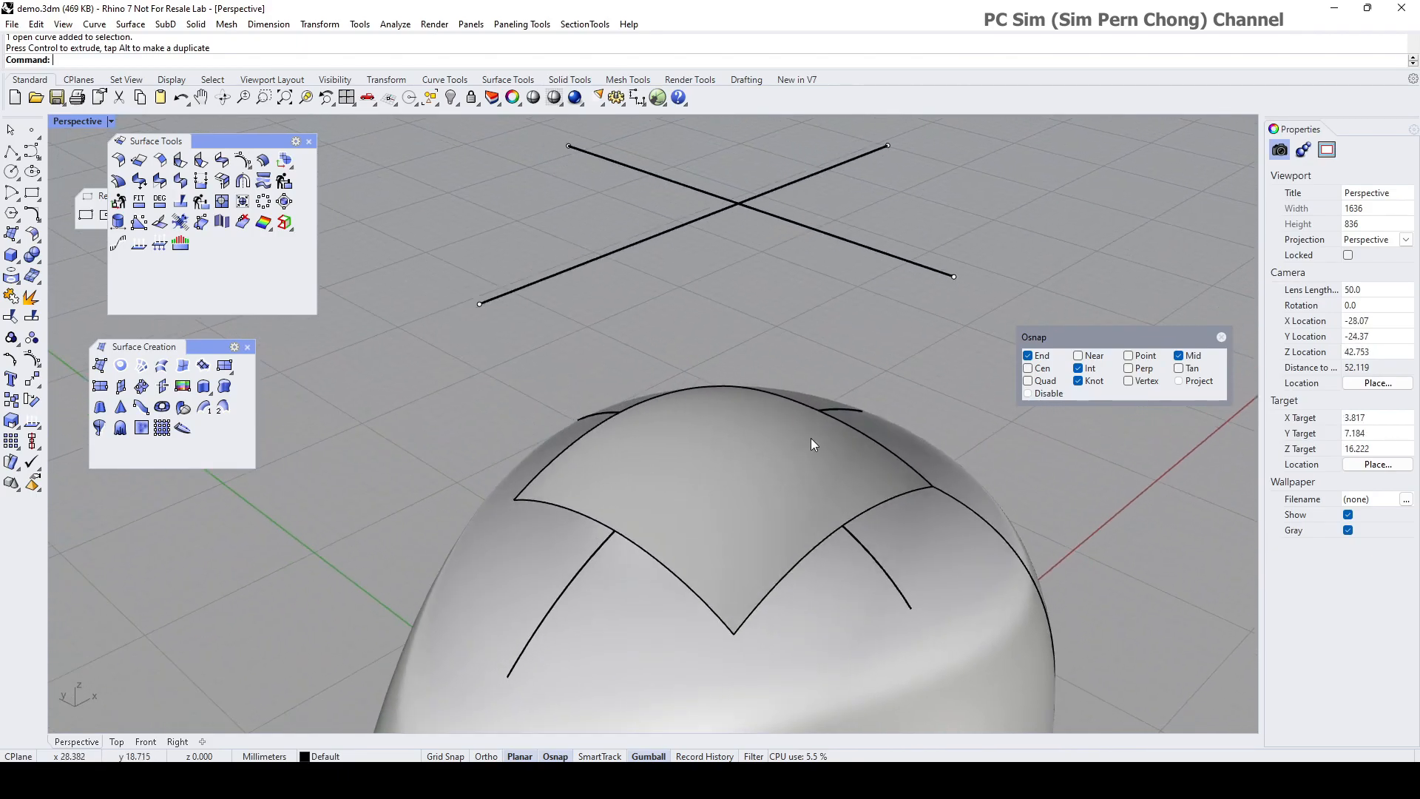
mouse_move(854, 559)
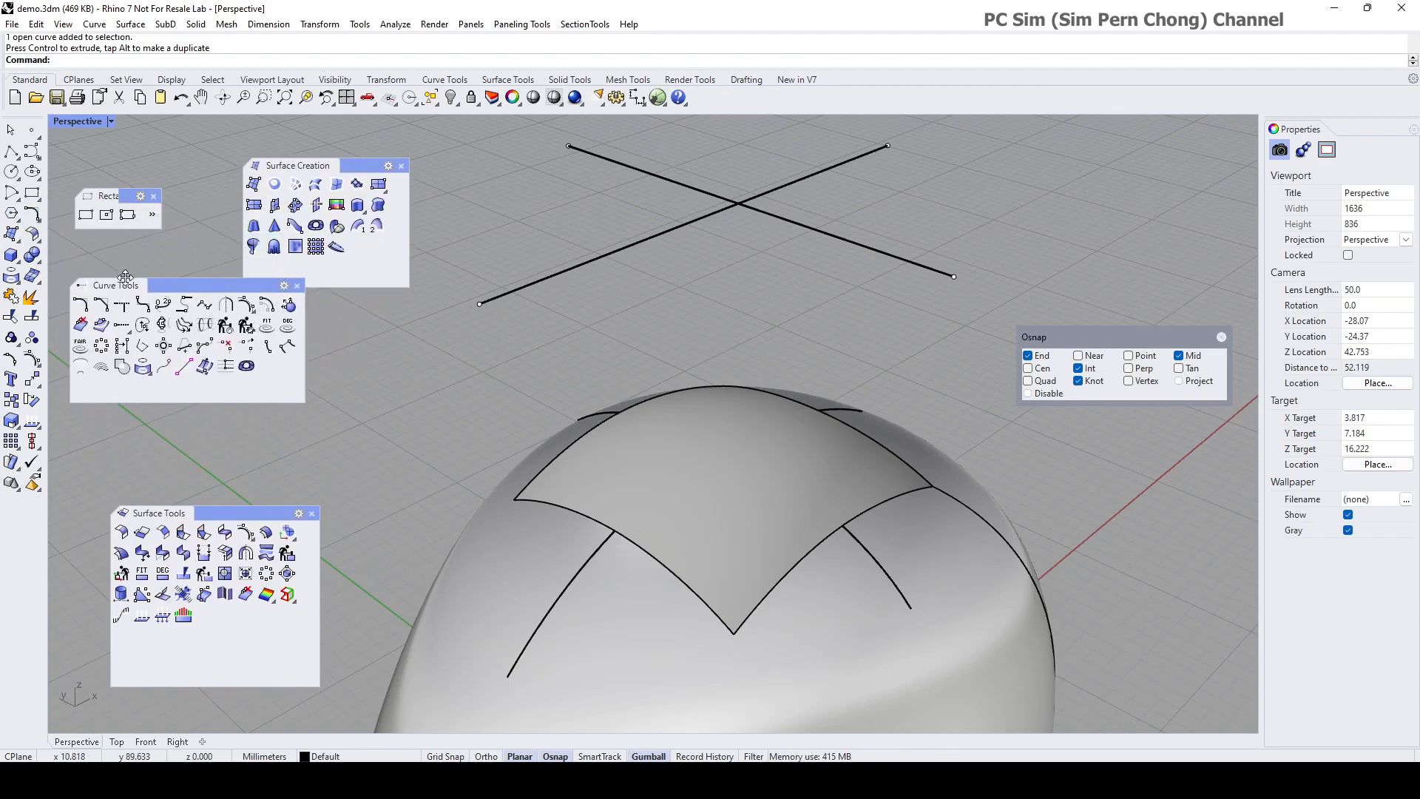
Step: Blend the first pair of projected curve ends across the hole with Curvature continuity at both ends
click(177, 326)
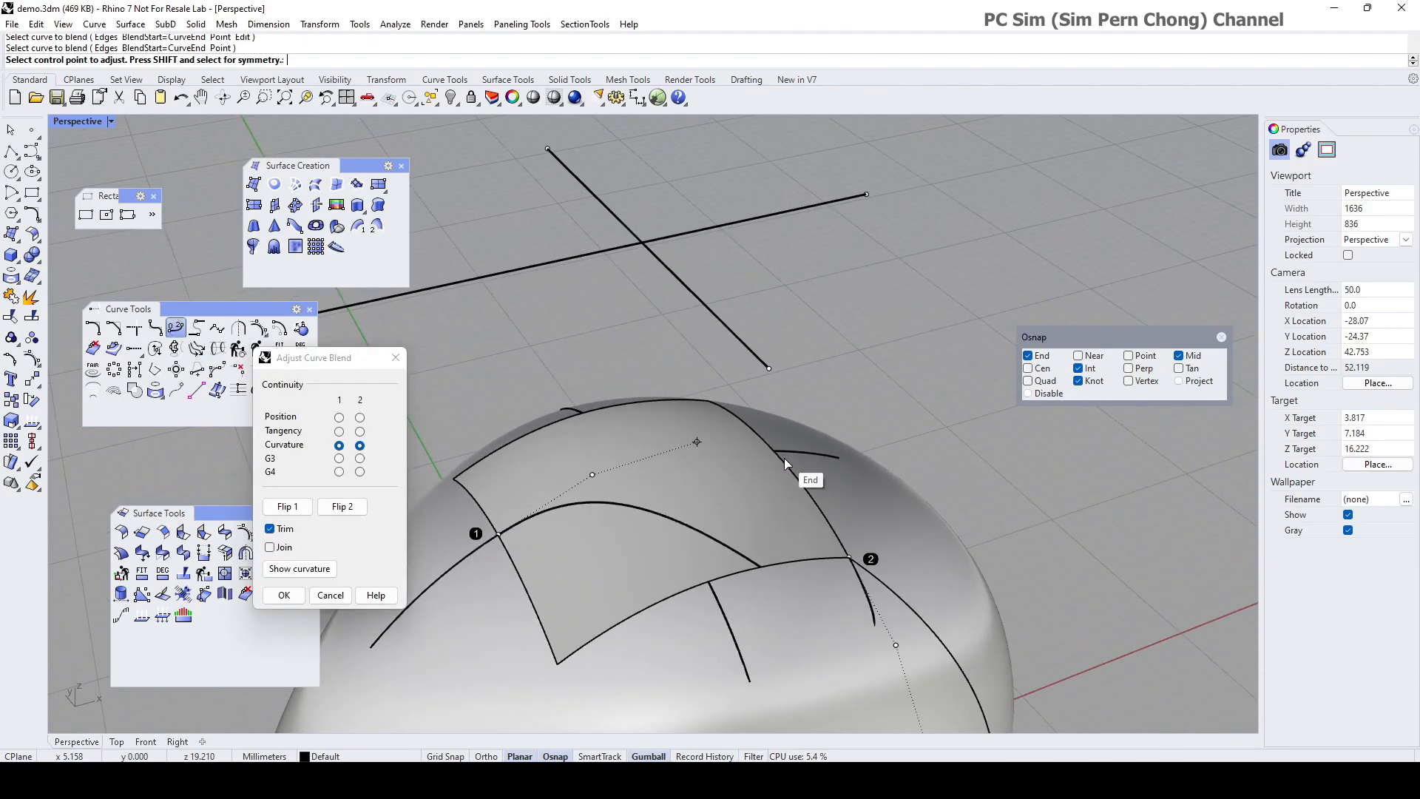
click(283, 595)
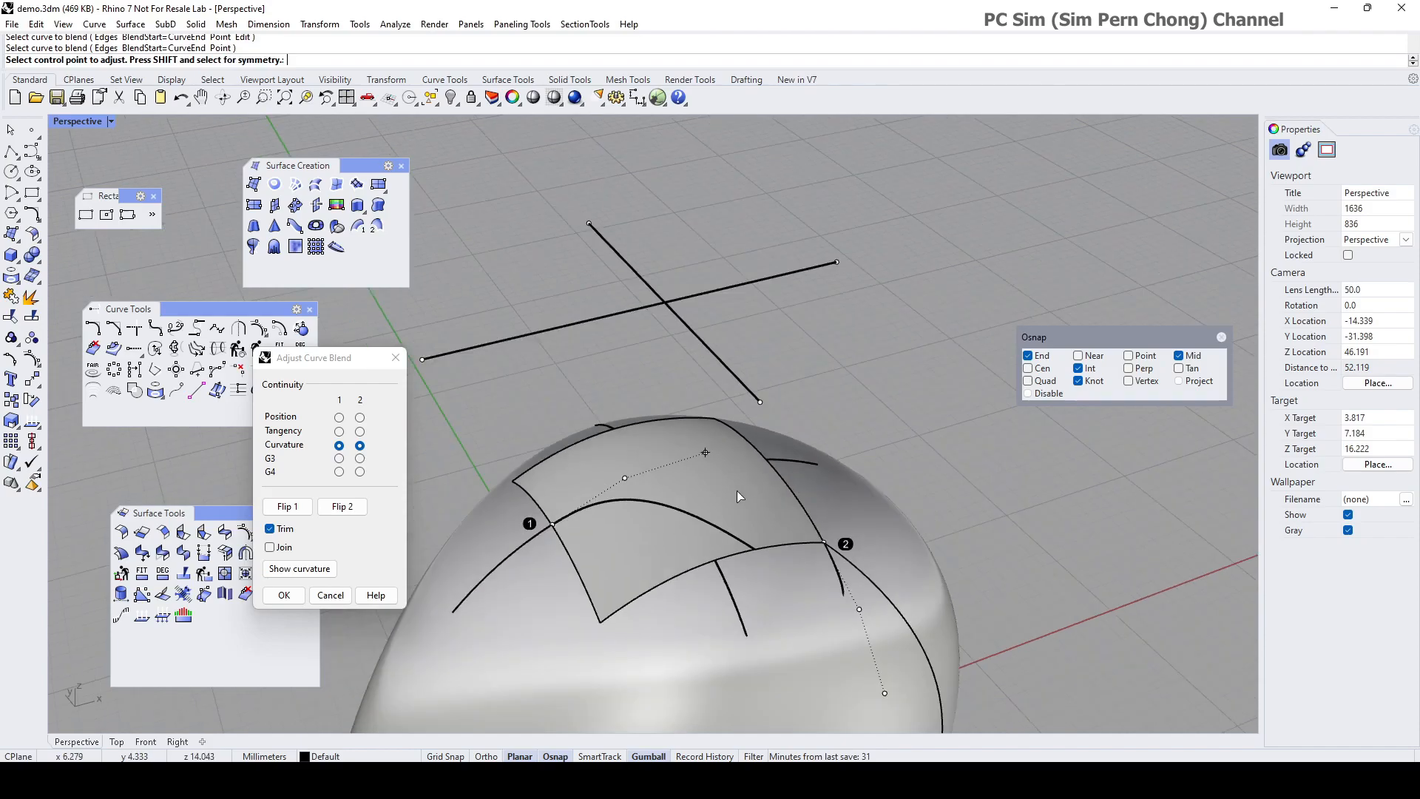
click(282, 594)
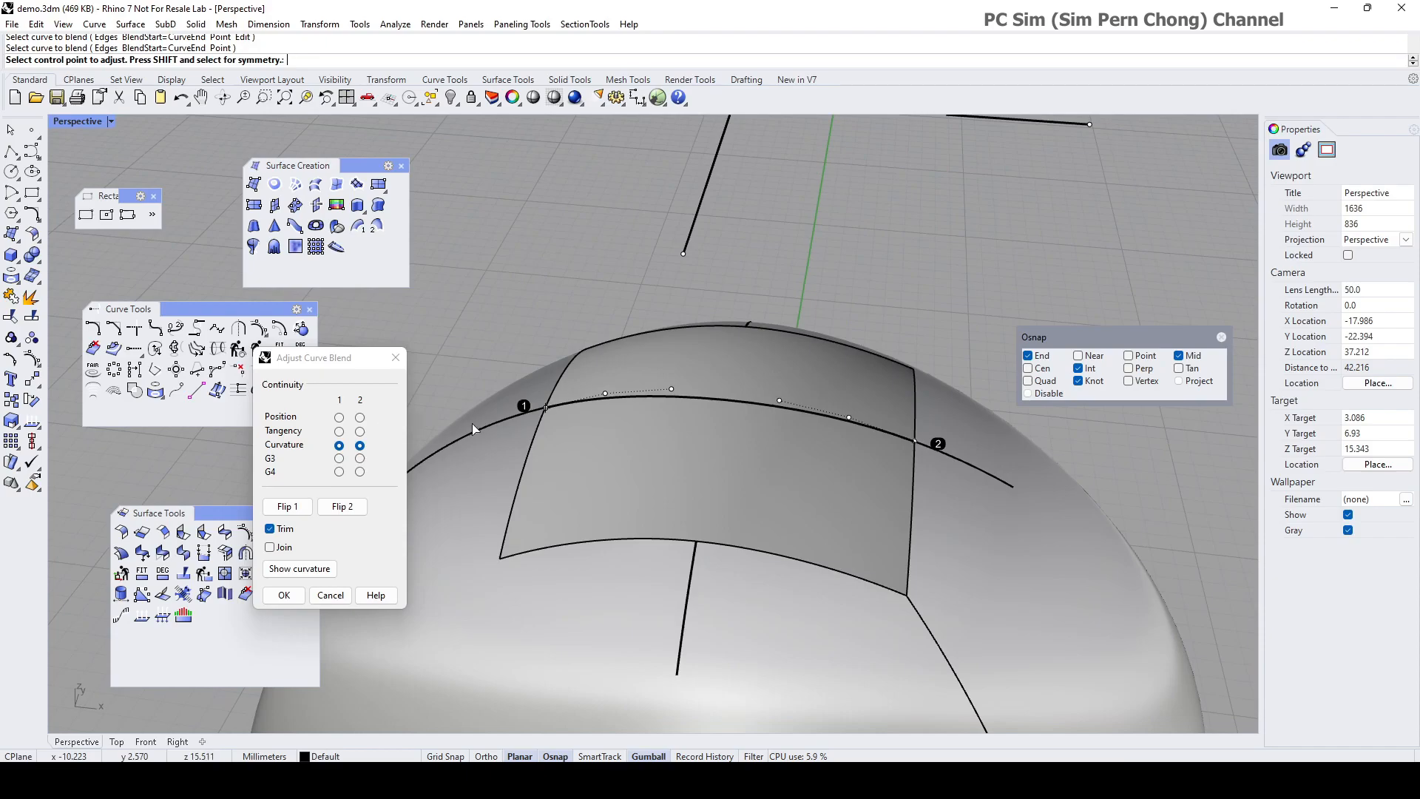
click(360, 446)
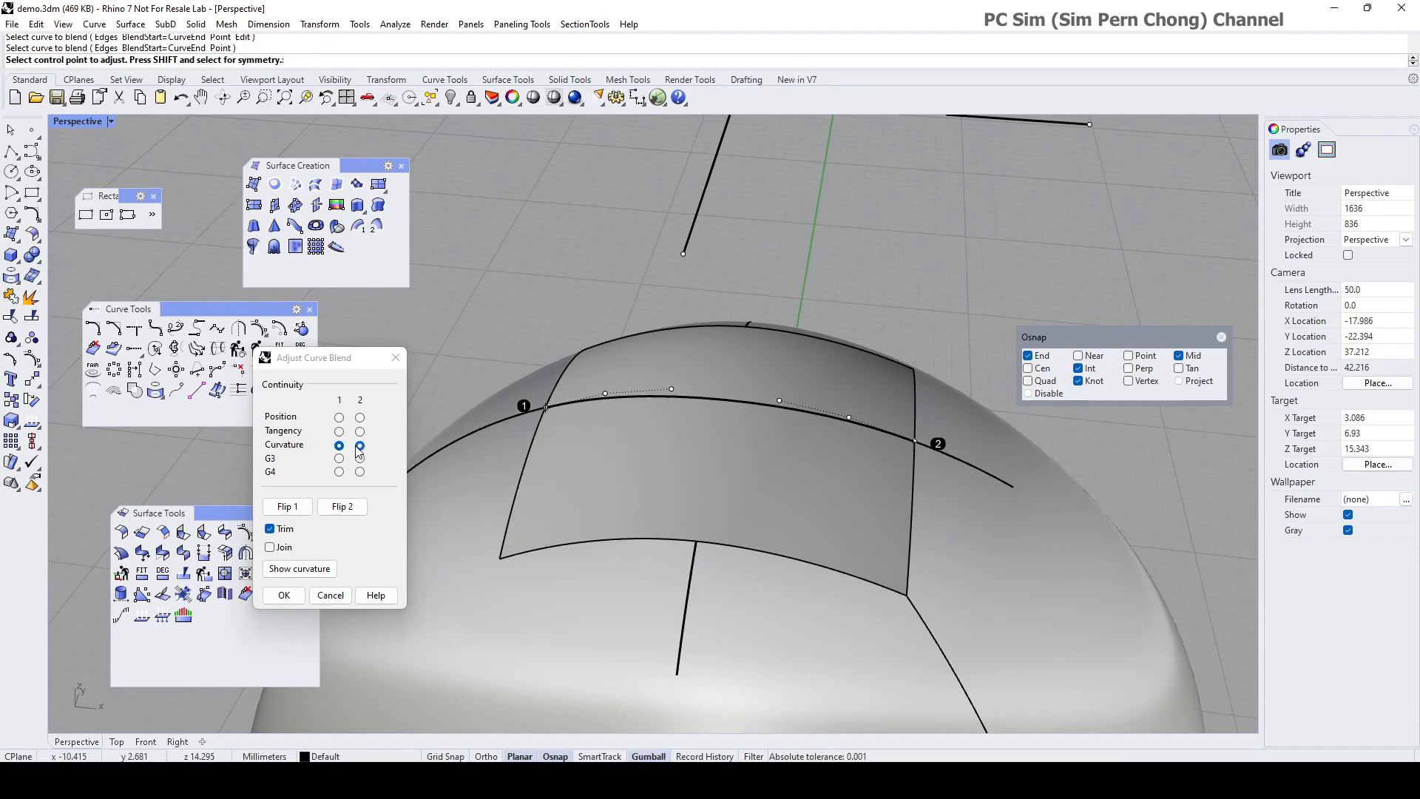
click(360, 445)
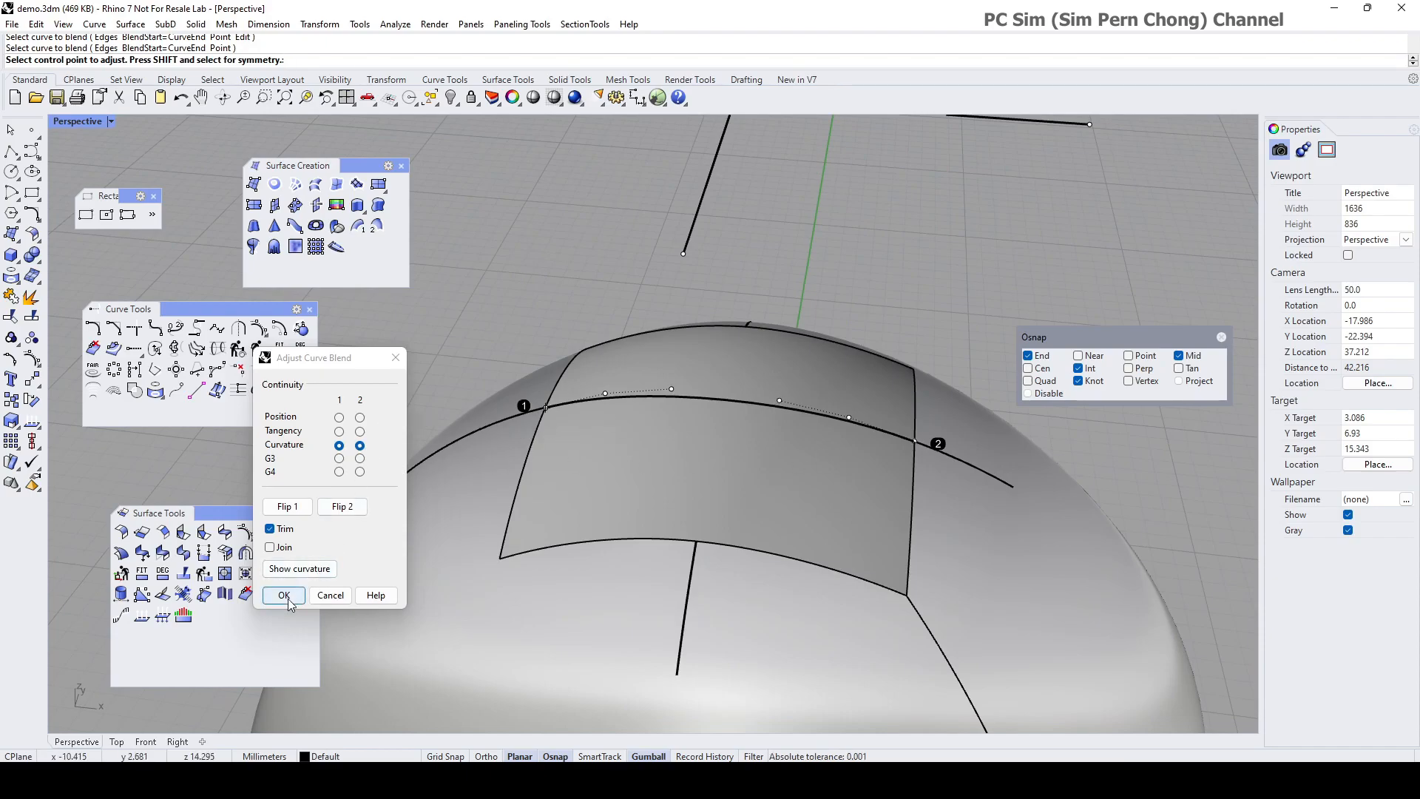
click(284, 595)
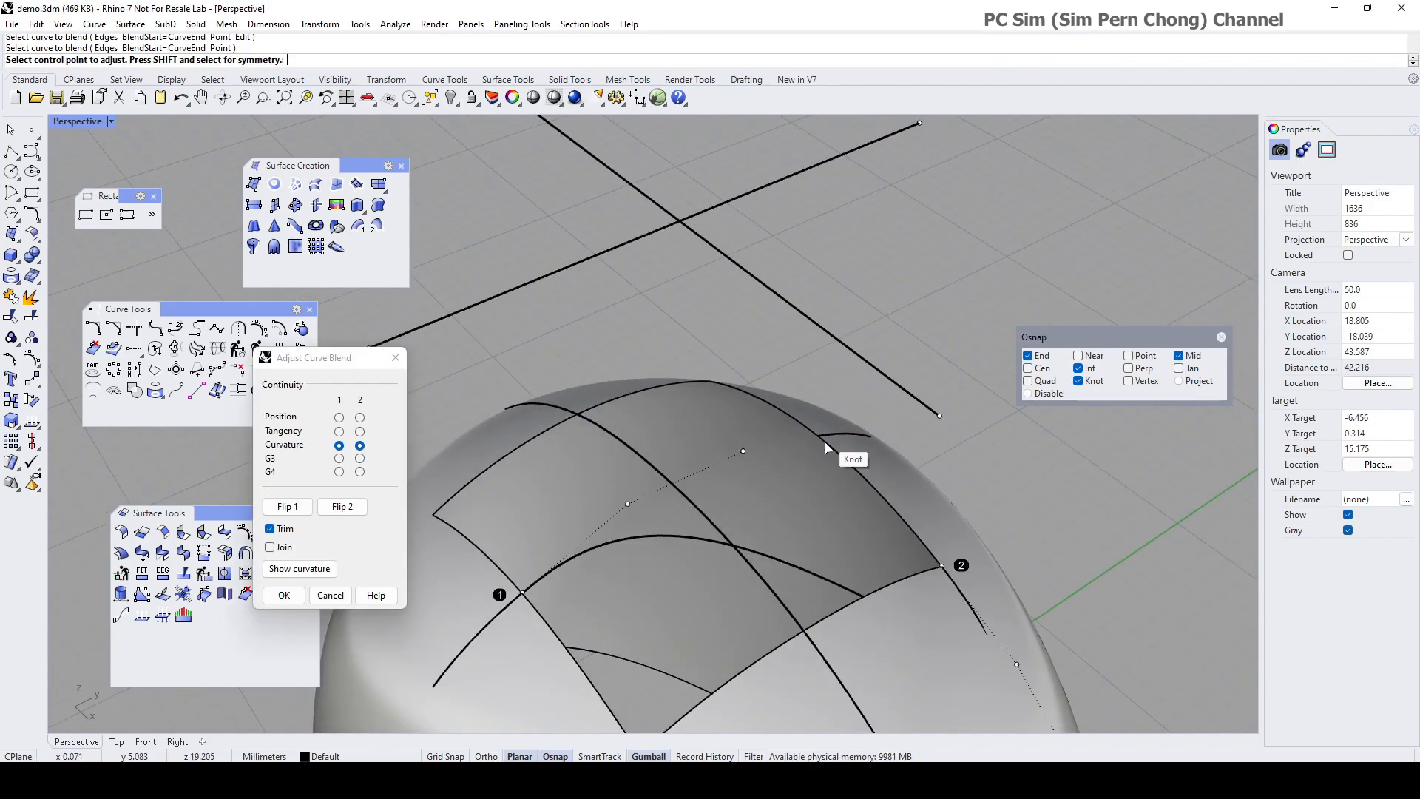
Step: Blend the second pair of projected curve ends with Curvature continuity, completing the curve grid
click(284, 595)
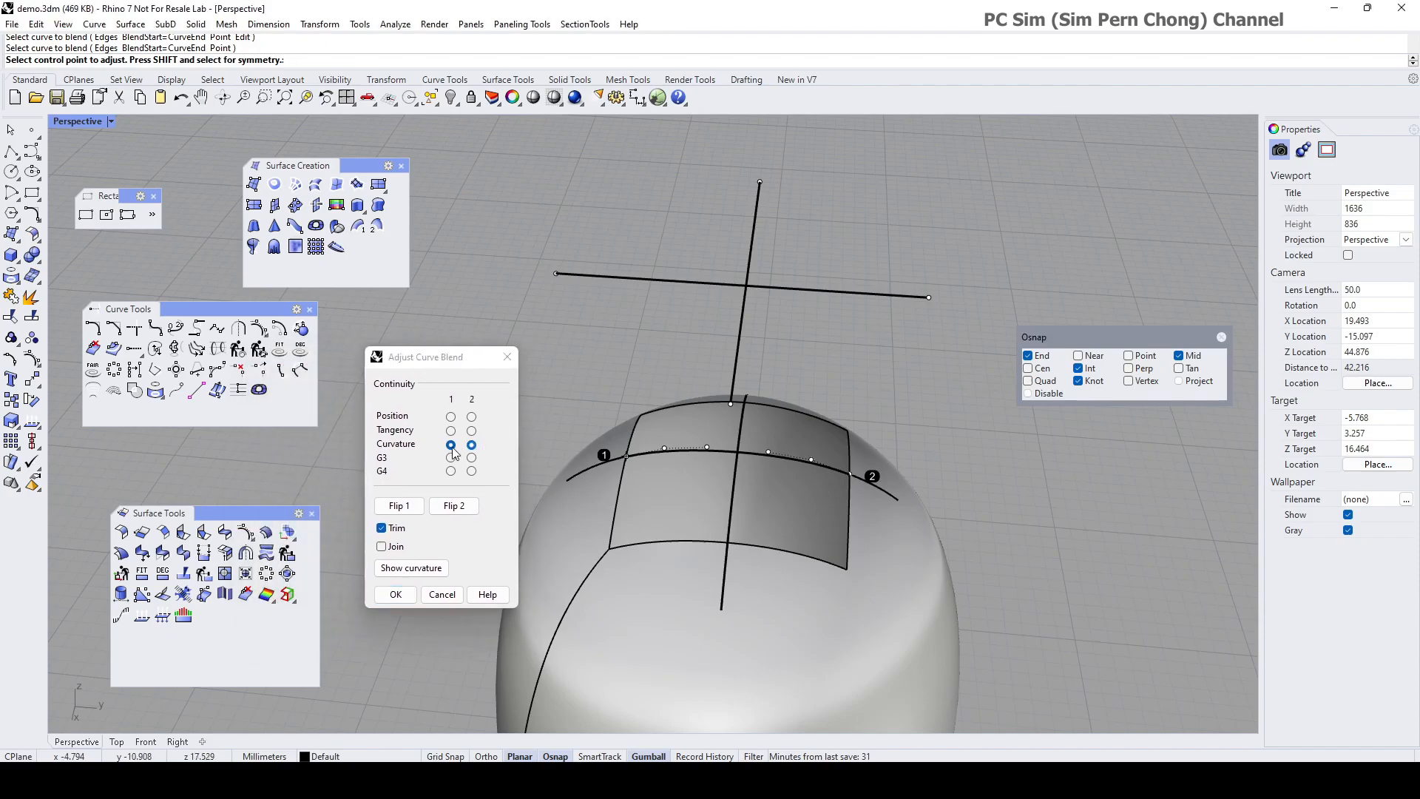
click(394, 594)
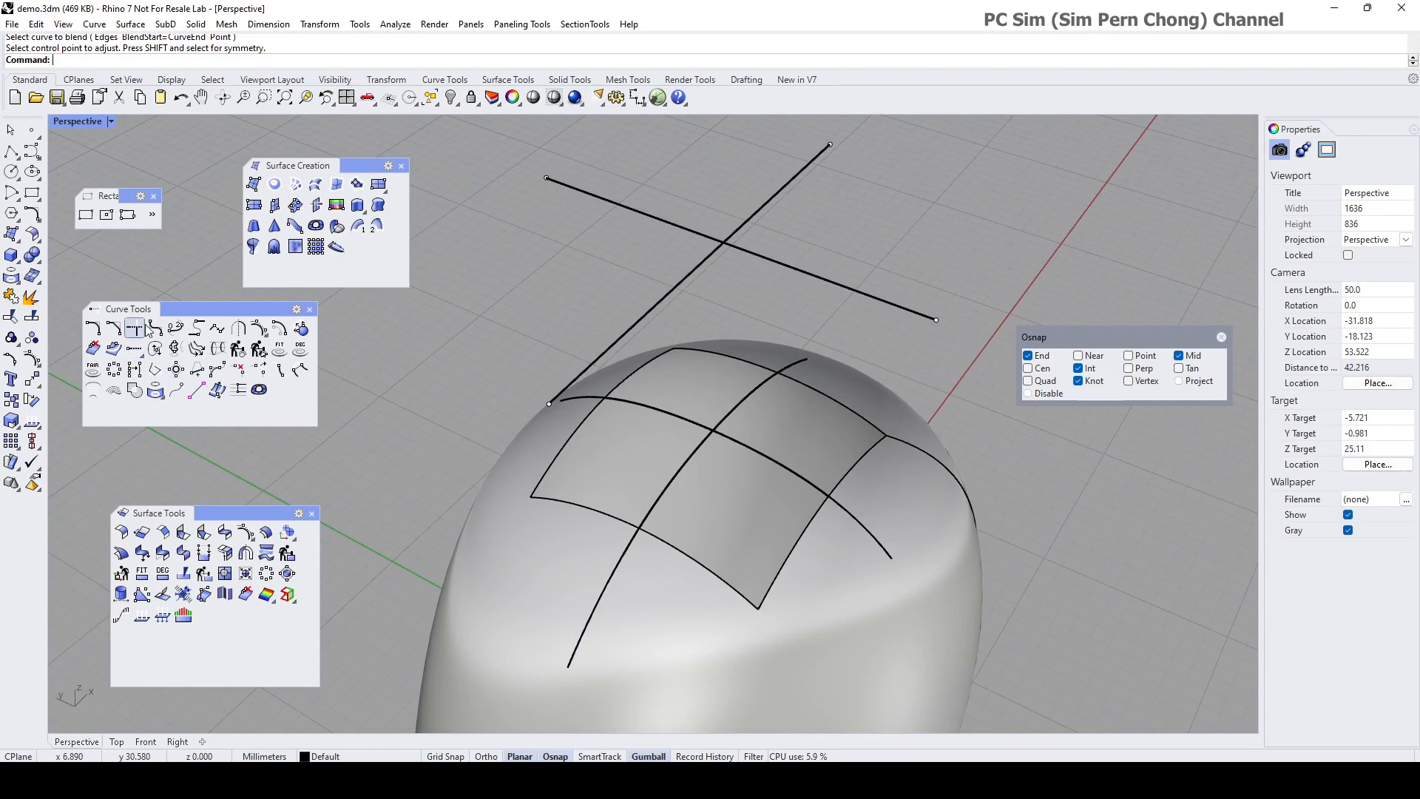
Step: Move the Curve Tools and Surface Creation toolbars away from the model
drag(127, 309, 489, 176)
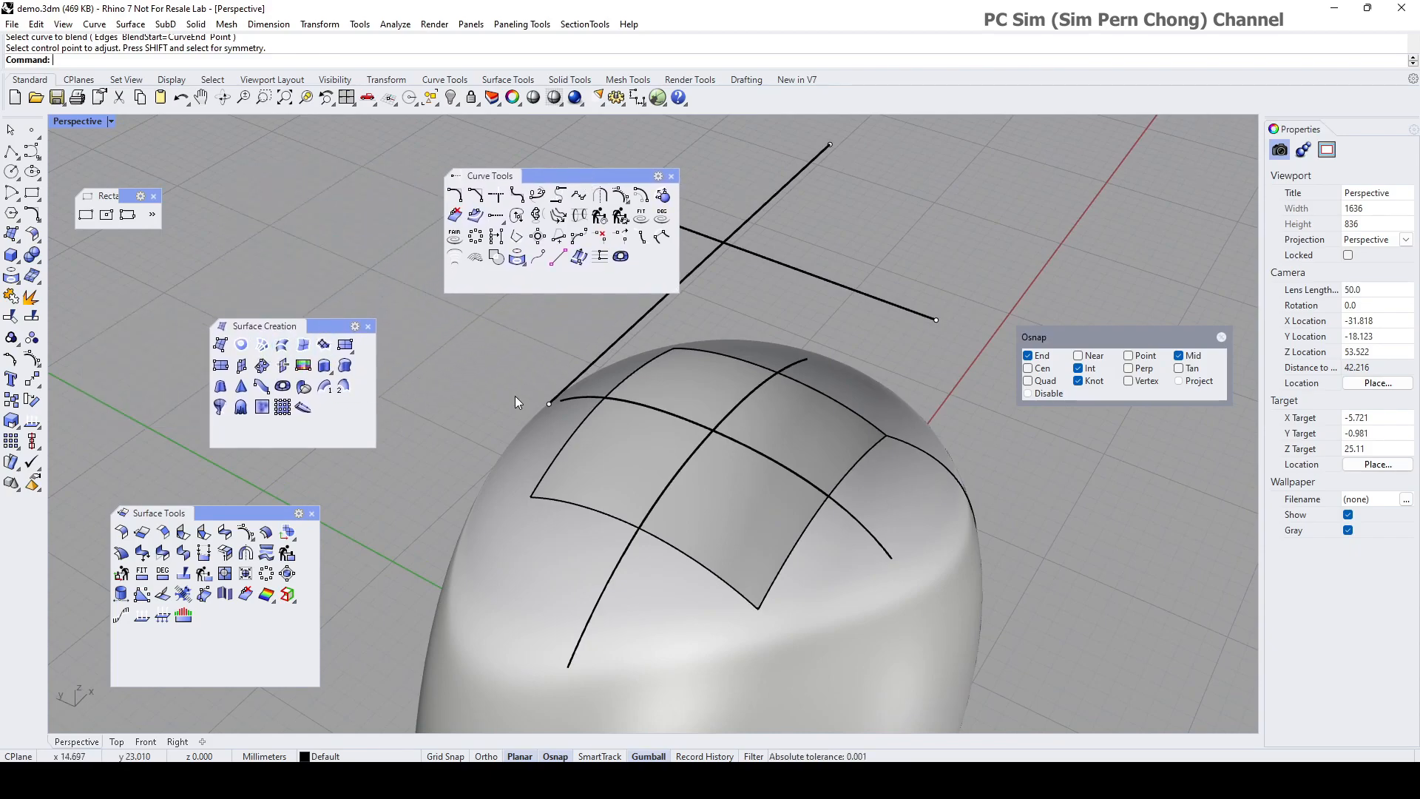
mouse_move(773, 392)
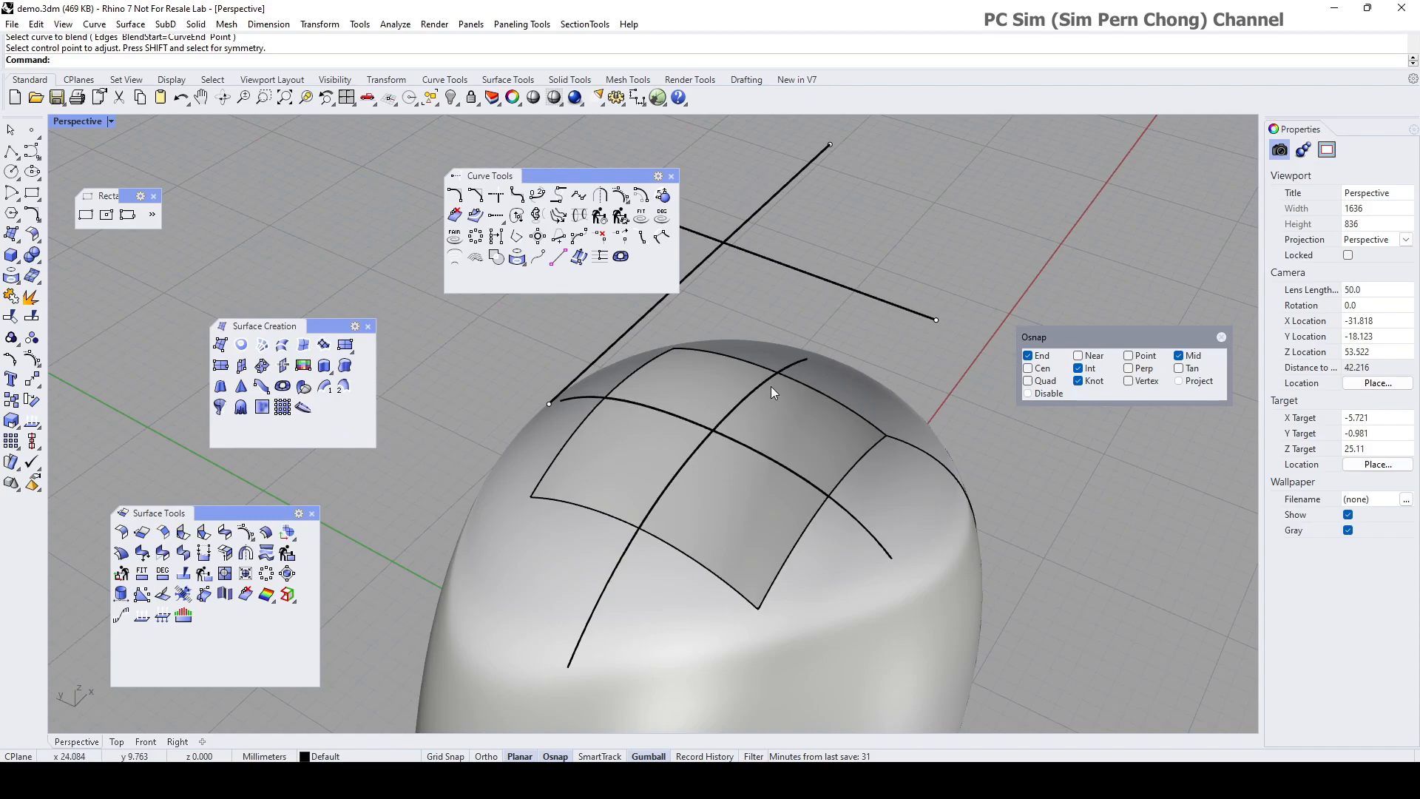